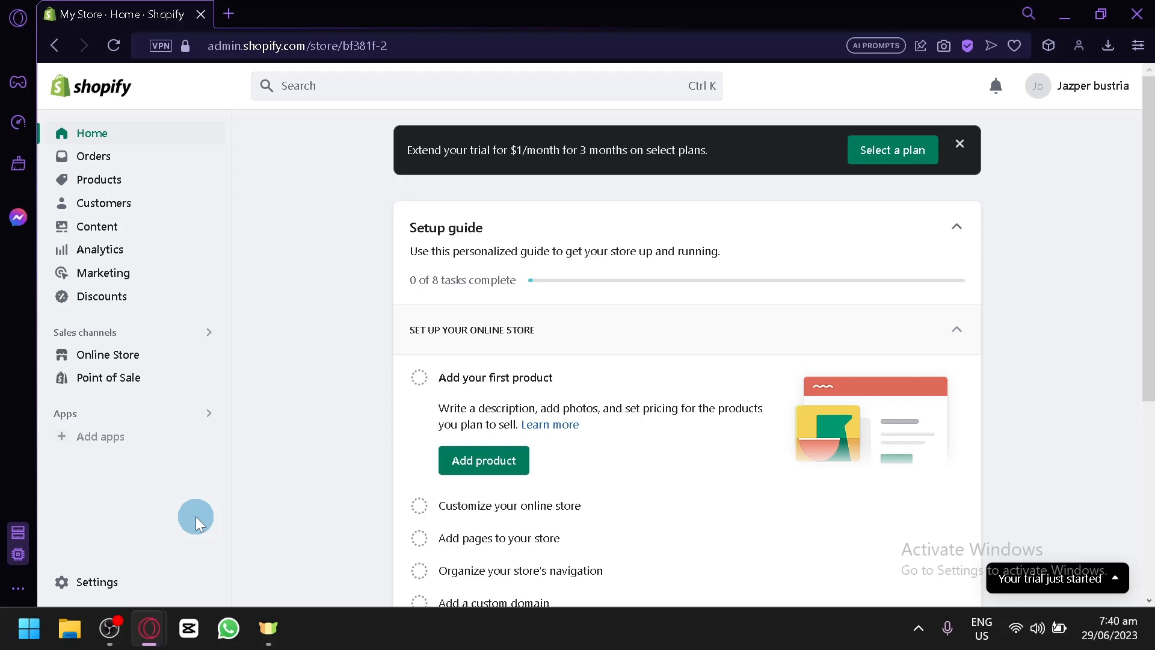
mouse_move(204, 501)
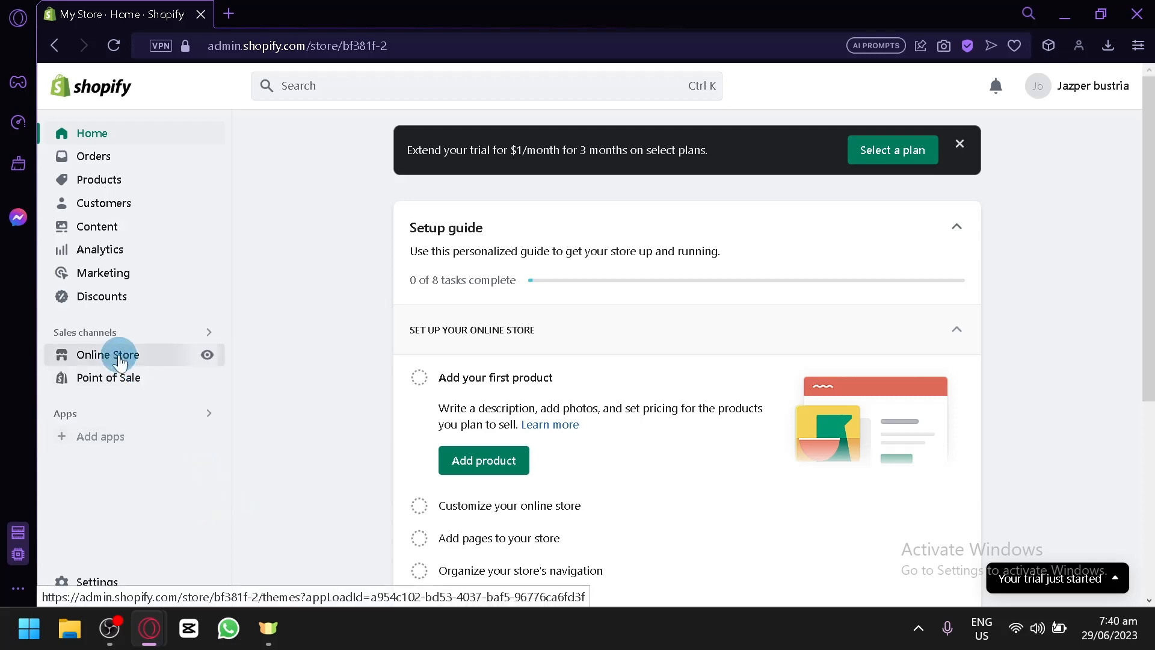
- Open Online Store and scroll down to the Dawn current theme card
click(108, 355)
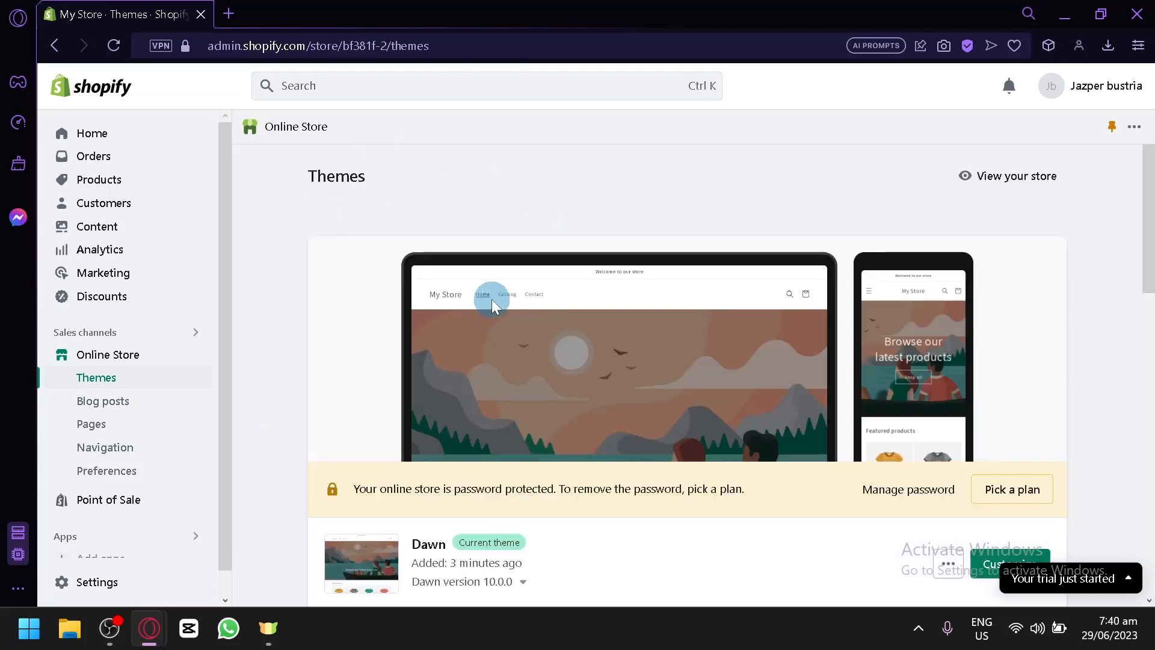
scroll(down, 3)
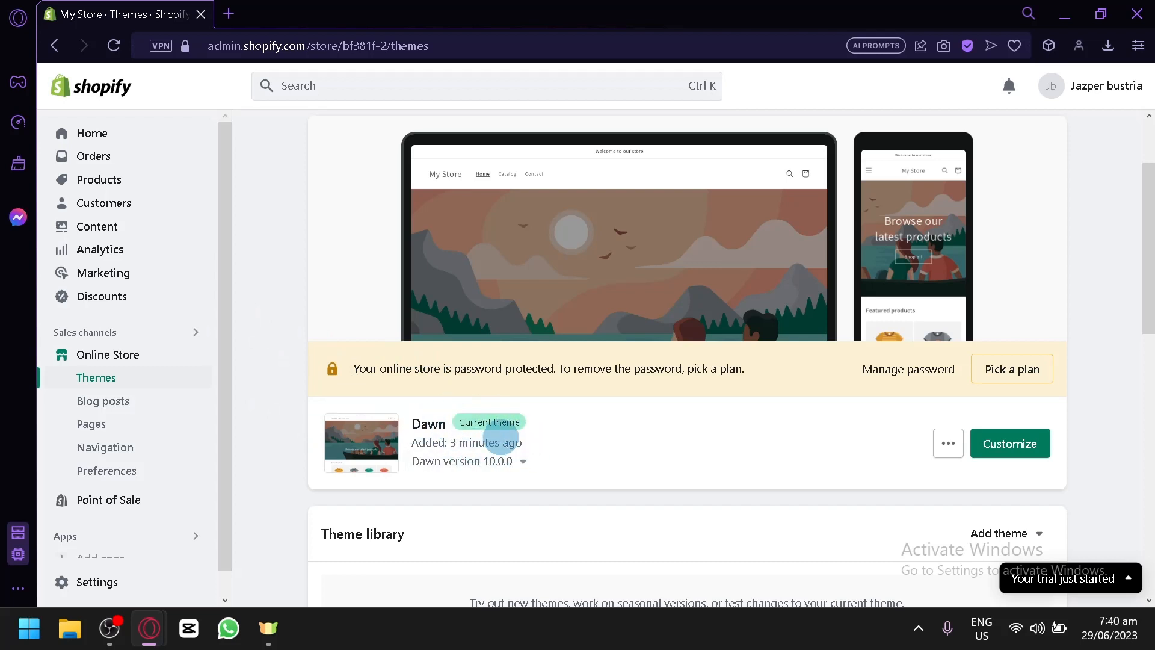
scroll(down, 3)
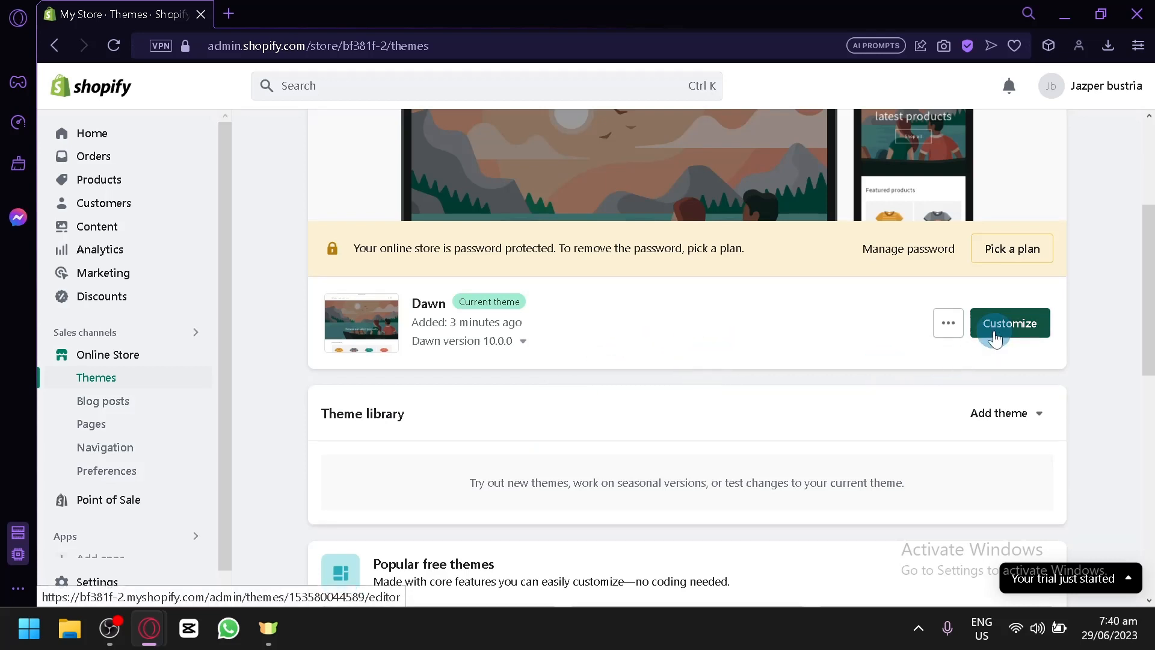
click(1008, 322)
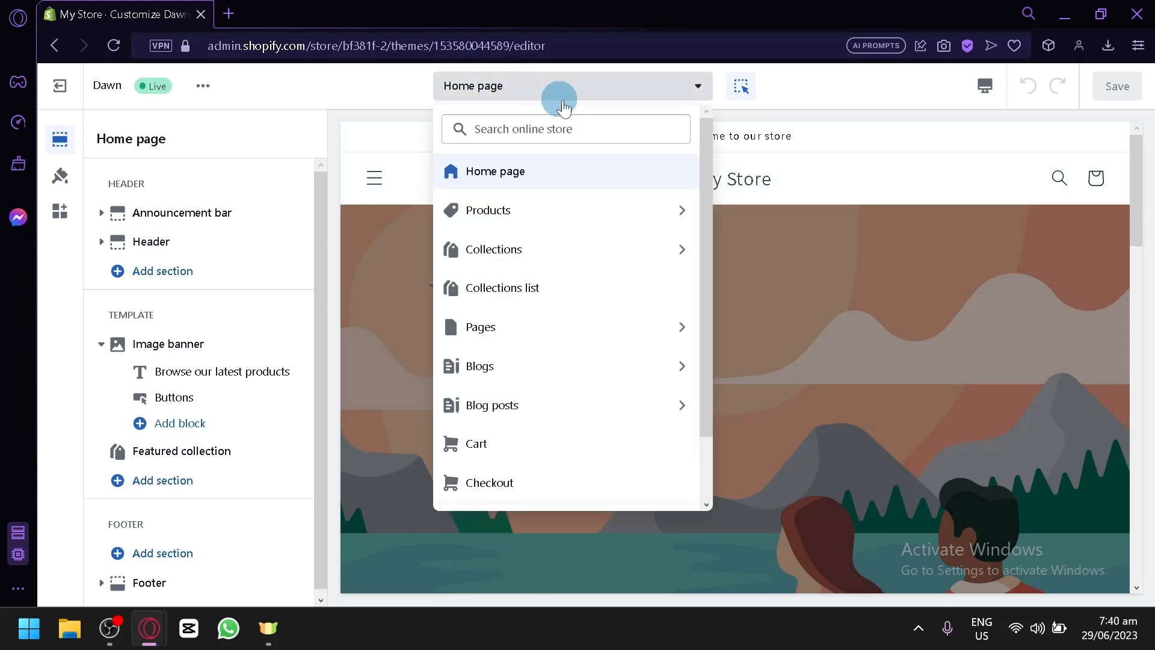
mouse_move(633, 216)
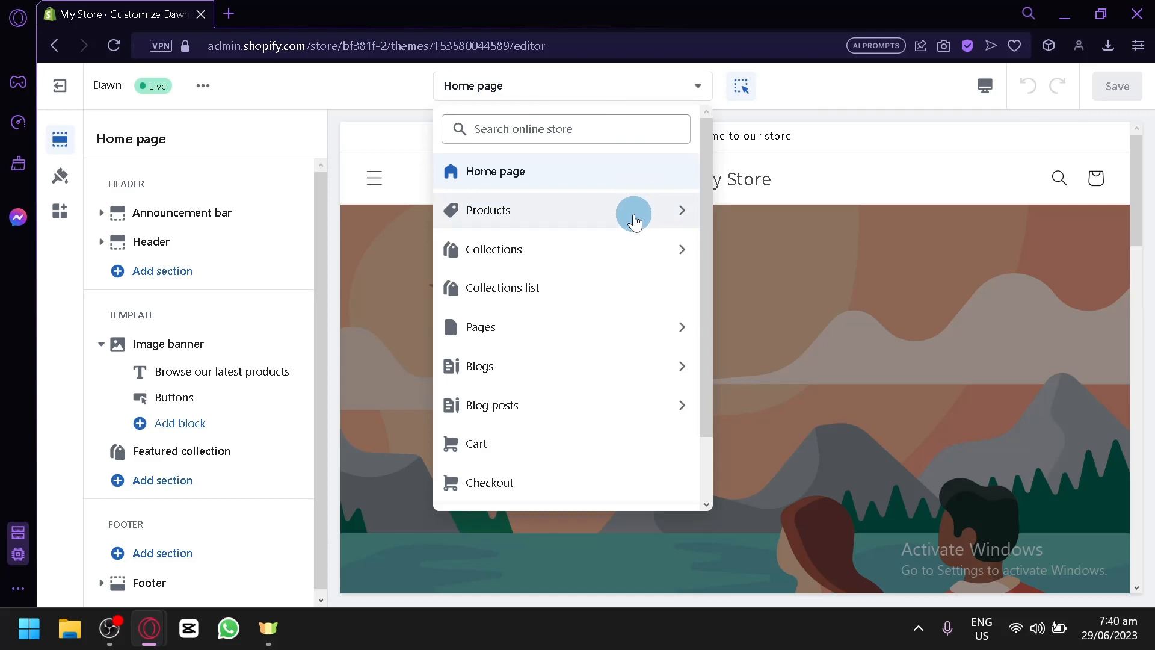
click(488, 210)
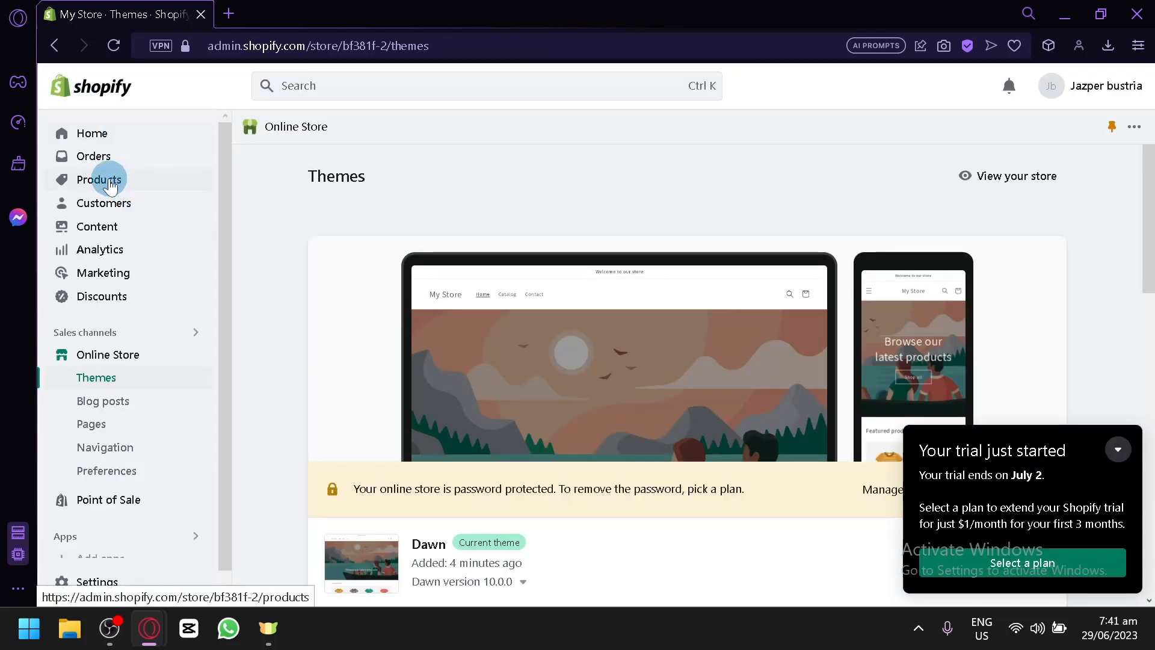
mouse_move(152, 173)
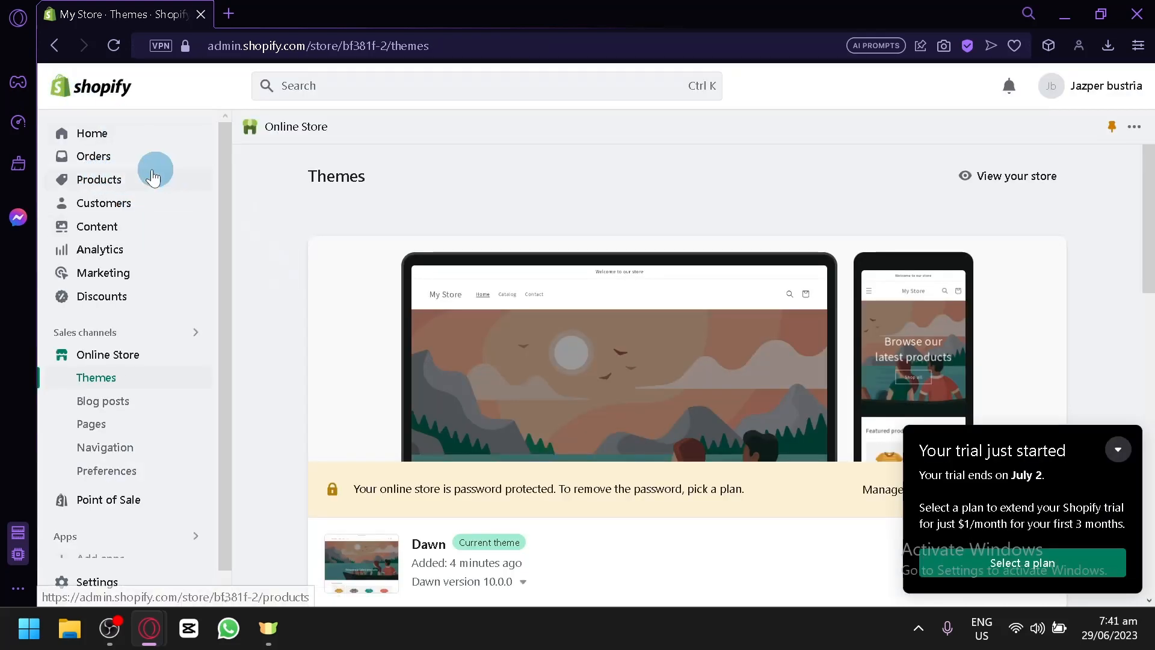
mouse_move(94, 155)
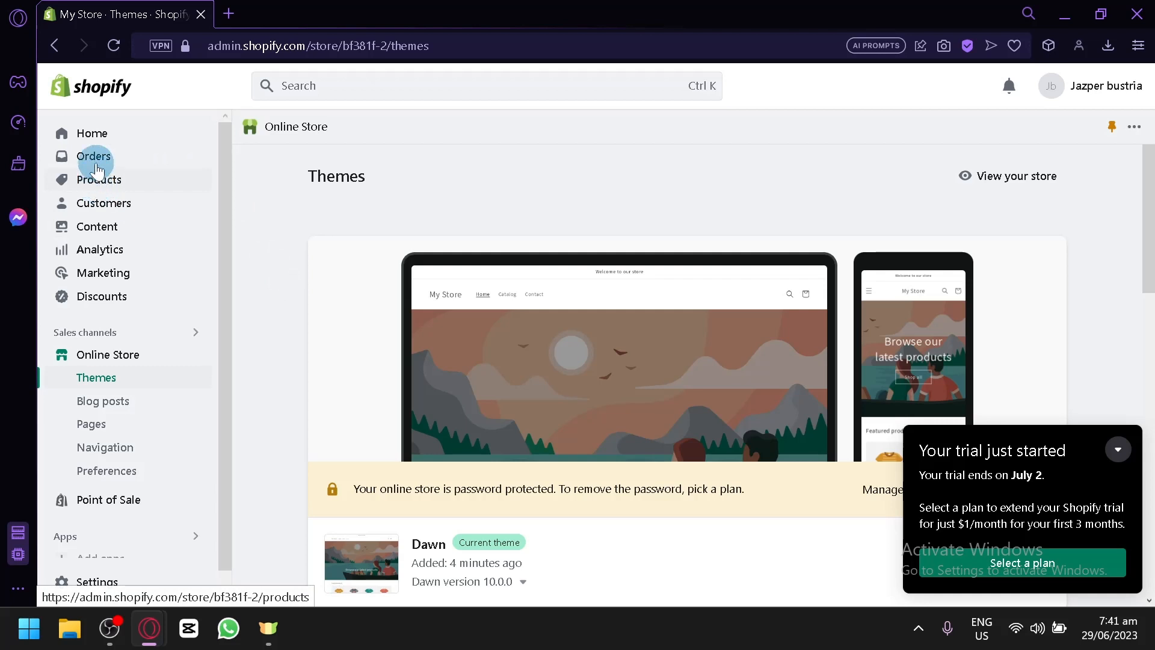
- Go to Products and start a new product with Add your products
click(98, 179)
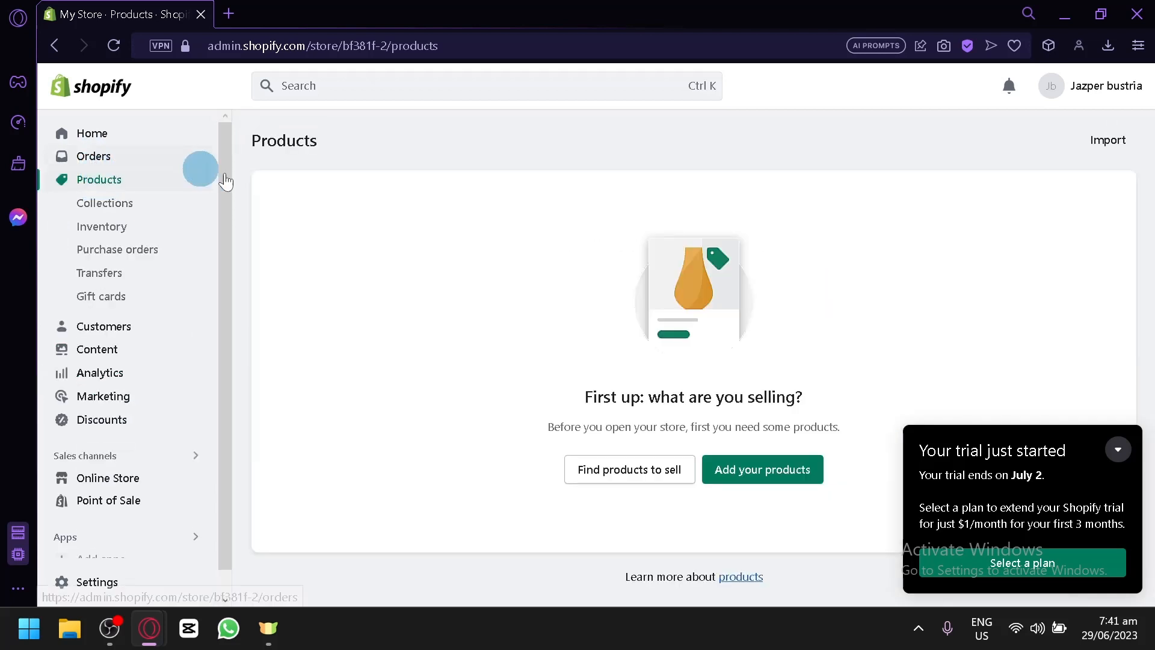
click(1116, 450)
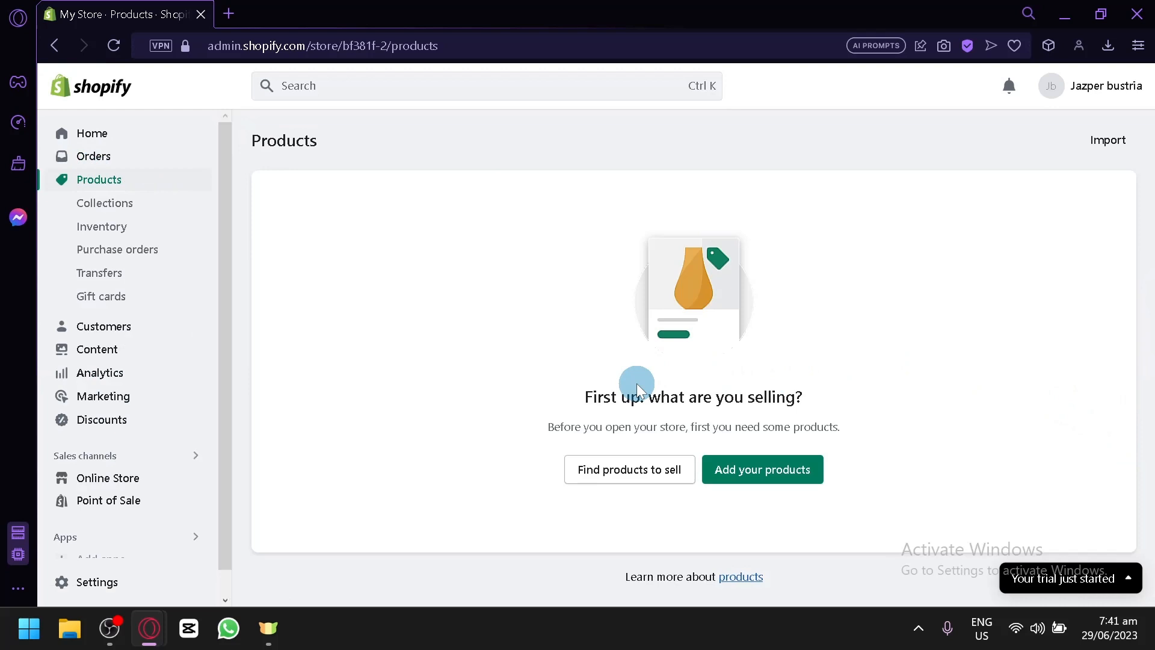
click(761, 470)
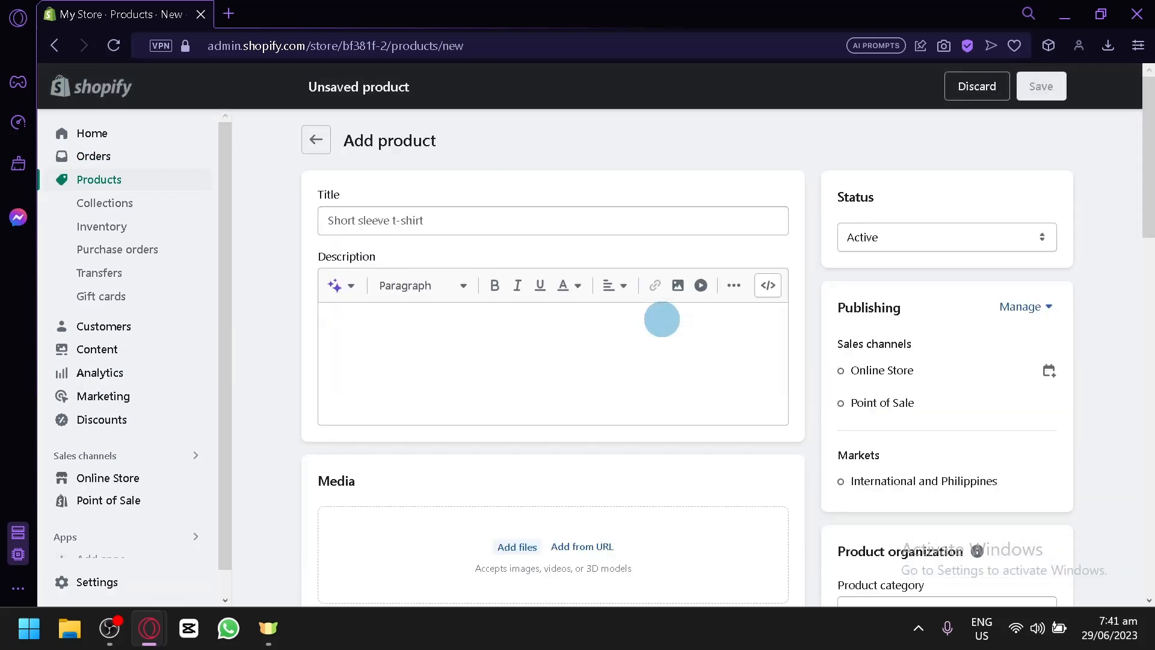
- Title the new product 'Coffee Mug'
click(486, 220)
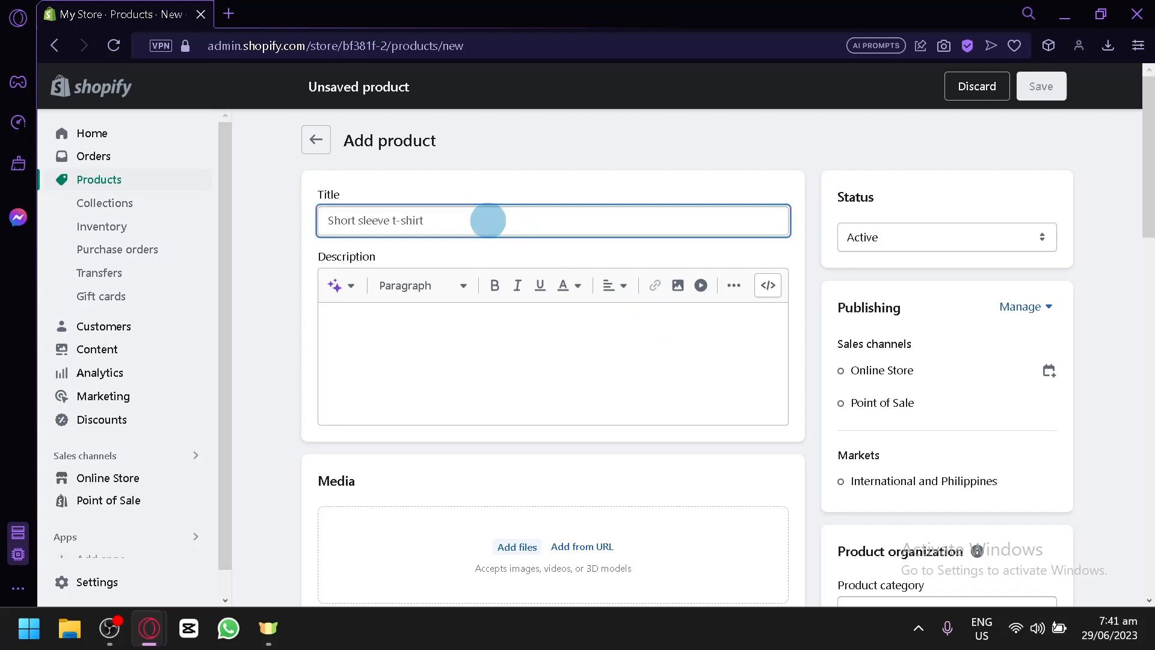
text(Coffee)
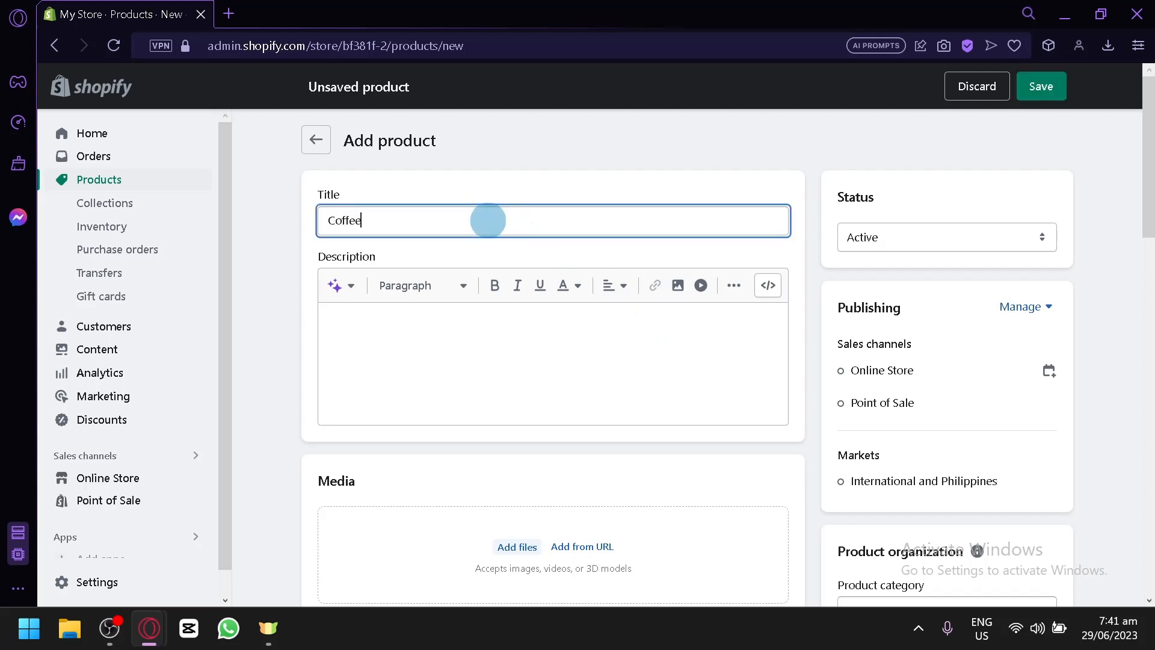
text(Mug)
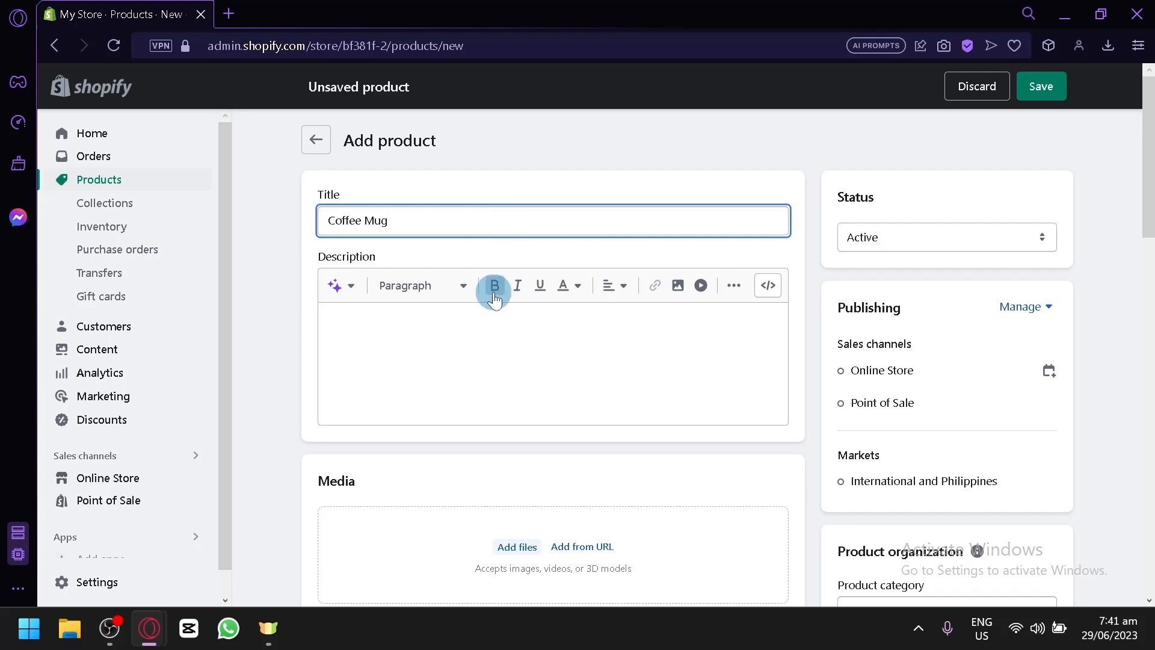
- Generate a description from the 'Coffee' keyword and keep the suggestion
click(336, 286)
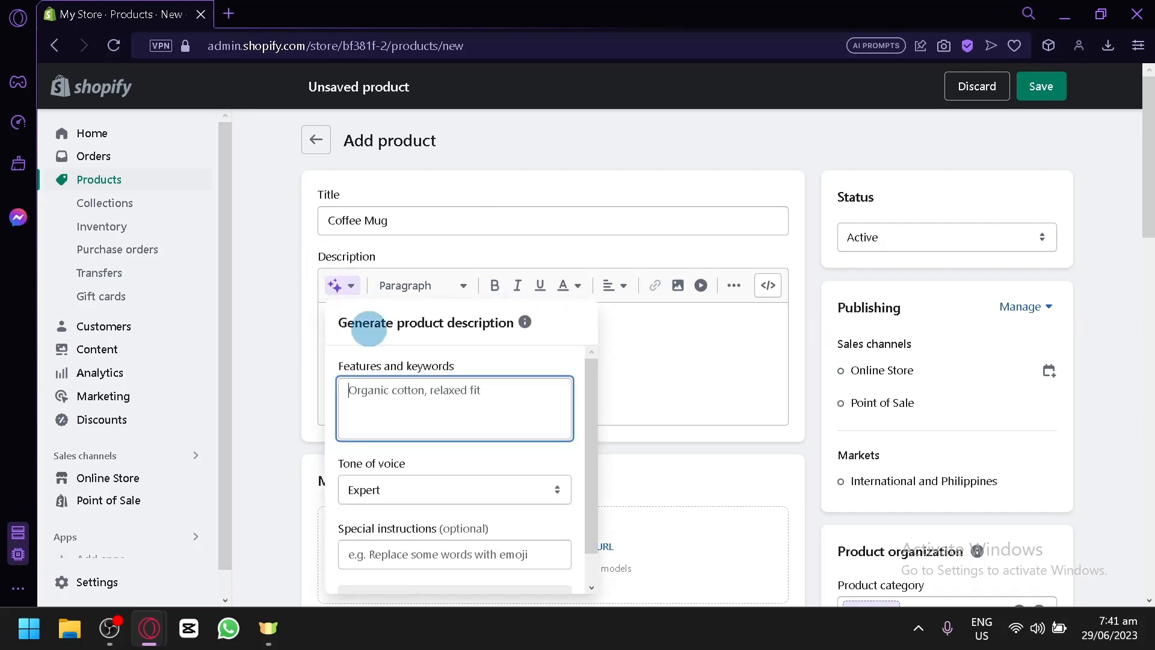
text(Coffee mug)
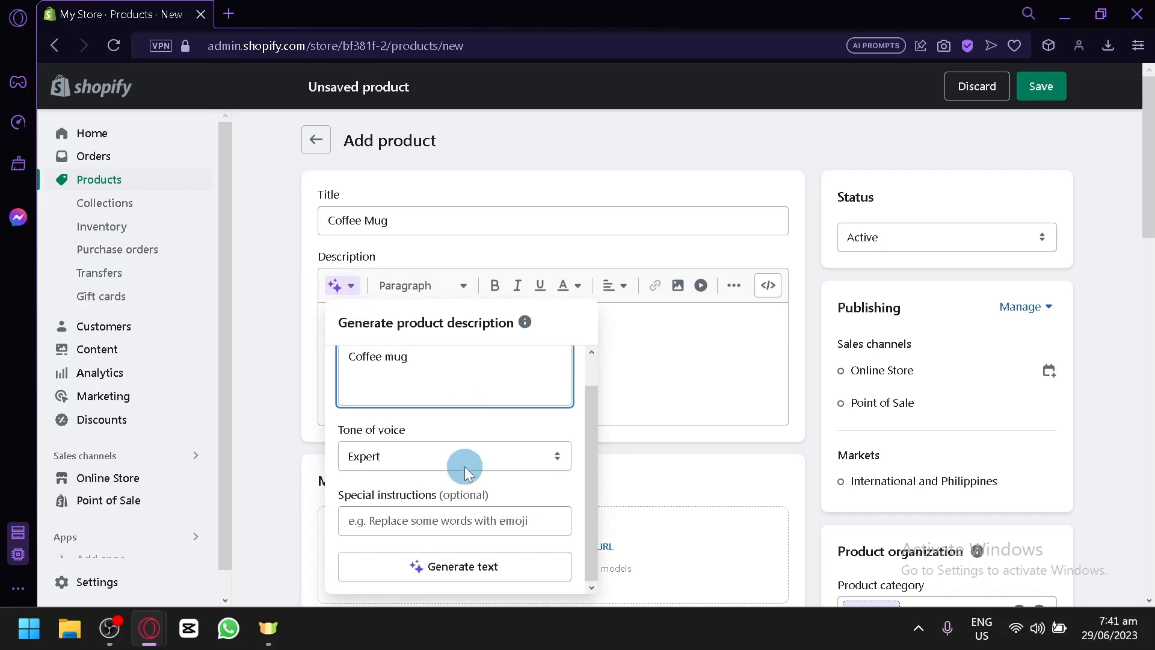
click(454, 566)
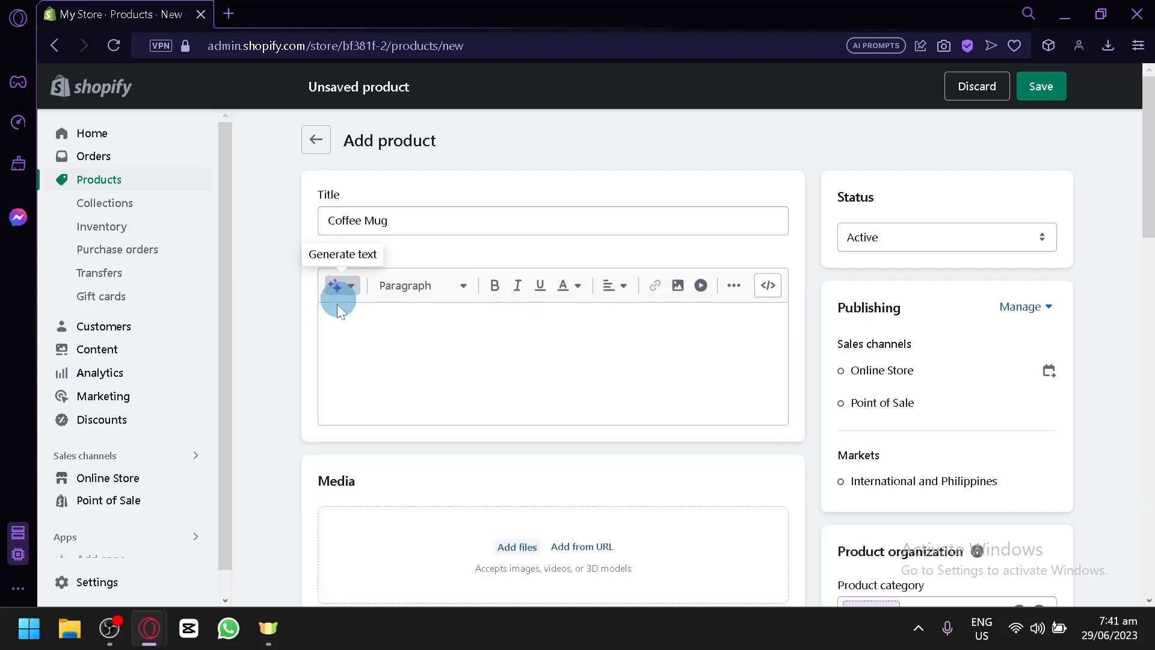
click(339, 285)
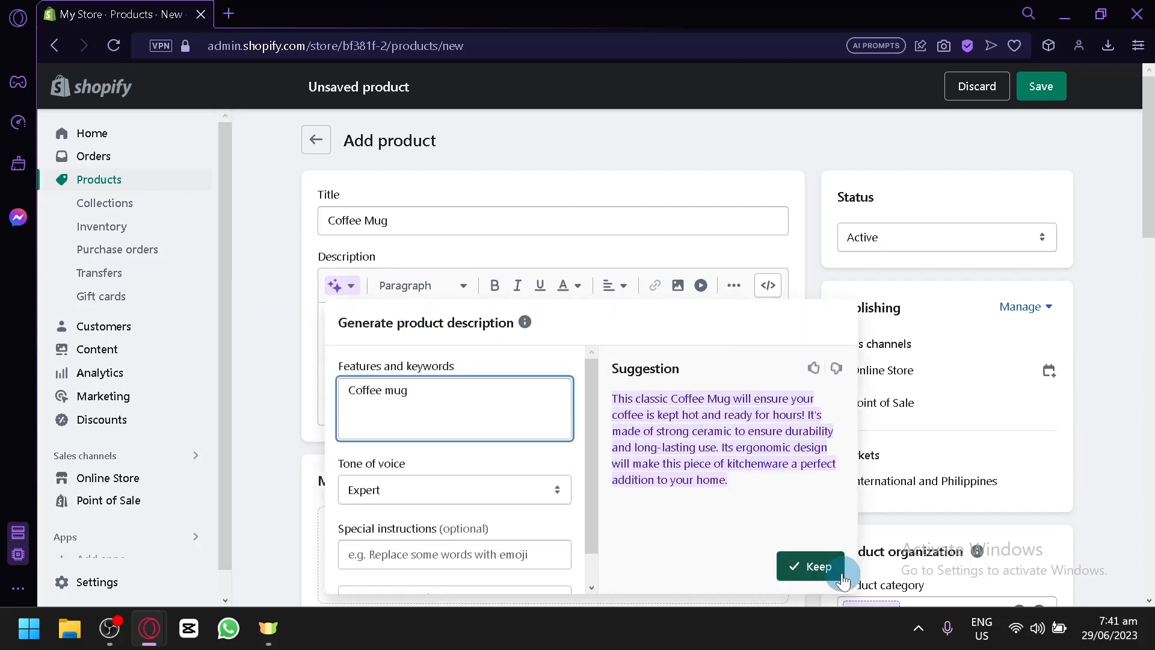
click(810, 565)
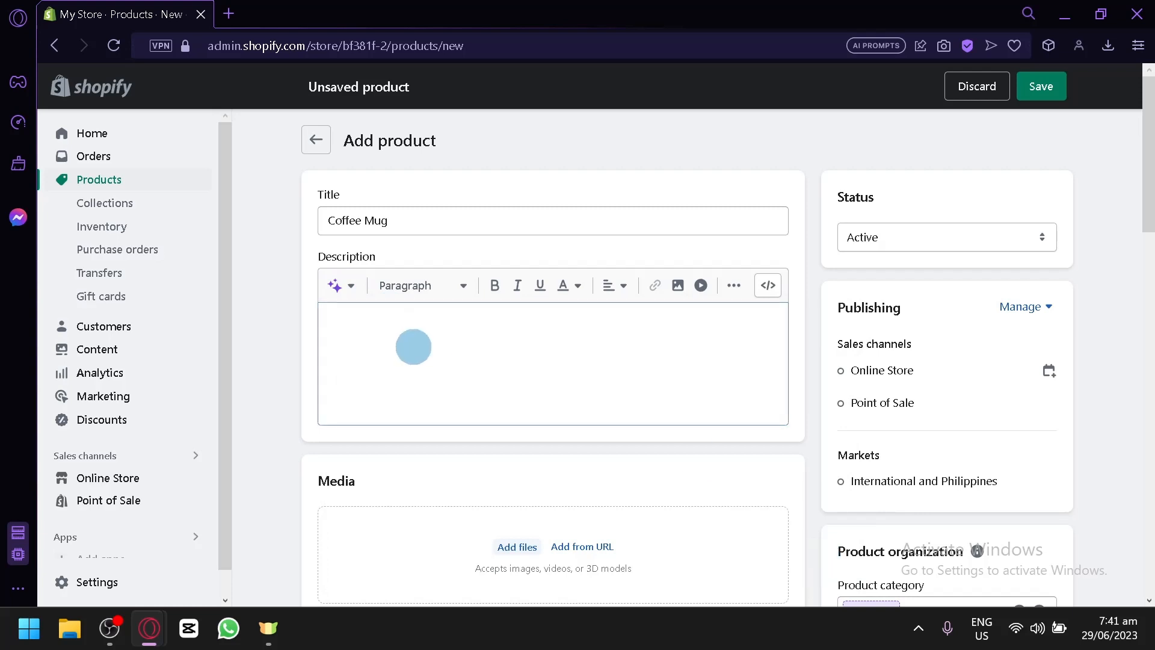
- Generate a second description paragraph from 'coffeemug' keywords and keep it
click(338, 285)
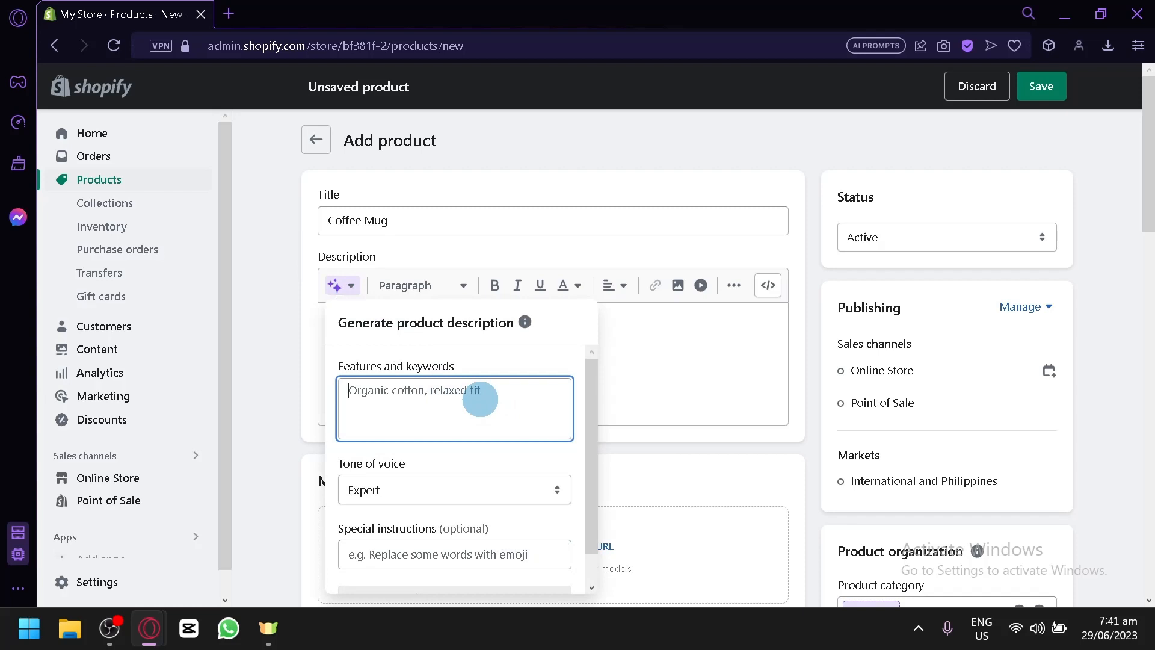
text(coffeem)
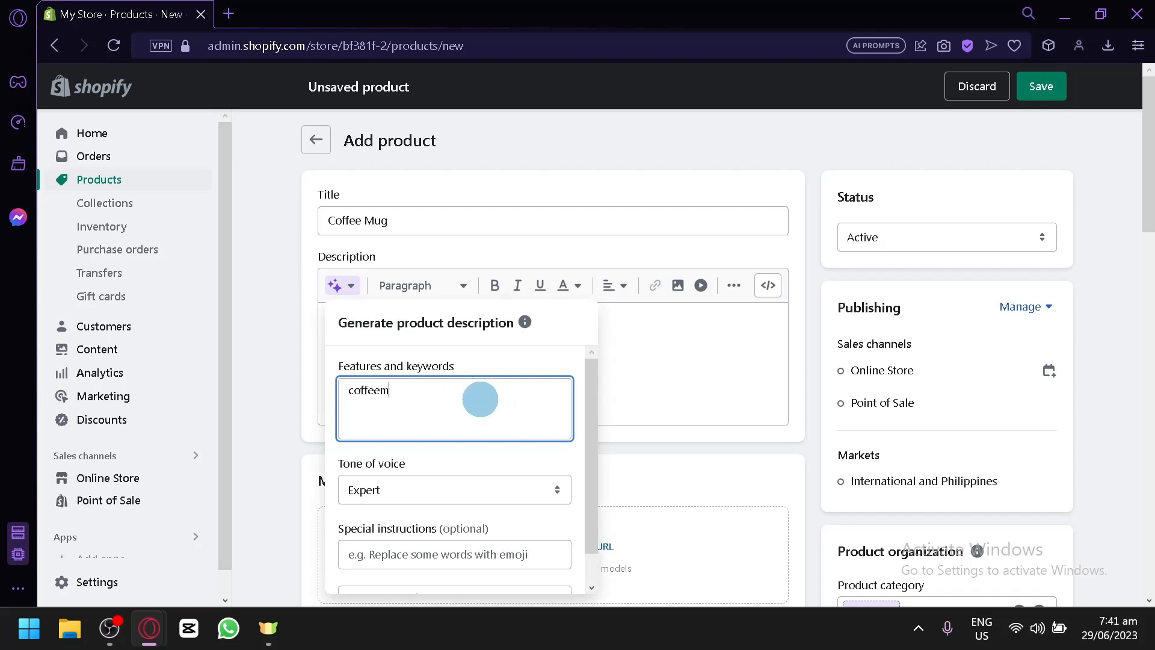
text(ug)
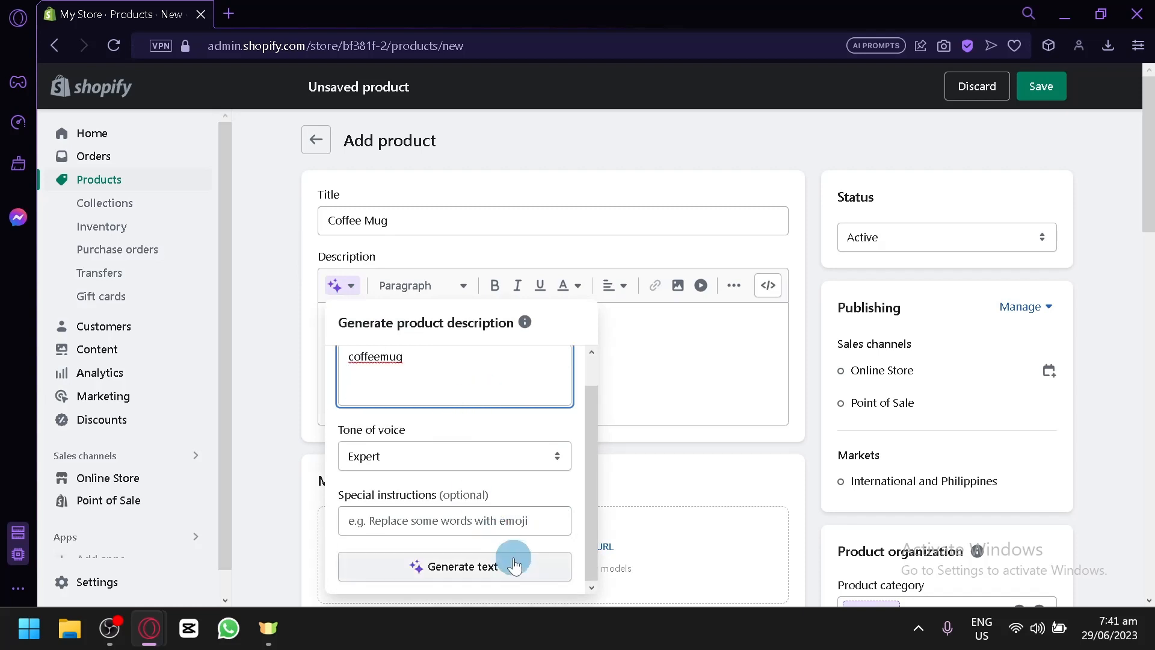
click(454, 566)
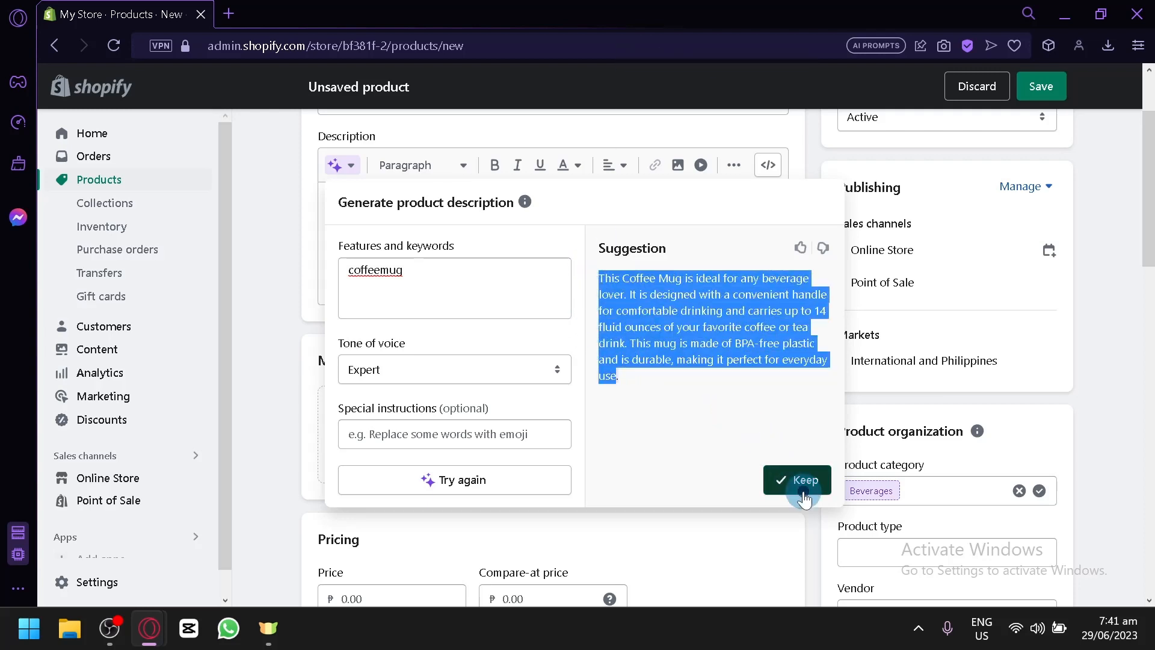
click(796, 480)
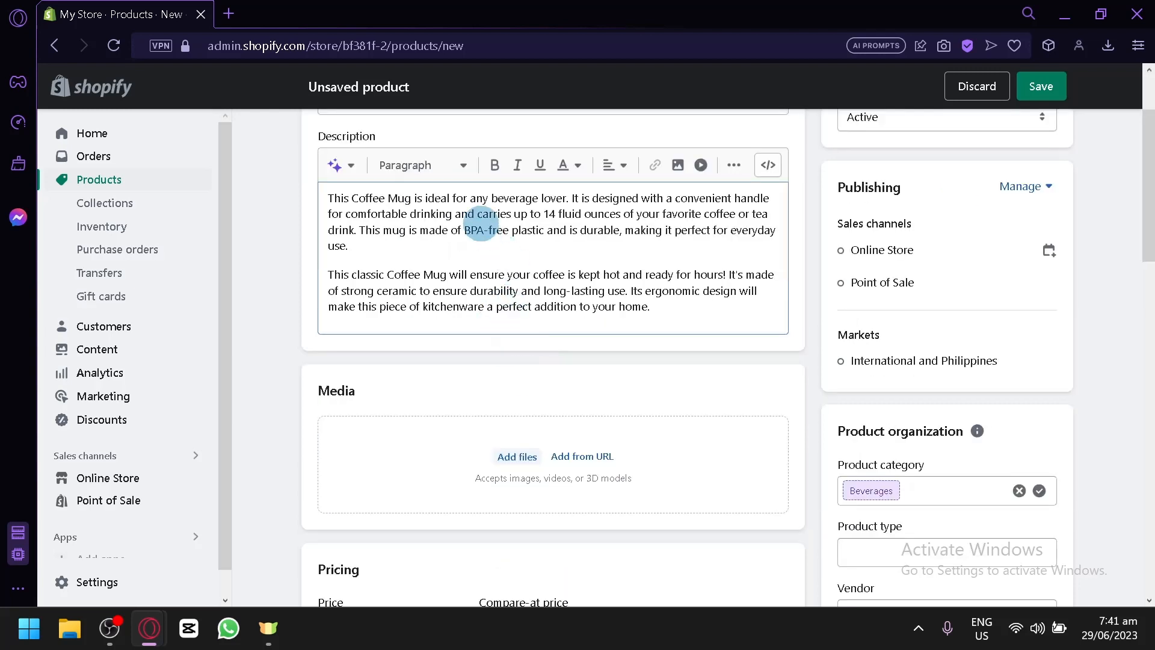
- Upload the patterned mug with croissants photo from recent downloads to the product media
scroll(down, 3)
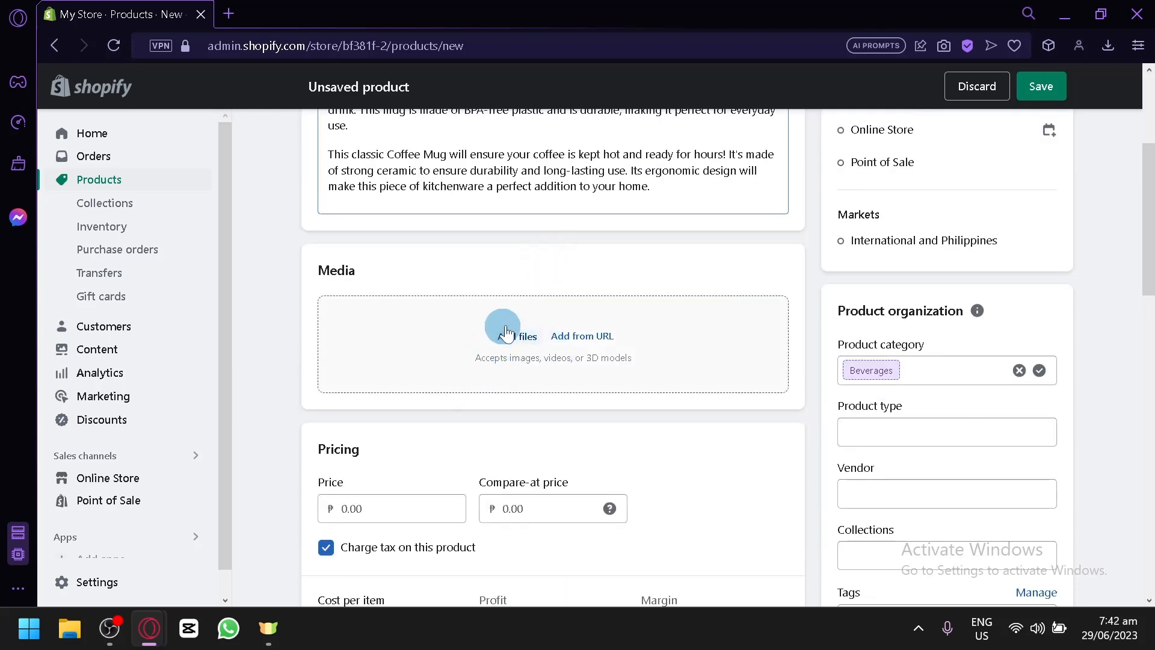
scroll(down, 3)
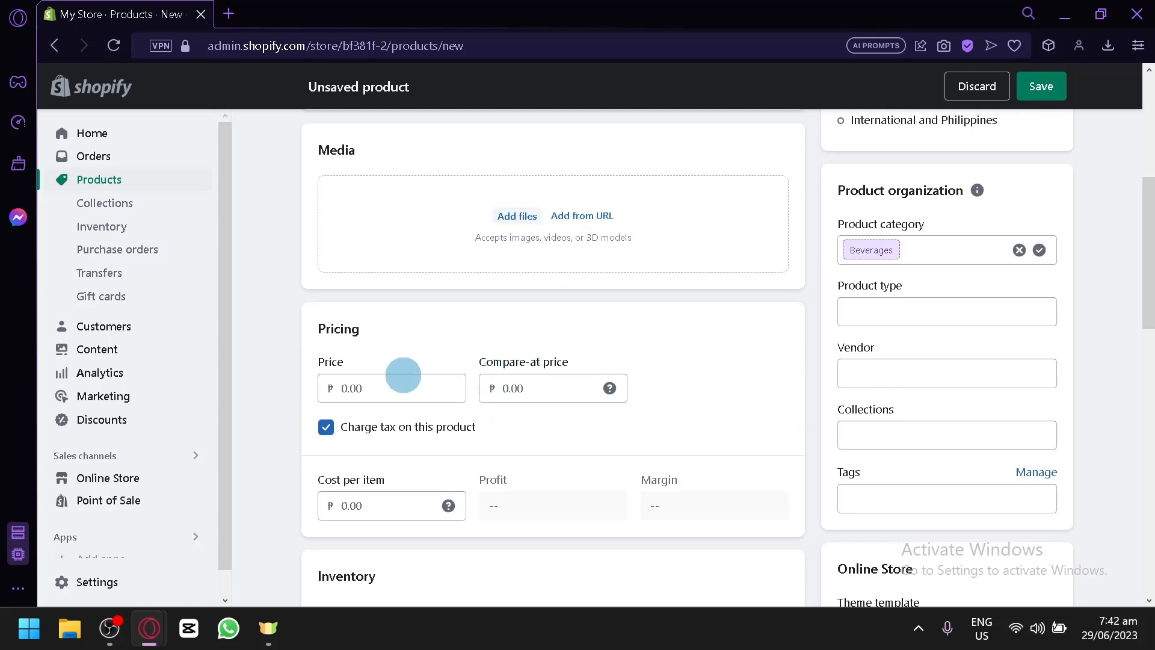
text(1)
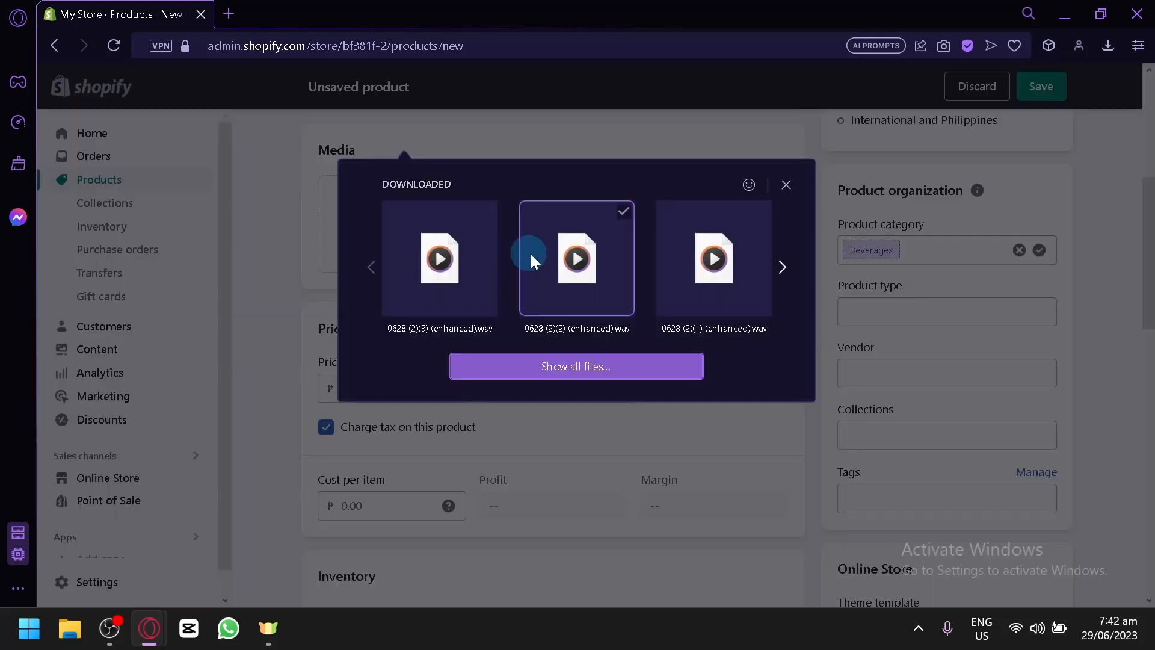
click(781, 266)
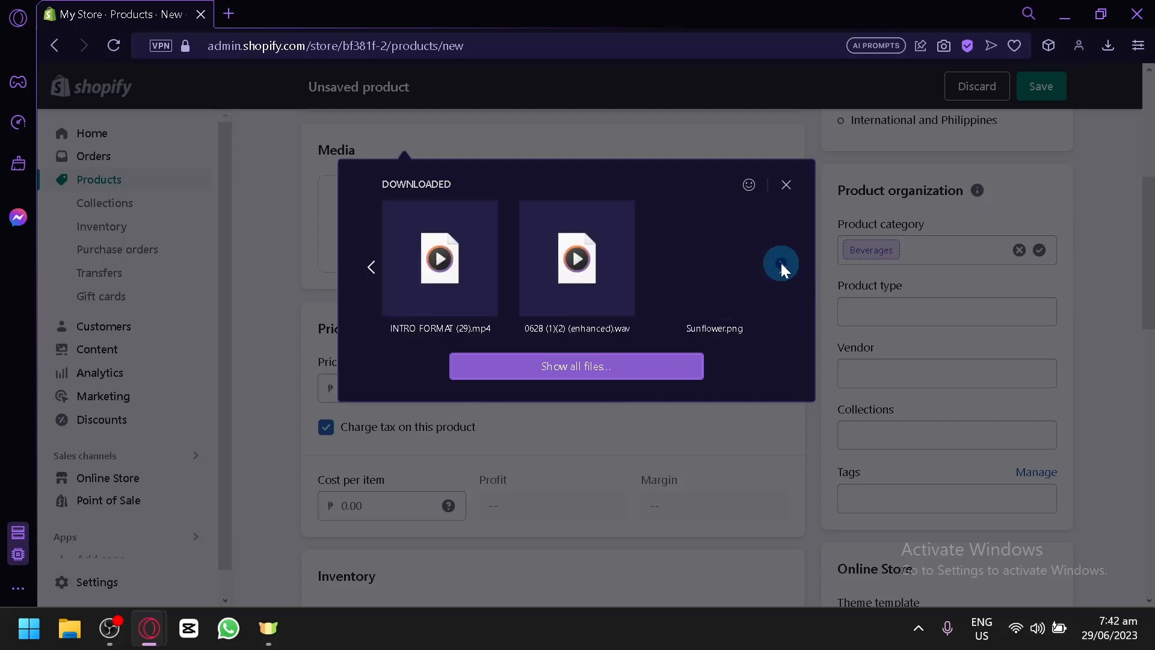
click(781, 266)
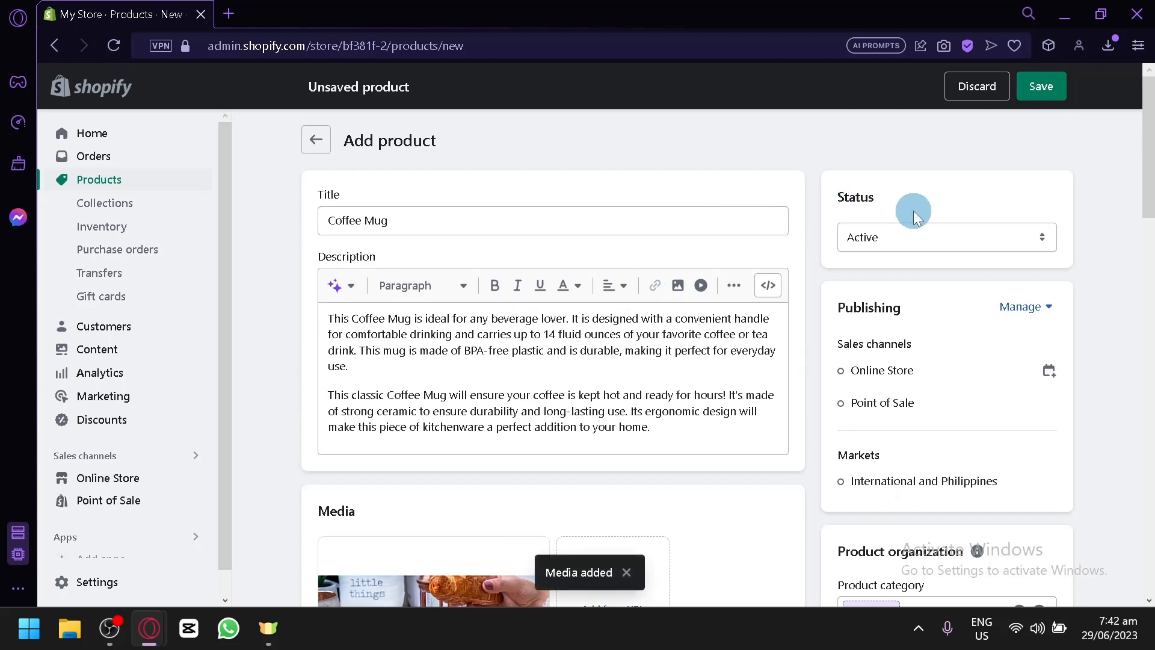
- Enter cost per item 1000, Shop location quantity 5, and shipping weight 0.5 kg
scroll(down, 3)
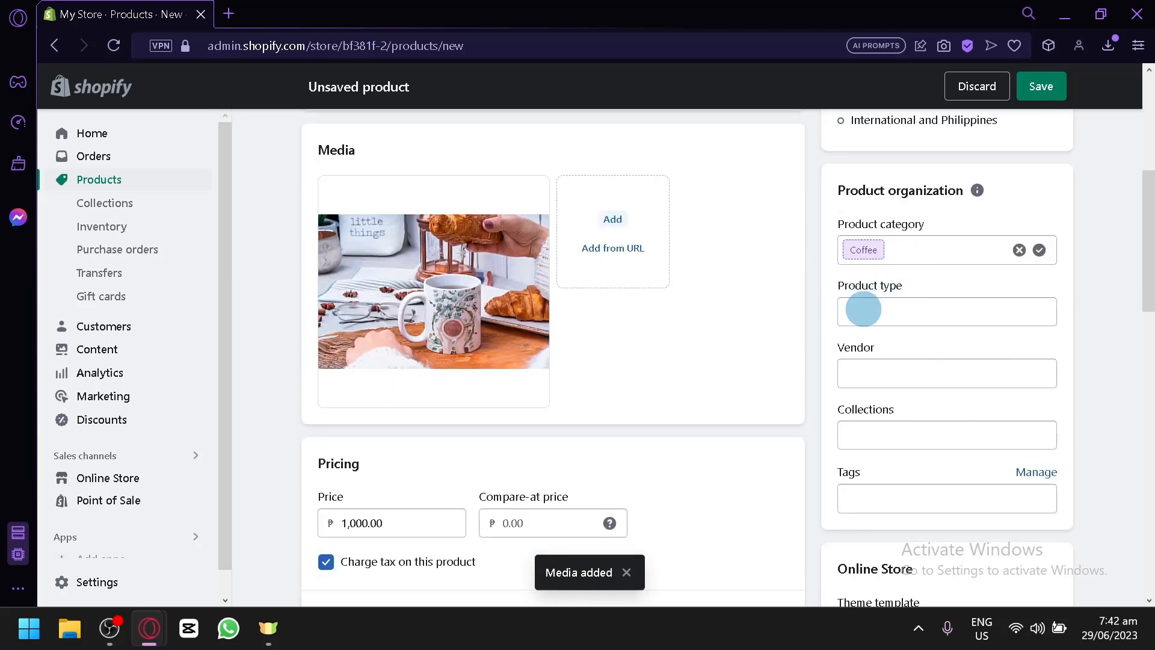
scroll(down, 3)
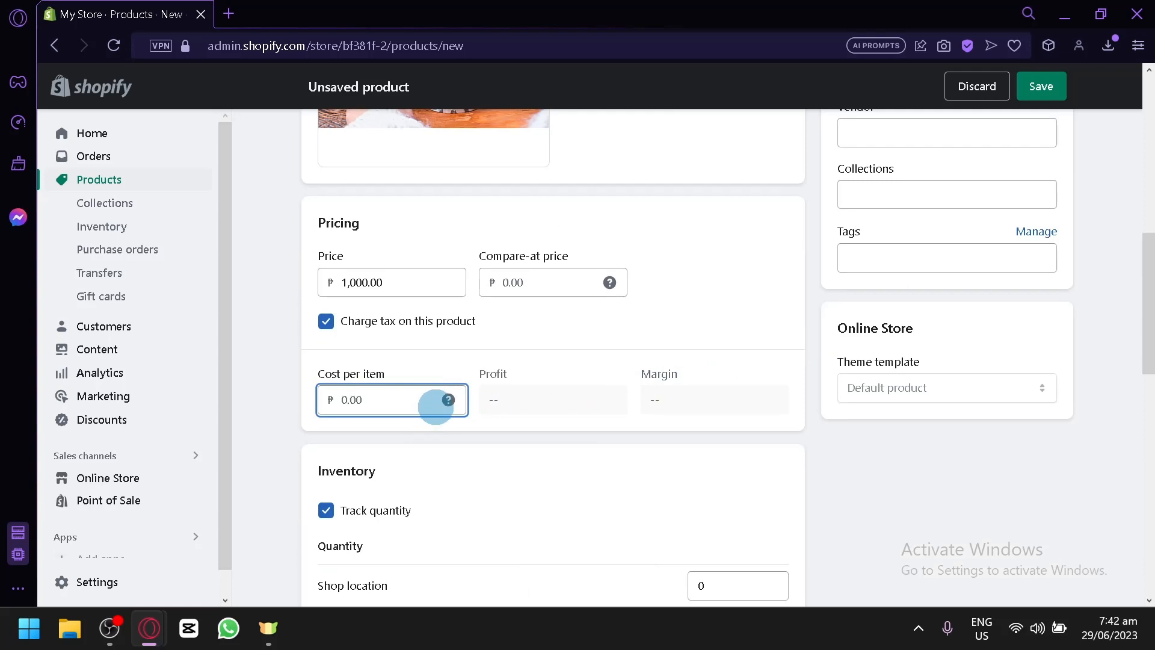
text(1000)
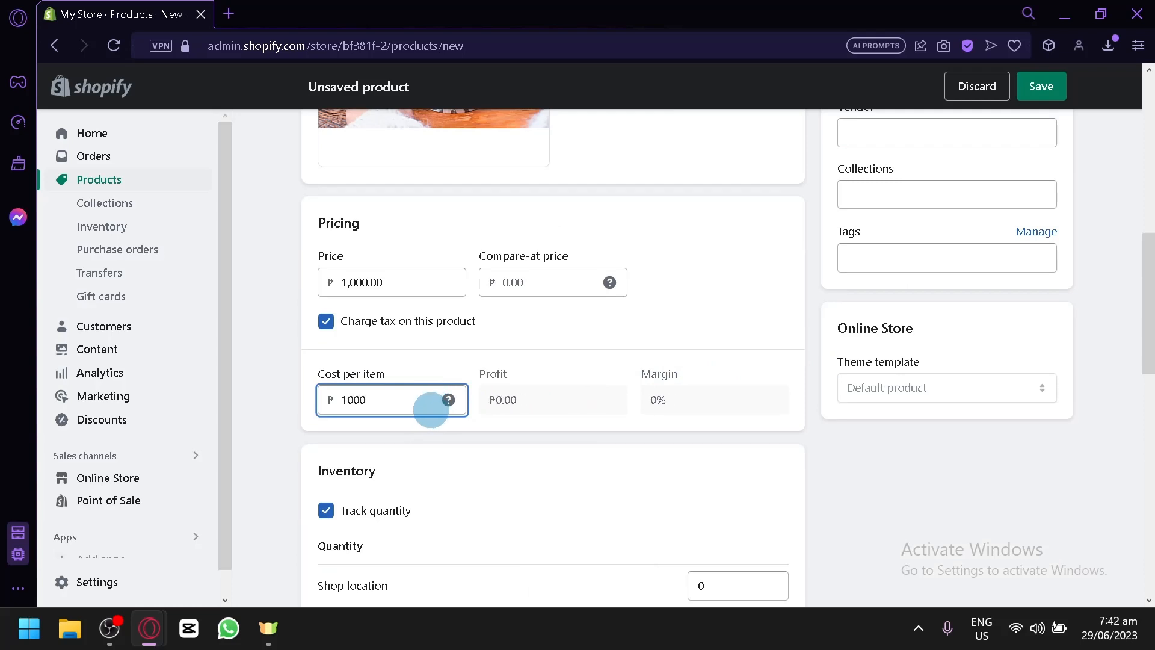
scroll(down, 3)
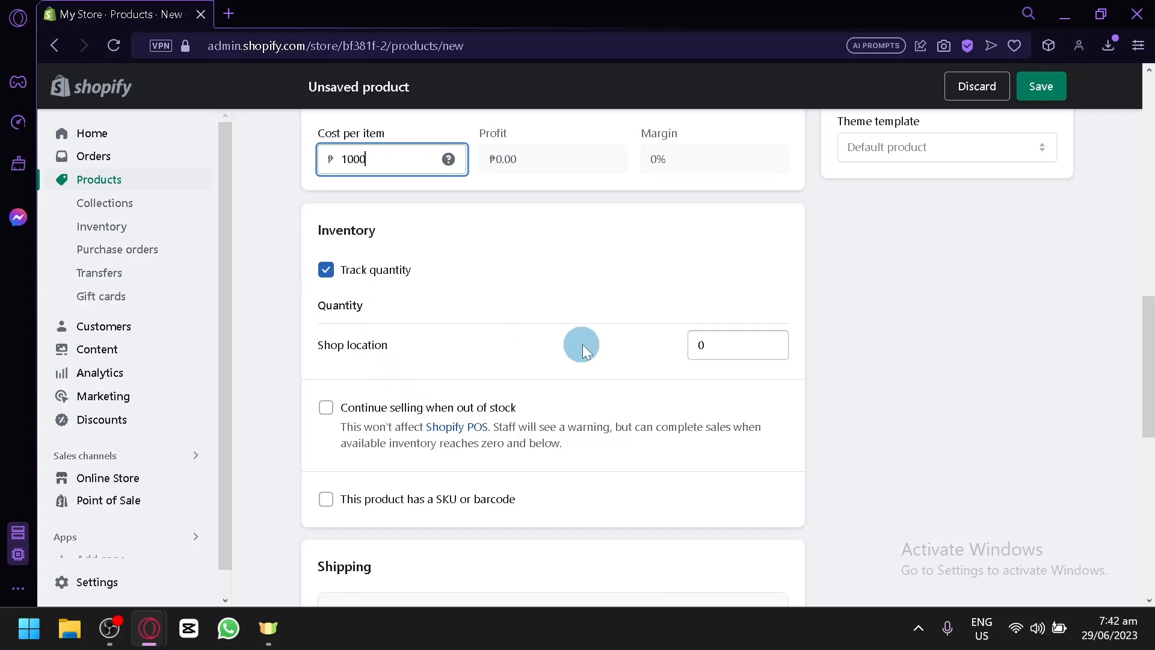
click(736, 345)
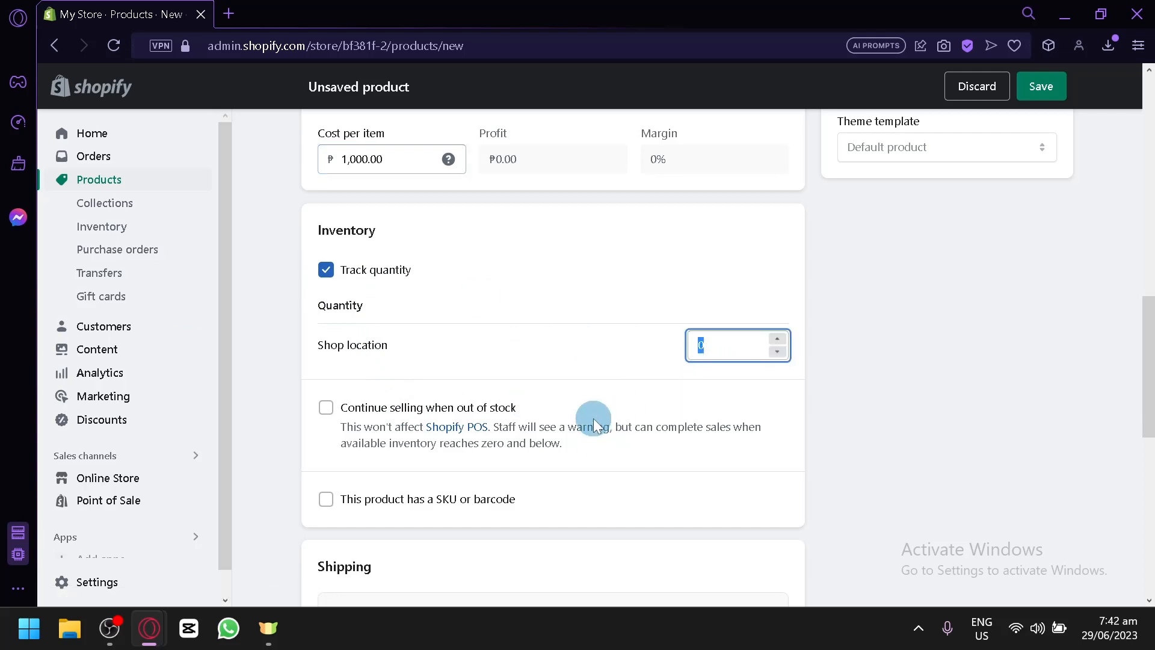
text(5)
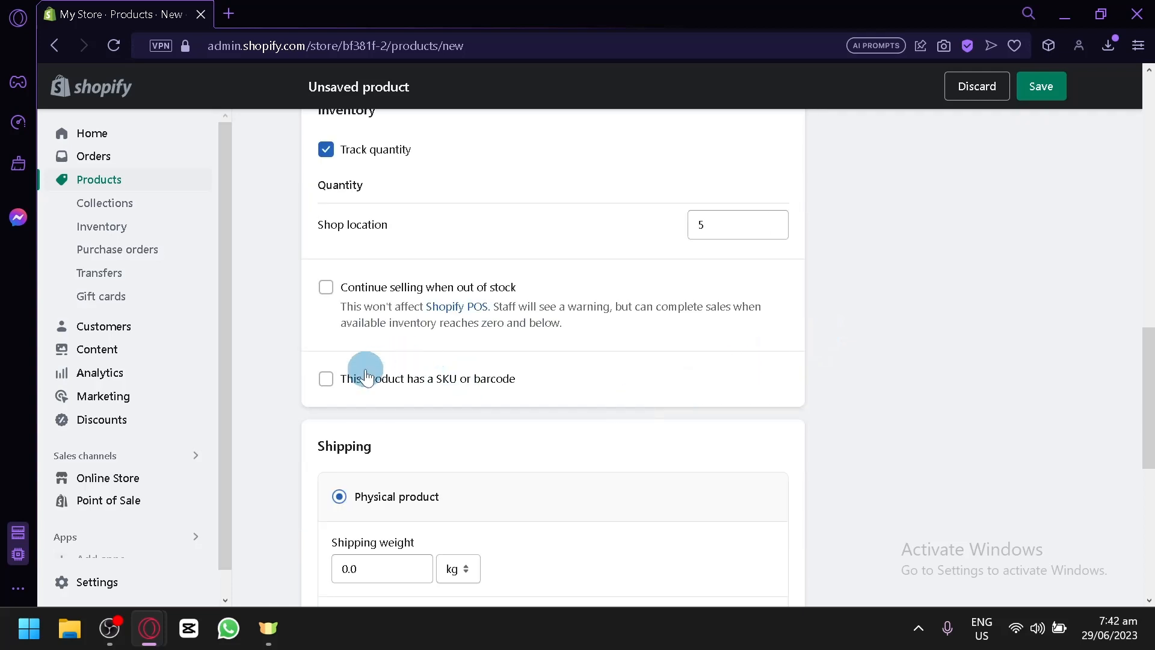
scroll(down, 3)
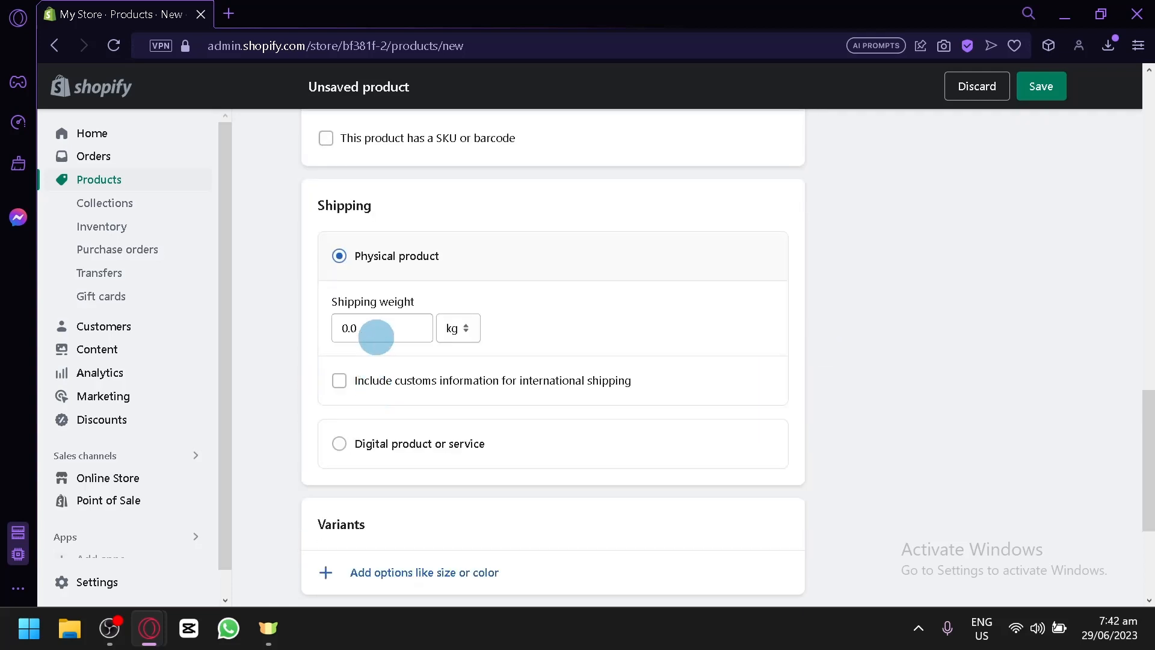
click(381, 328)
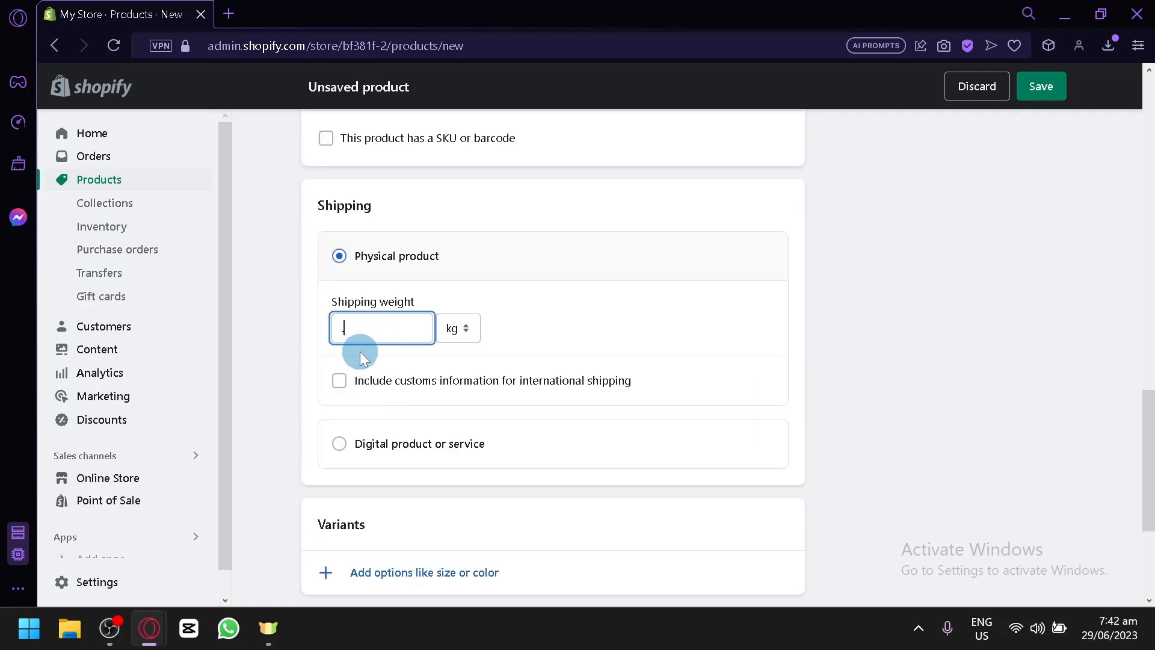
text(0.5)
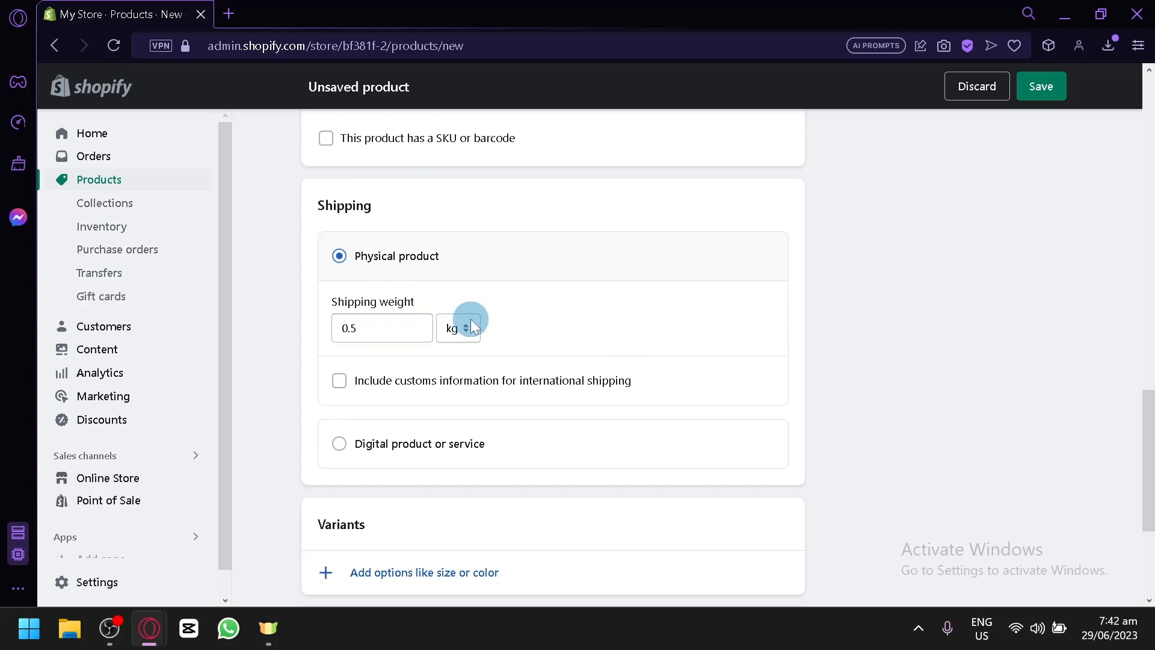
mouse_move(364, 379)
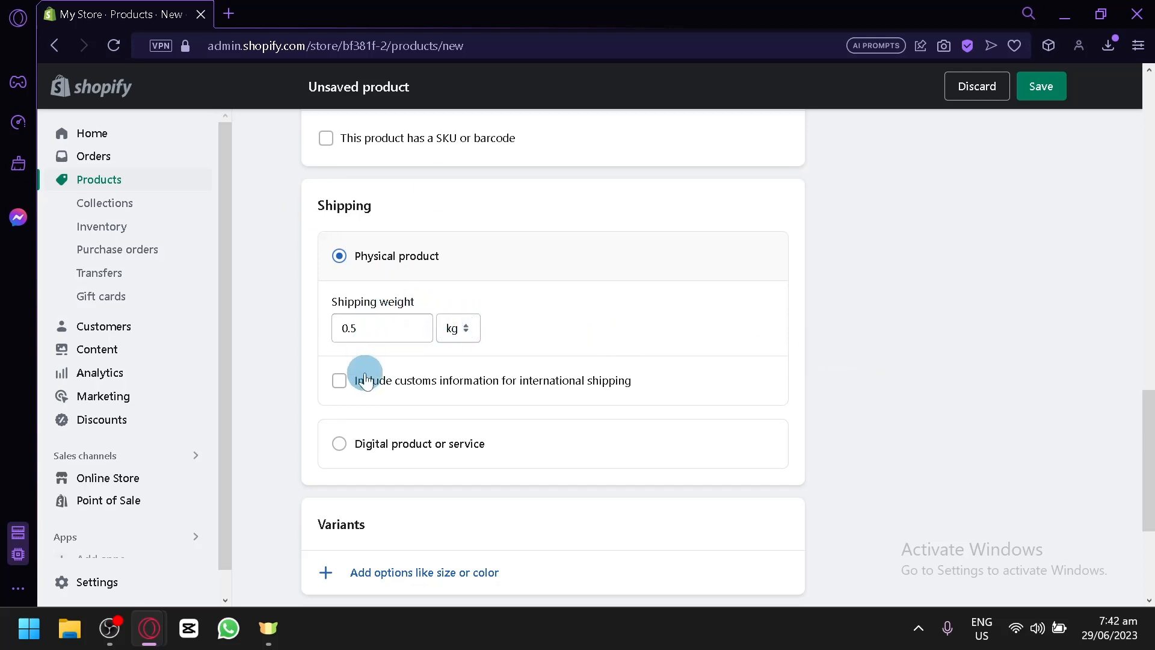
scroll(down, 3)
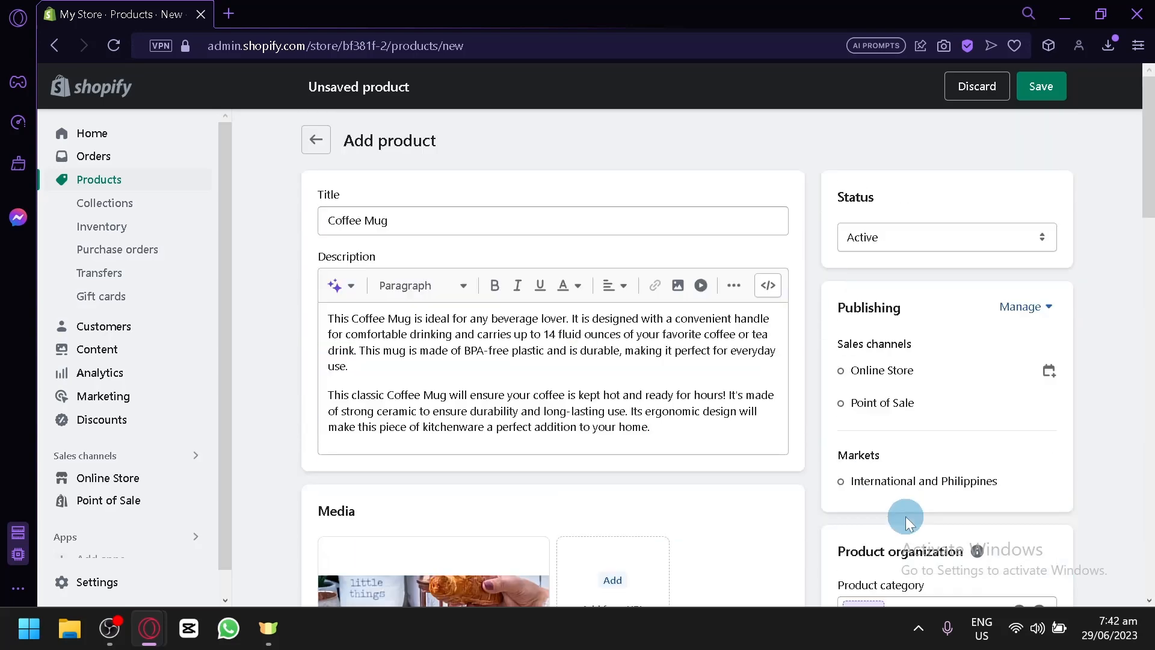
- Save the Coffee Mug product so it is created and Active
click(1040, 86)
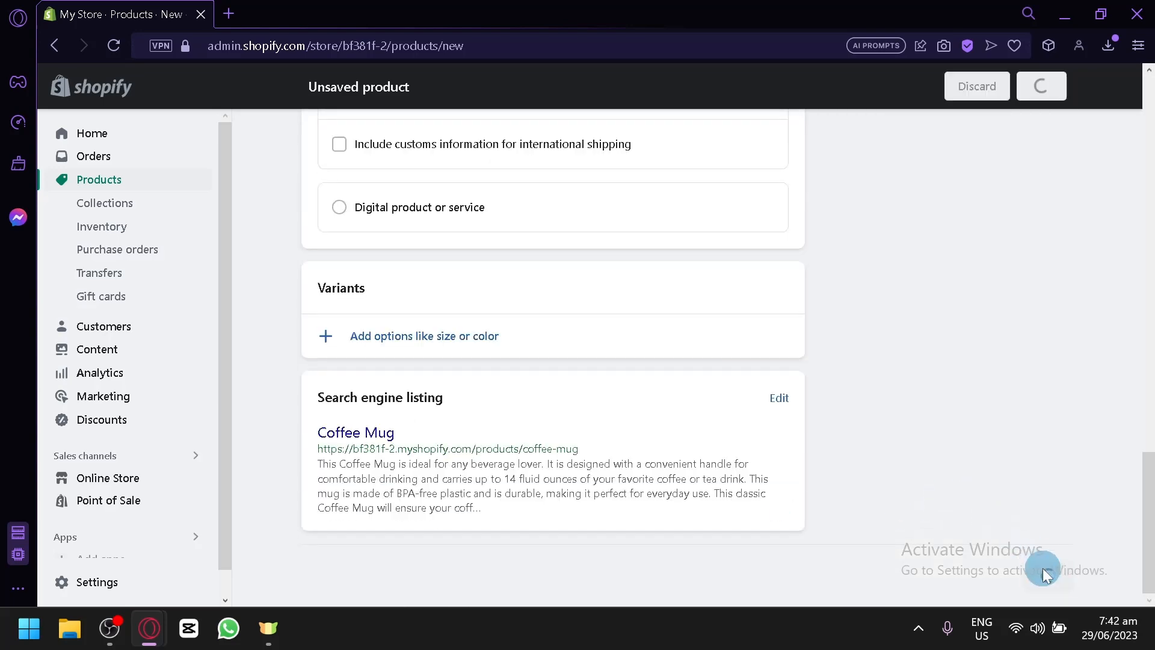
click(1041, 86)
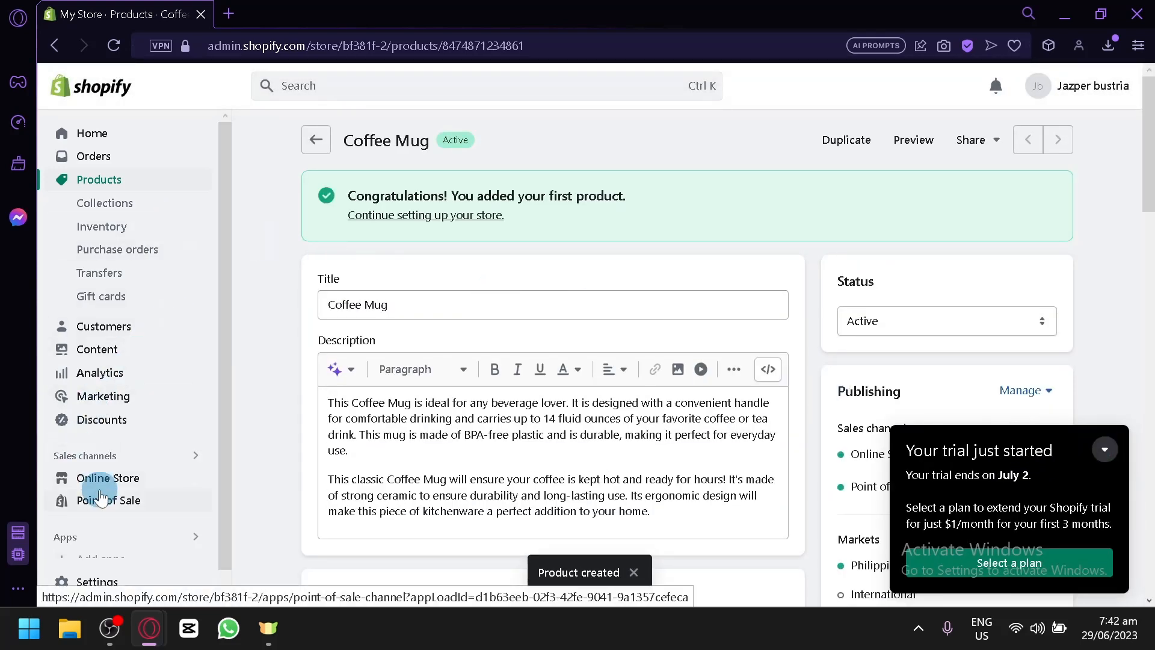
- Preview the Dawn storefront and scroll to the featured Coffee Mug product
click(108, 477)
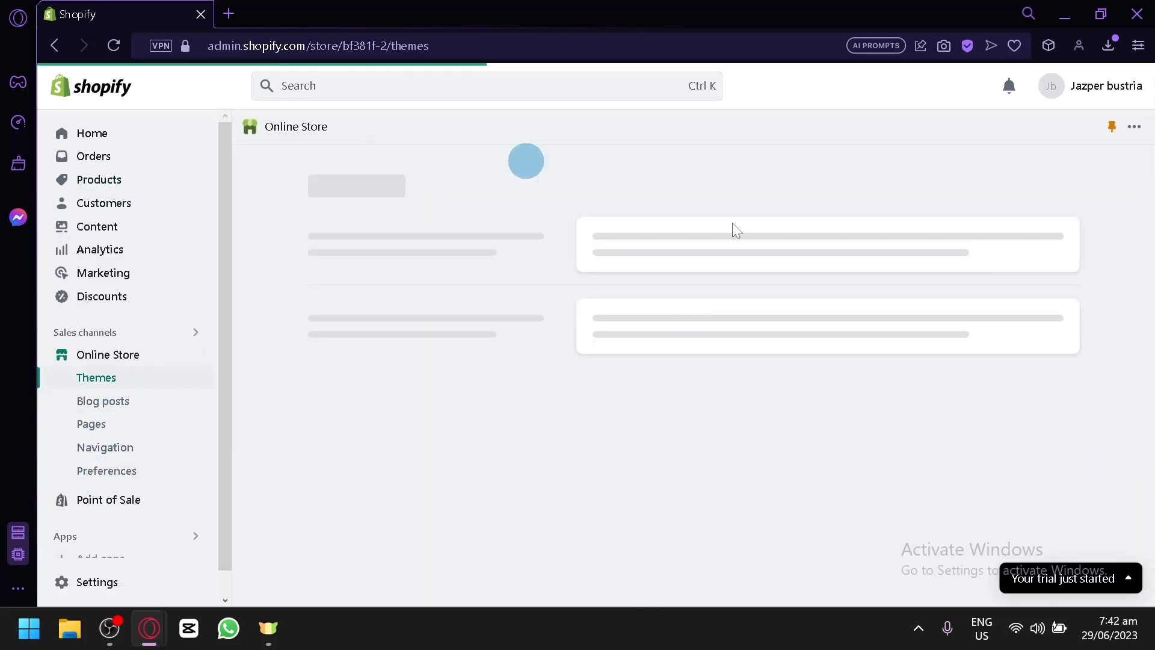
click(948, 442)
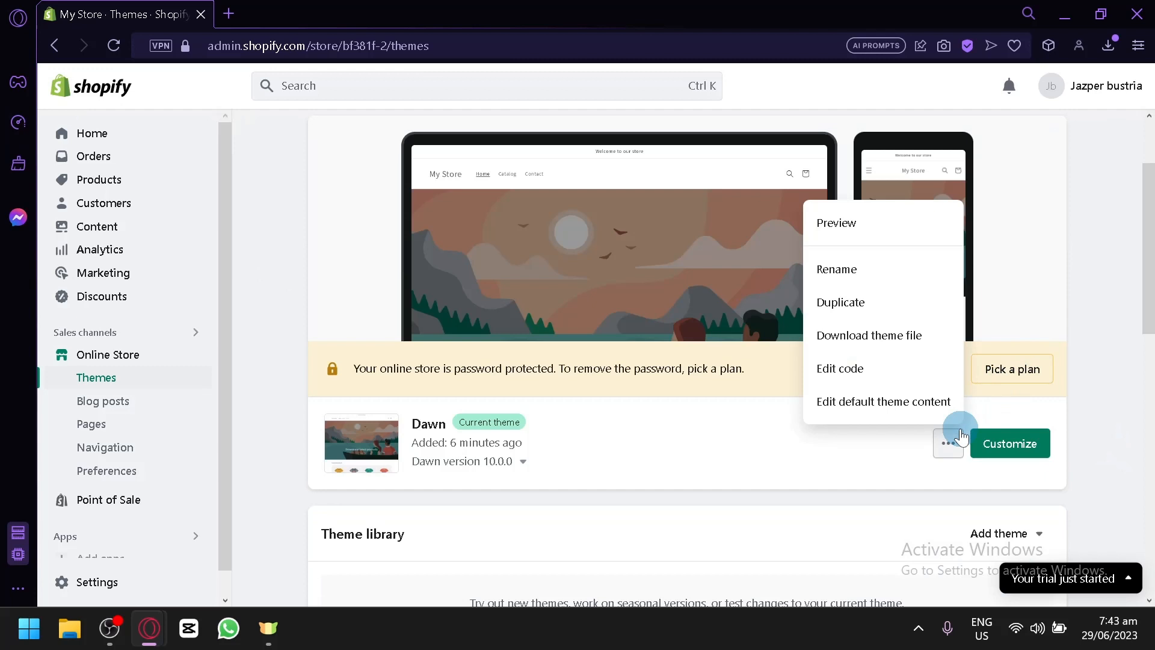
click(836, 222)
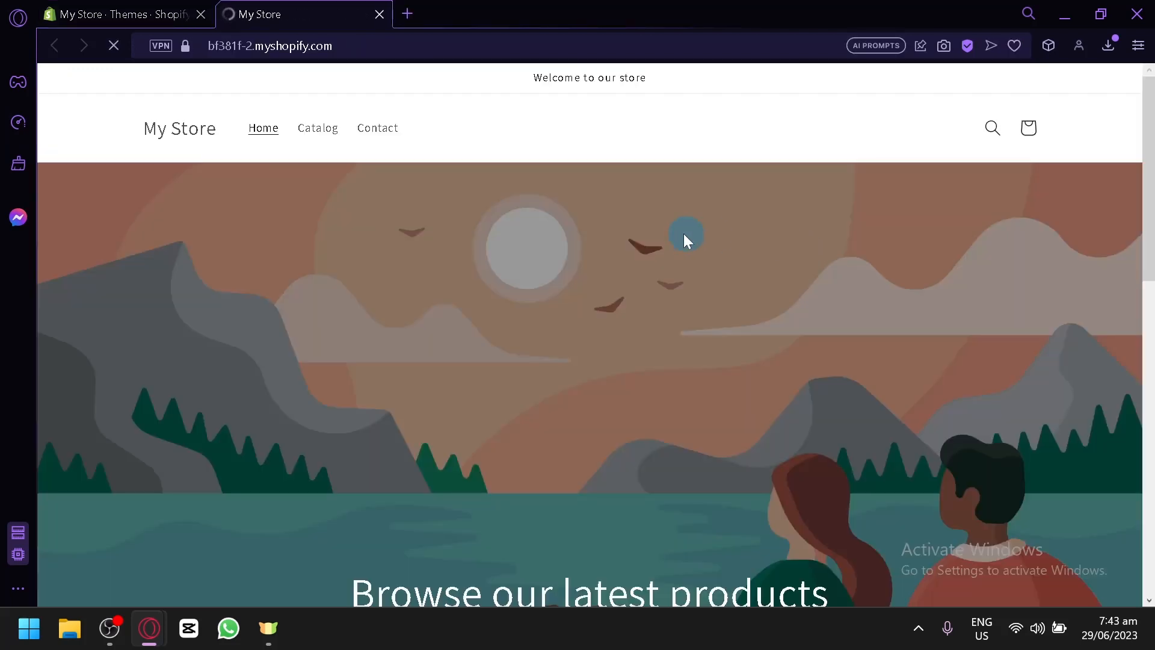
scroll(down, 3)
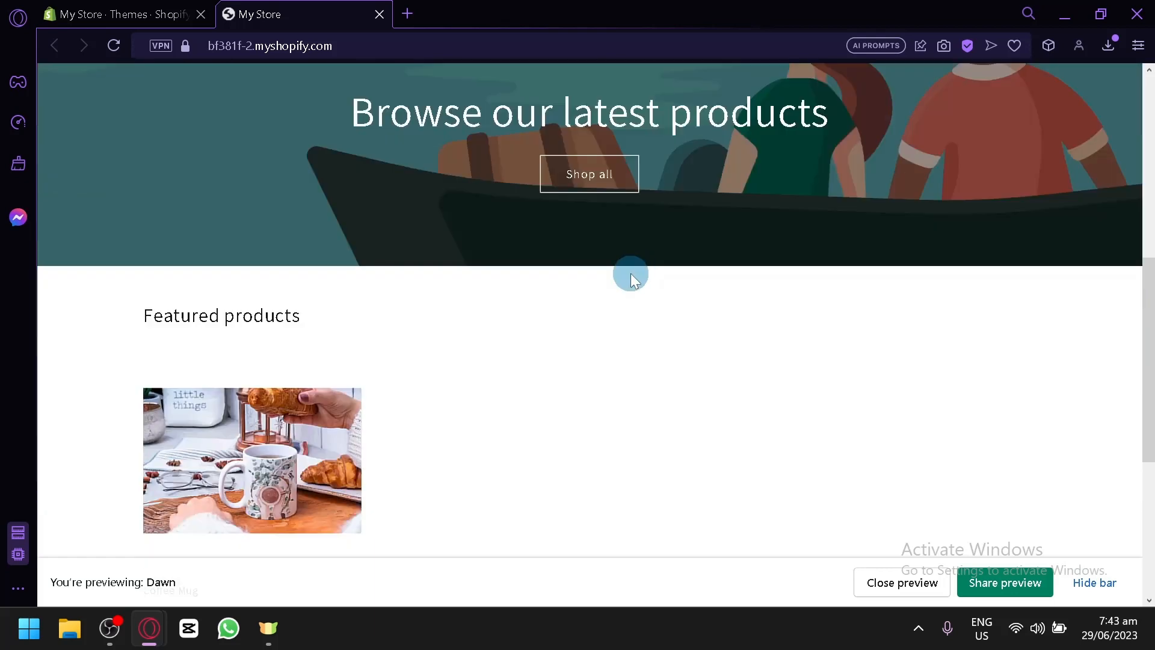
scroll(down, 3)
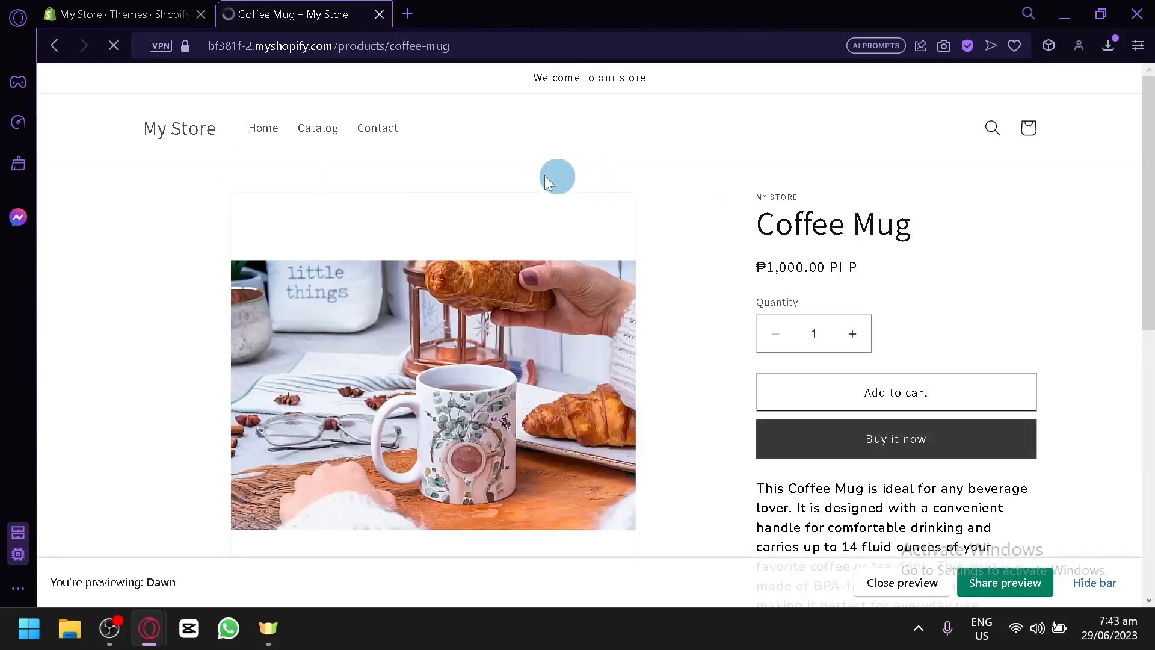
scroll(down, 3)
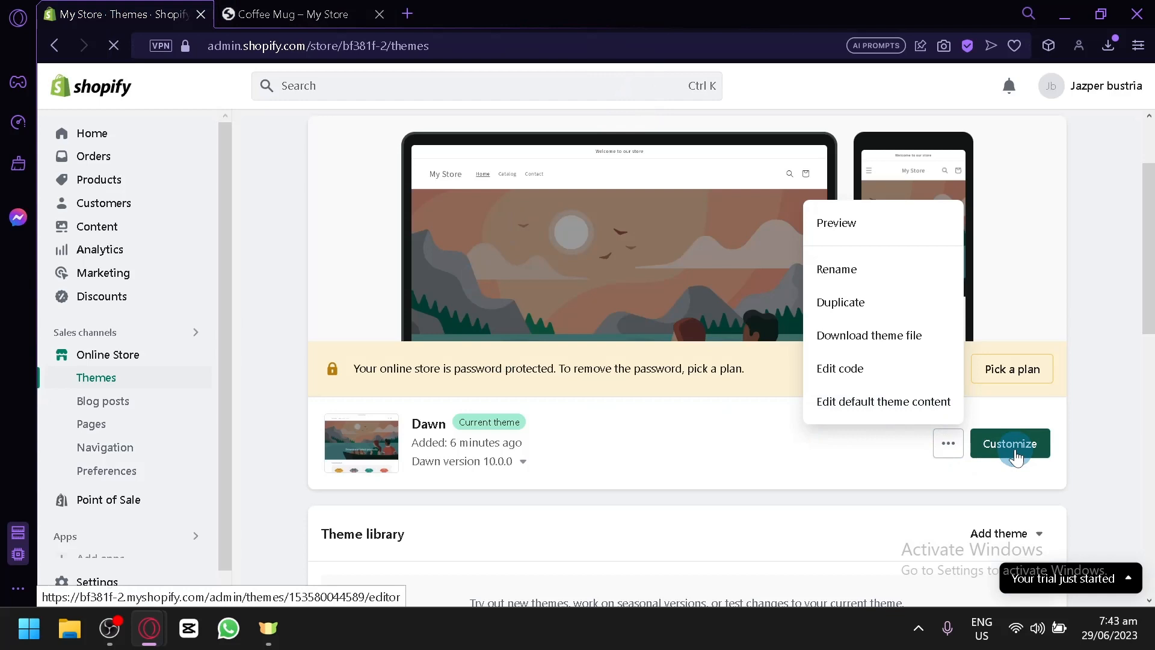
- Customize Dawn and switch the editor to the Default product template
click(1010, 443)
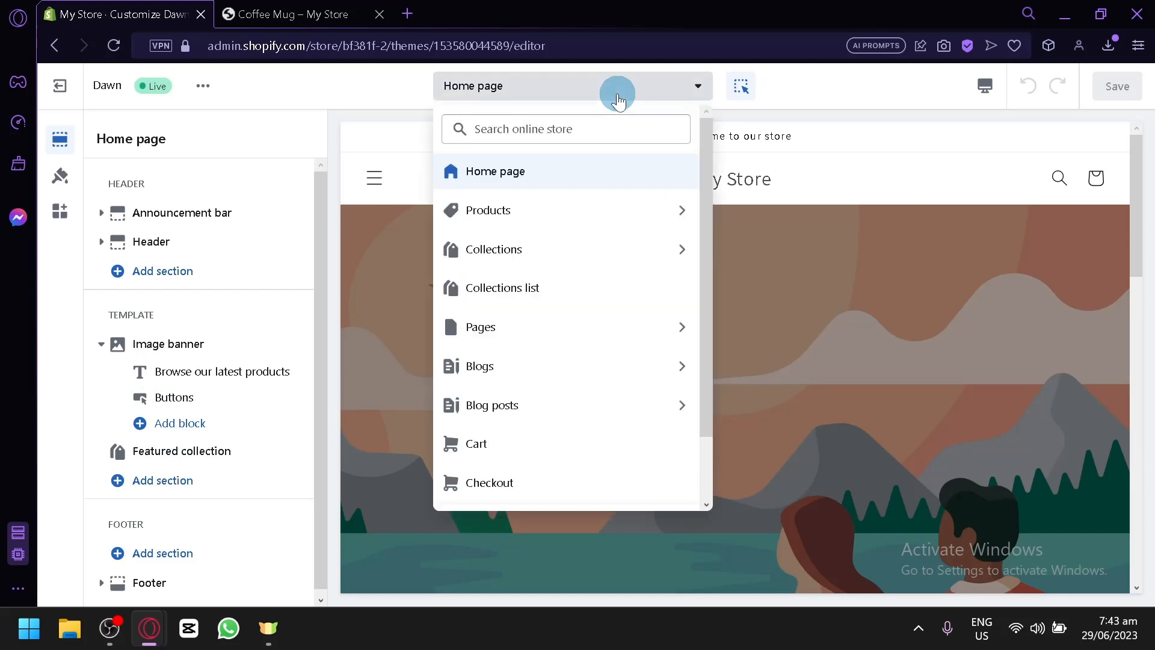
click(487, 210)
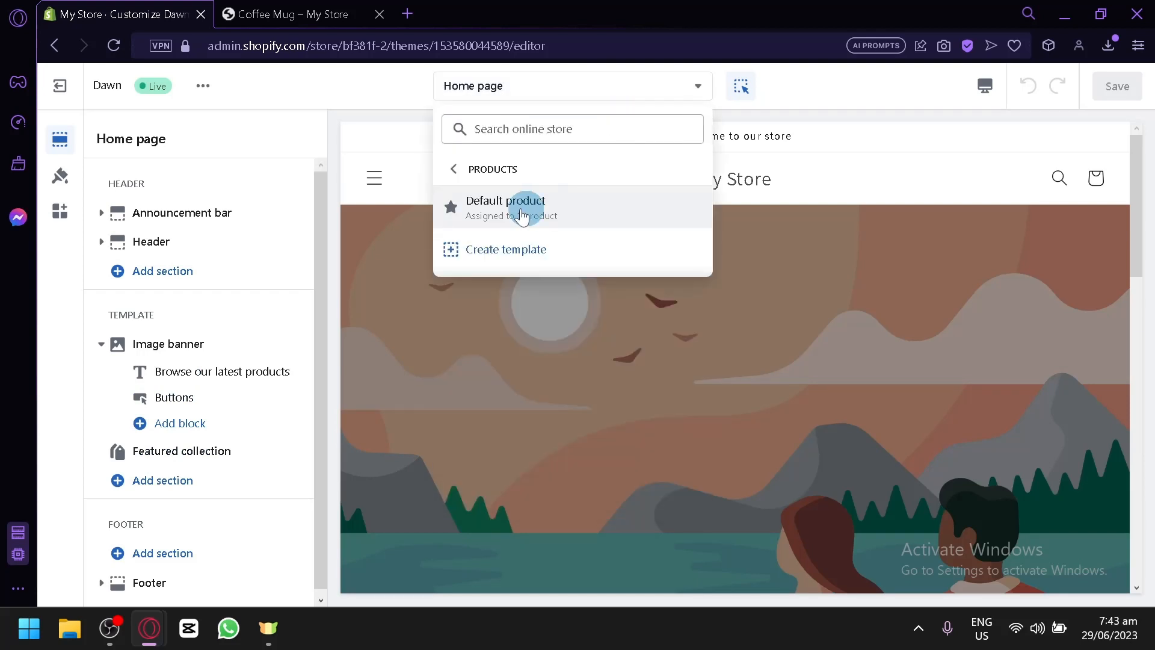
click(506, 206)
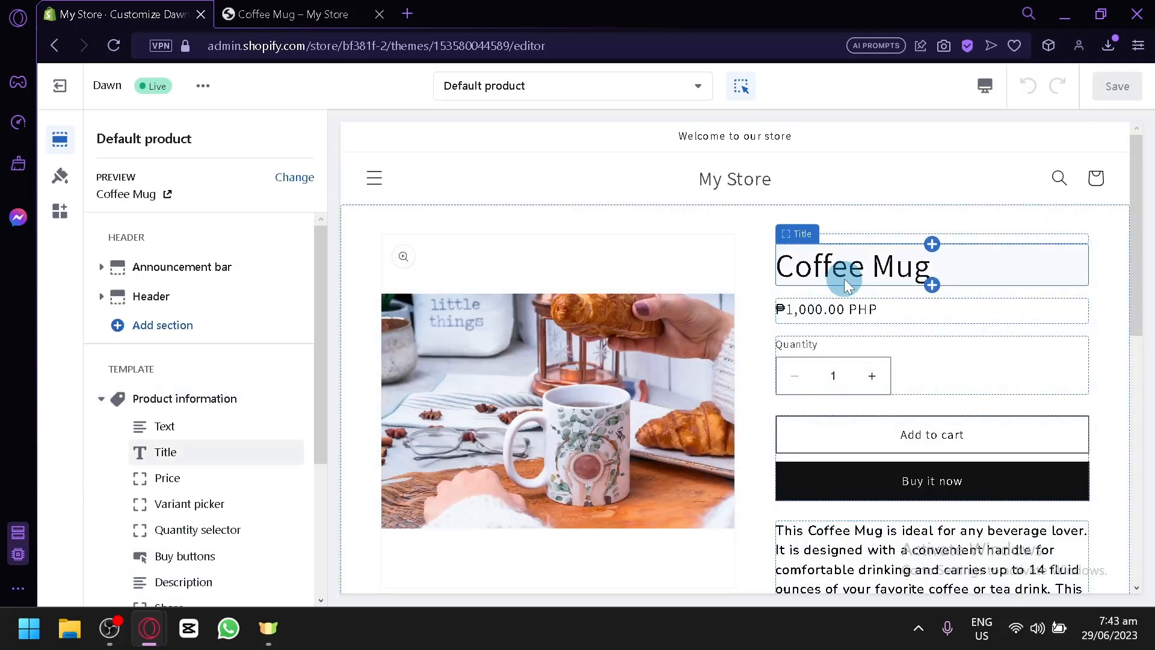
- Move the Quantity selector block below the Add to cart and Buy it now buttons
click(852, 265)
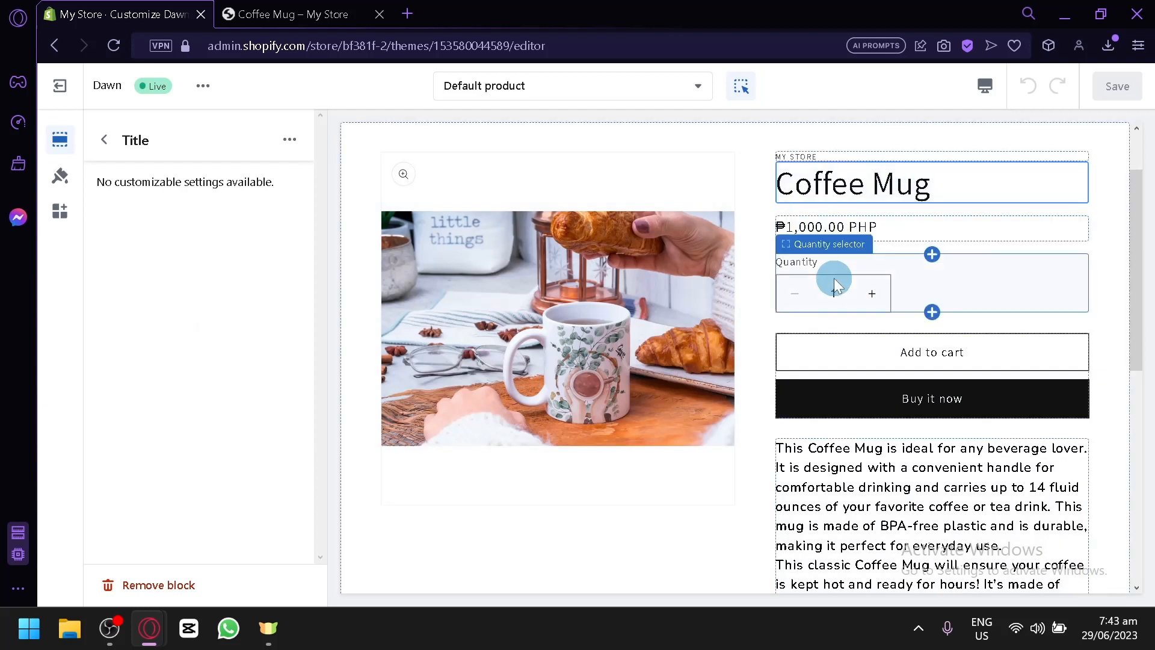
click(833, 282)
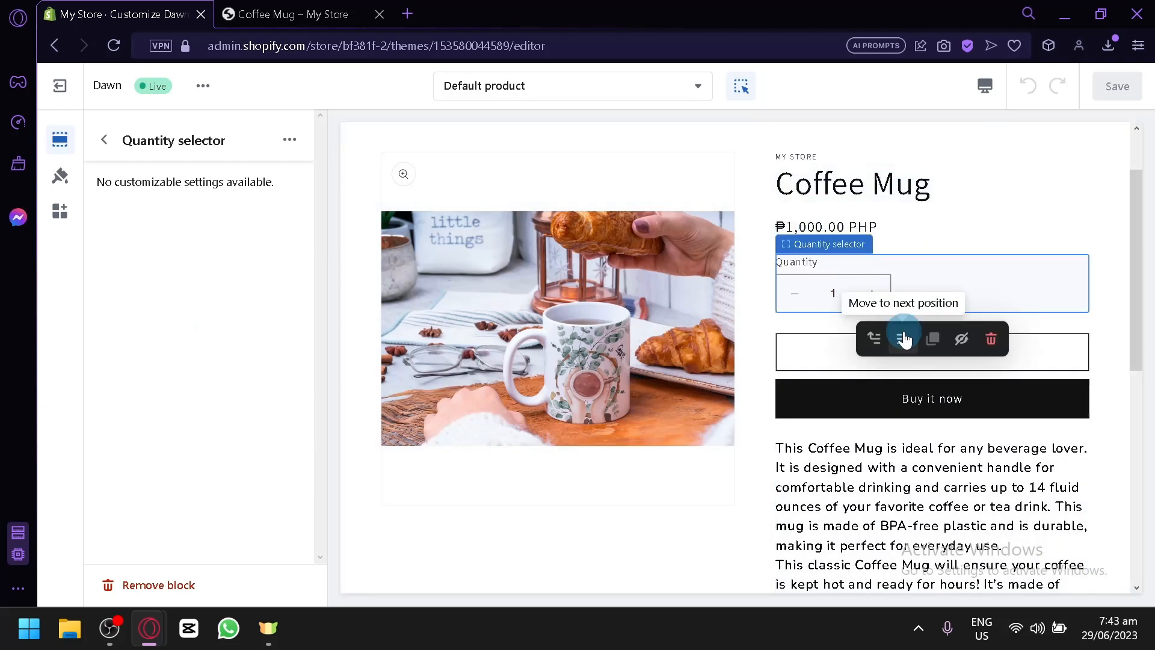
click(903, 339)
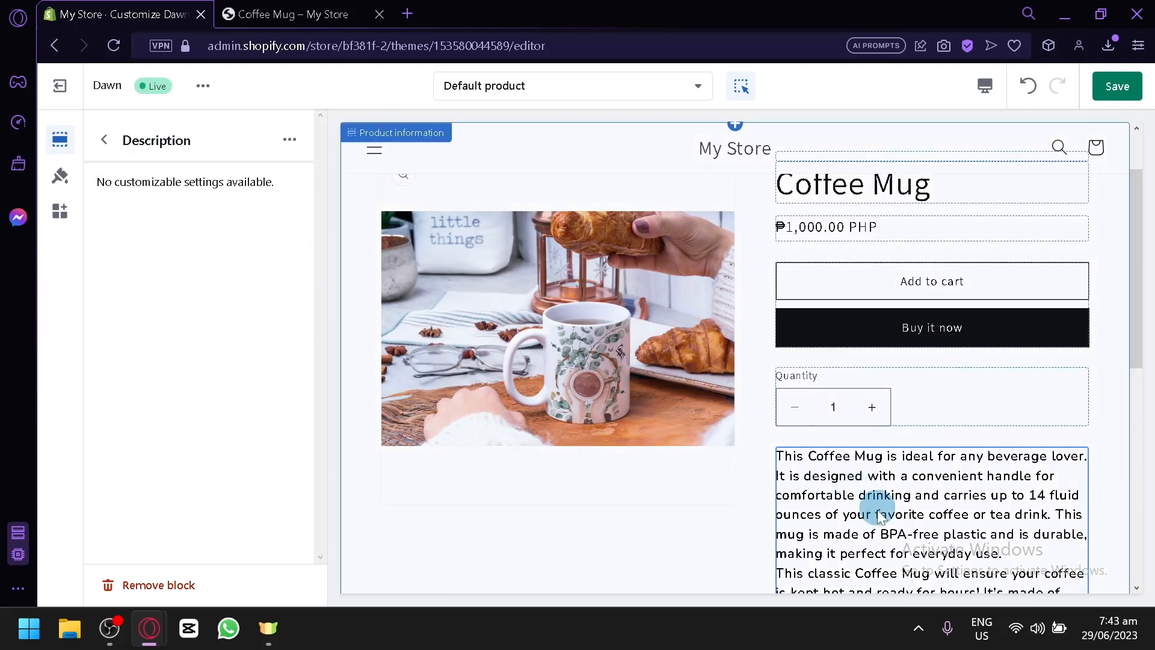
scroll(down, 3)
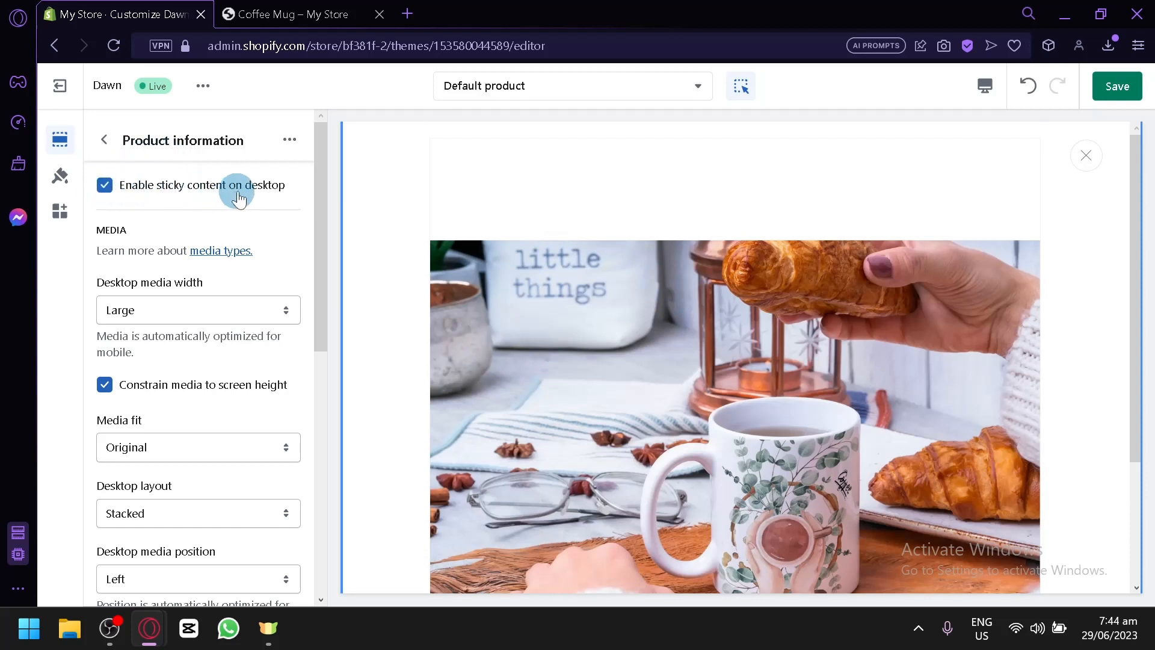
- Try other desktop media widths, keeping Large, and keep media fit as Original
click(198, 309)
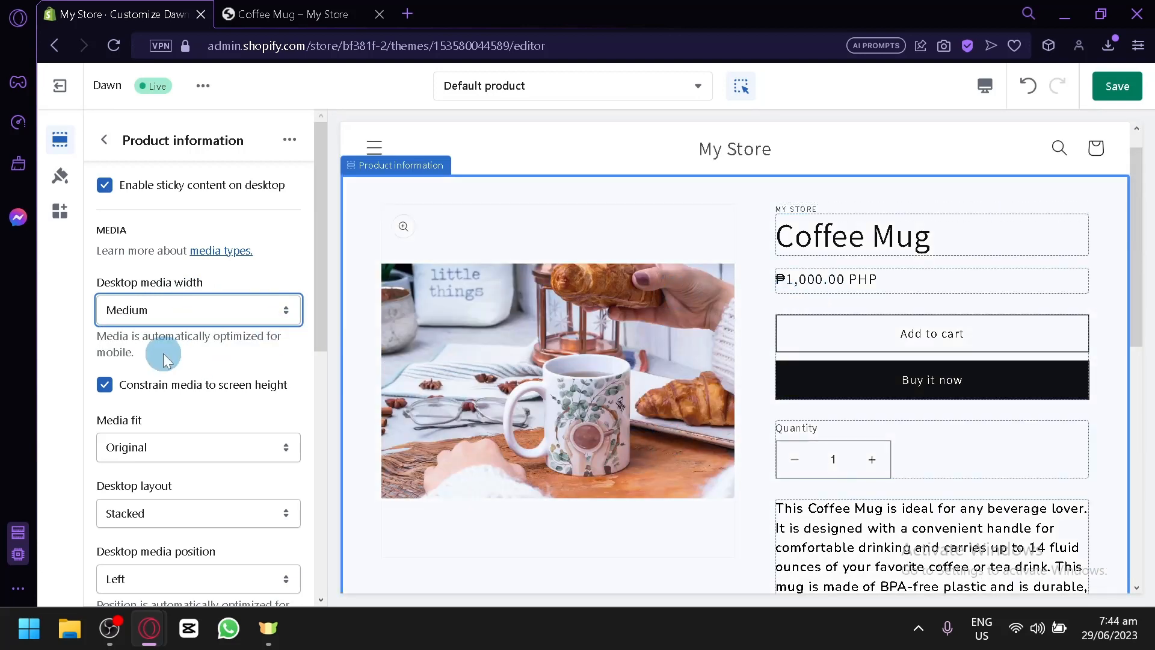
click(197, 309)
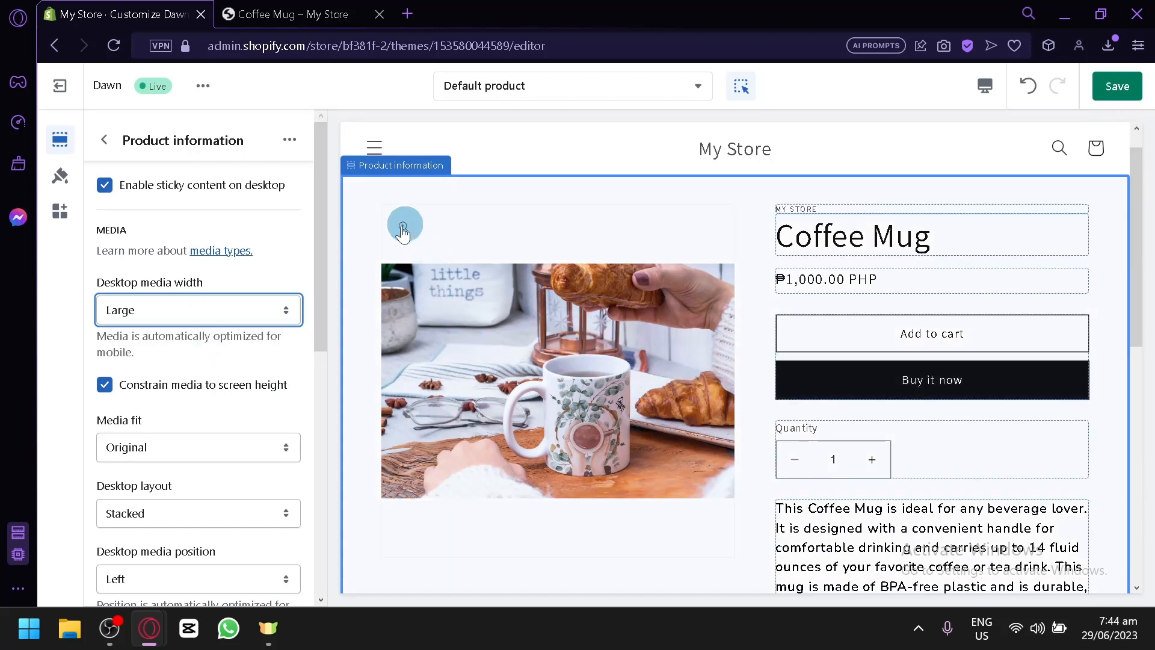
scroll(down, 3)
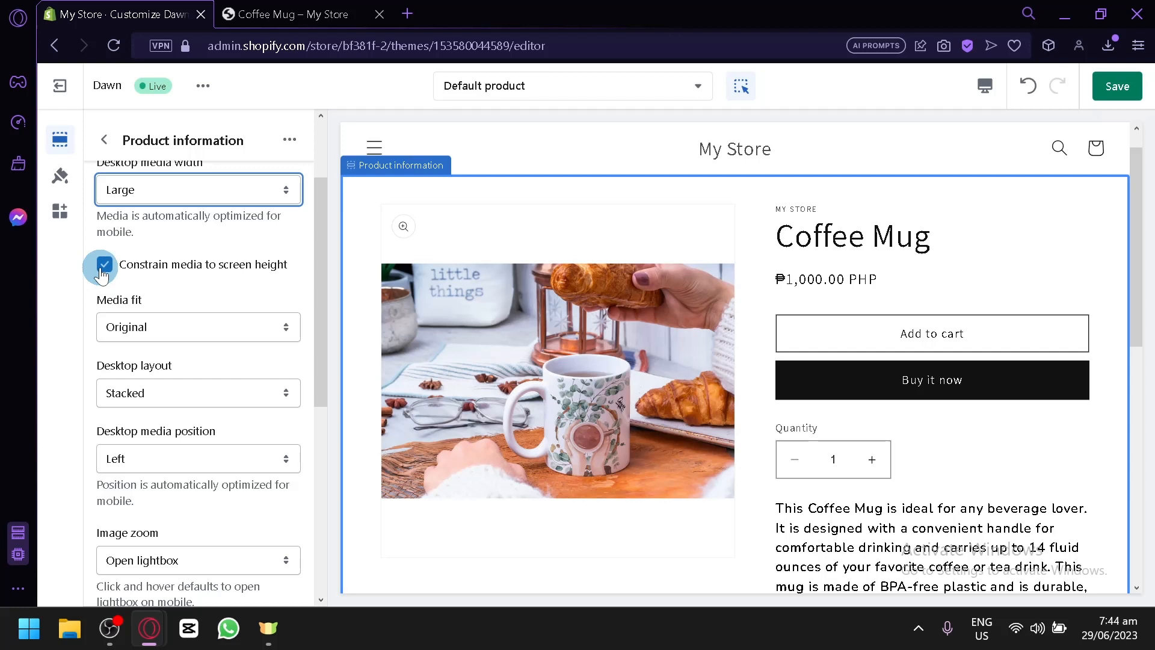
click(197, 326)
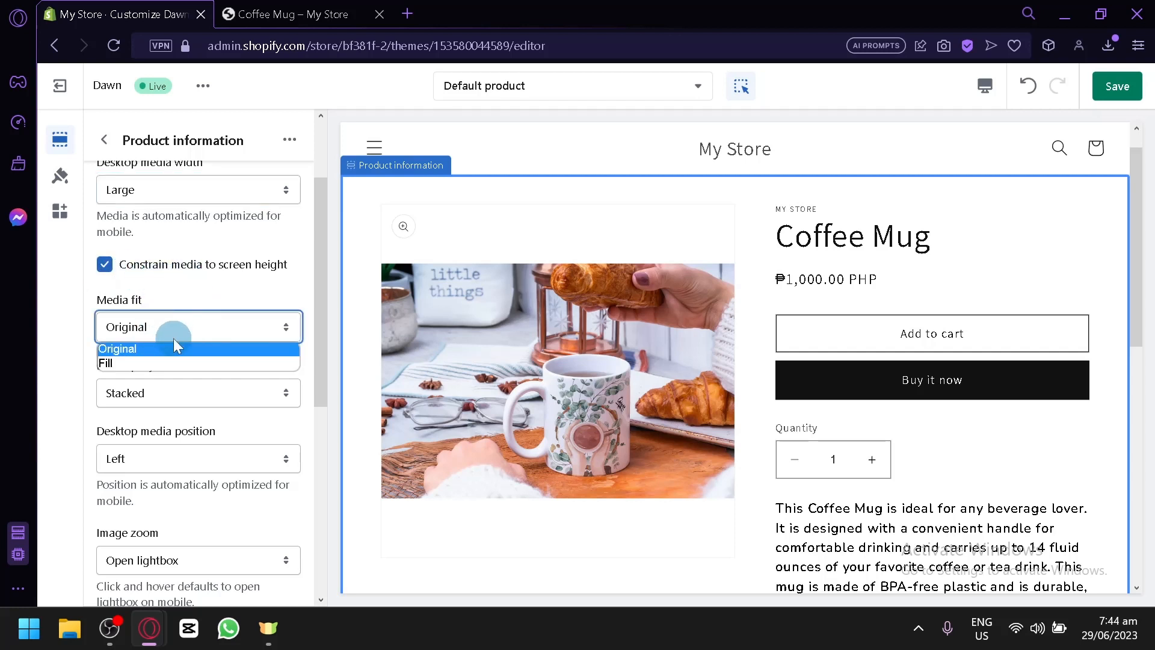
click(117, 349)
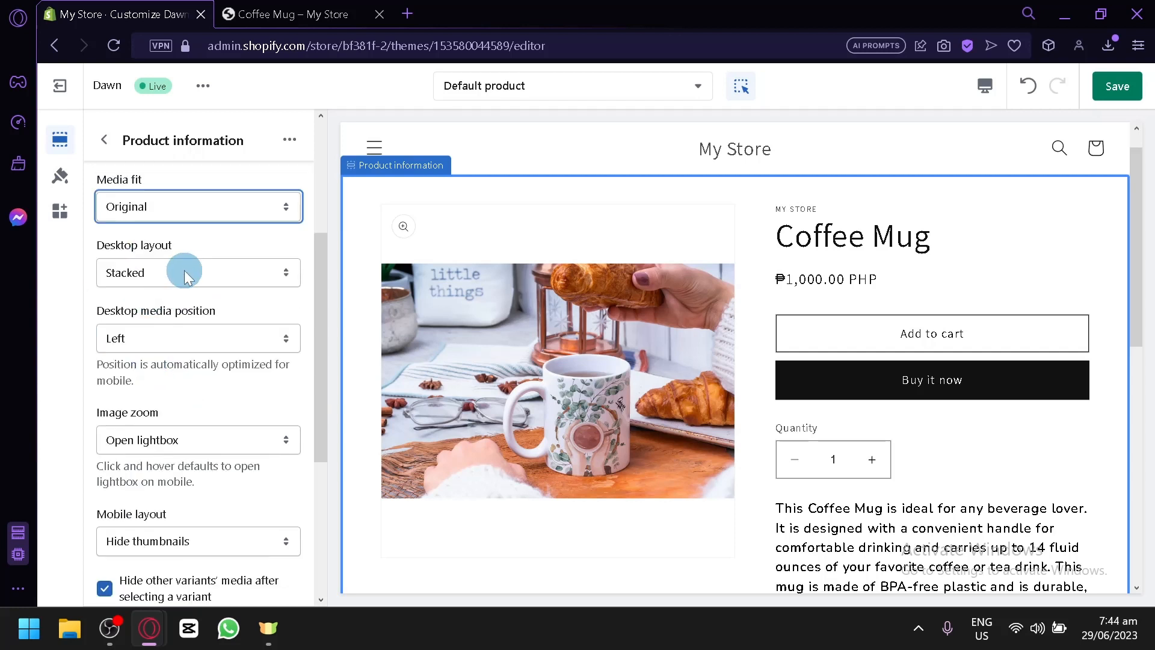
mouse_move(209, 352)
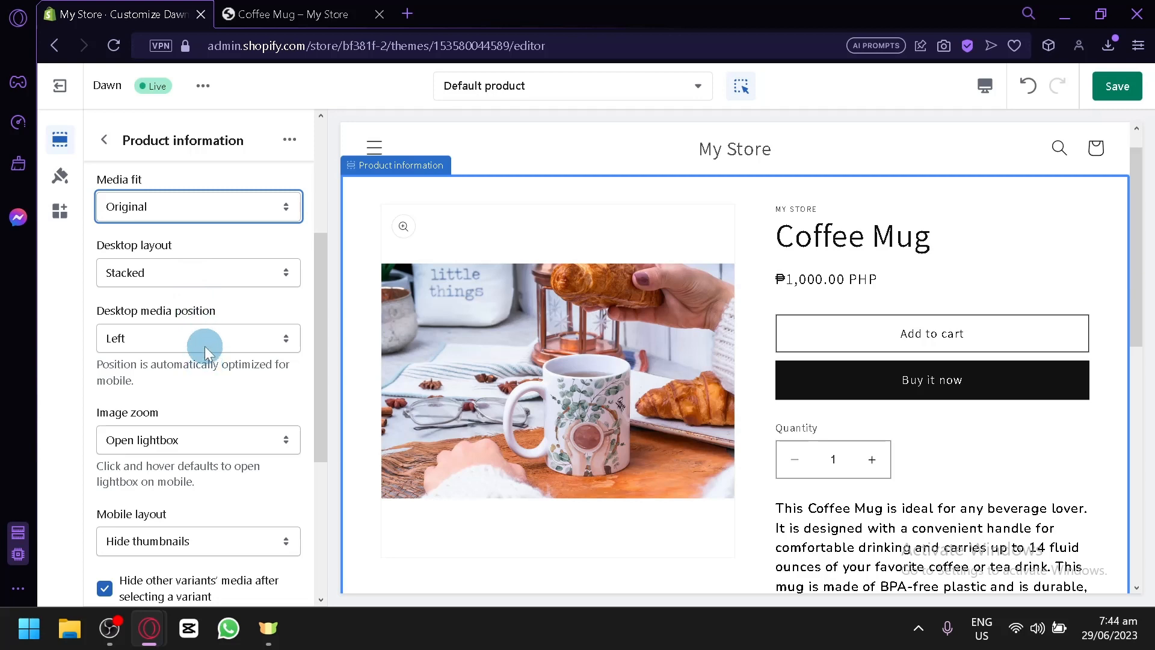
- Keep desktop media positioned on the left and set image zoom to Click and hover
click(198, 339)
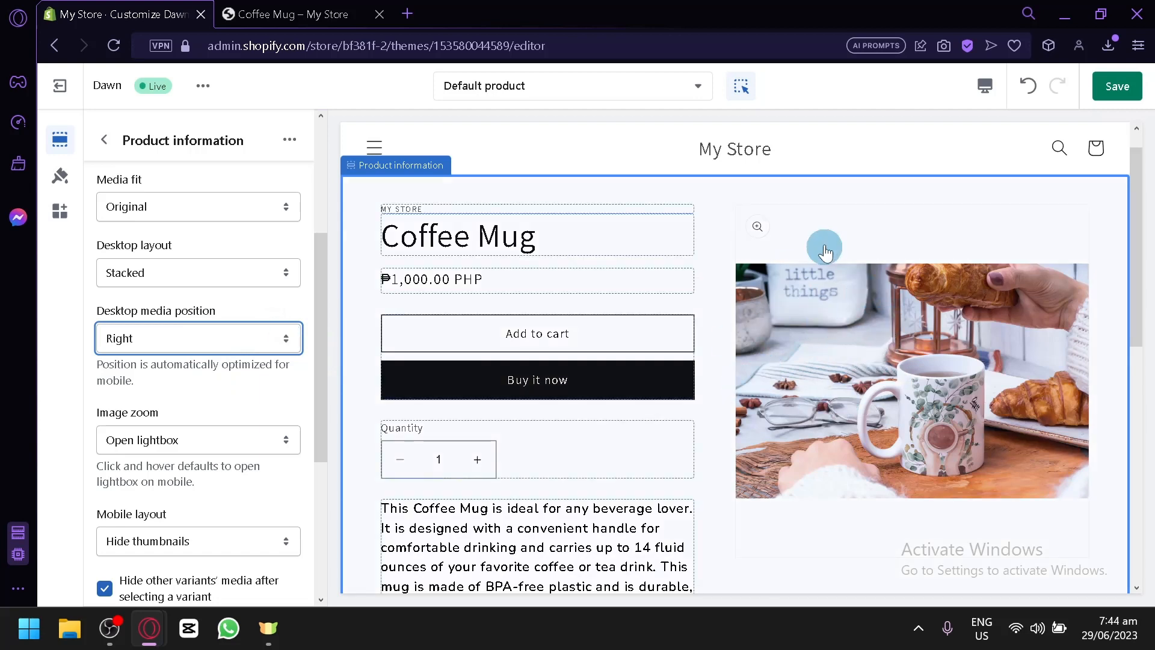
click(198, 338)
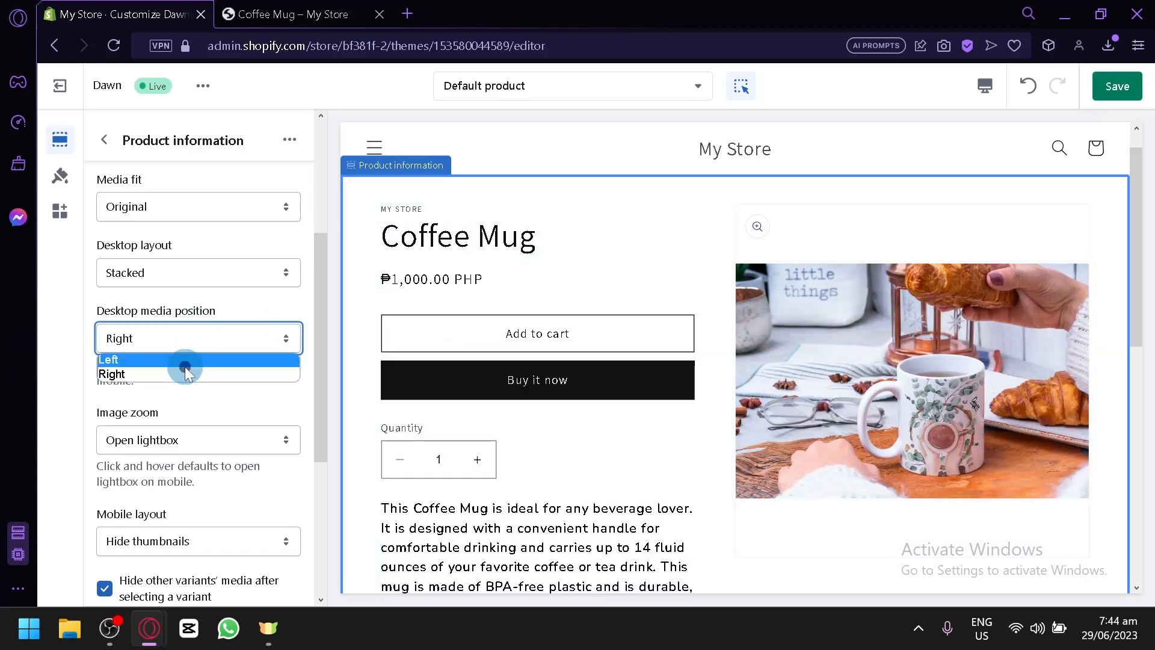
click(109, 360)
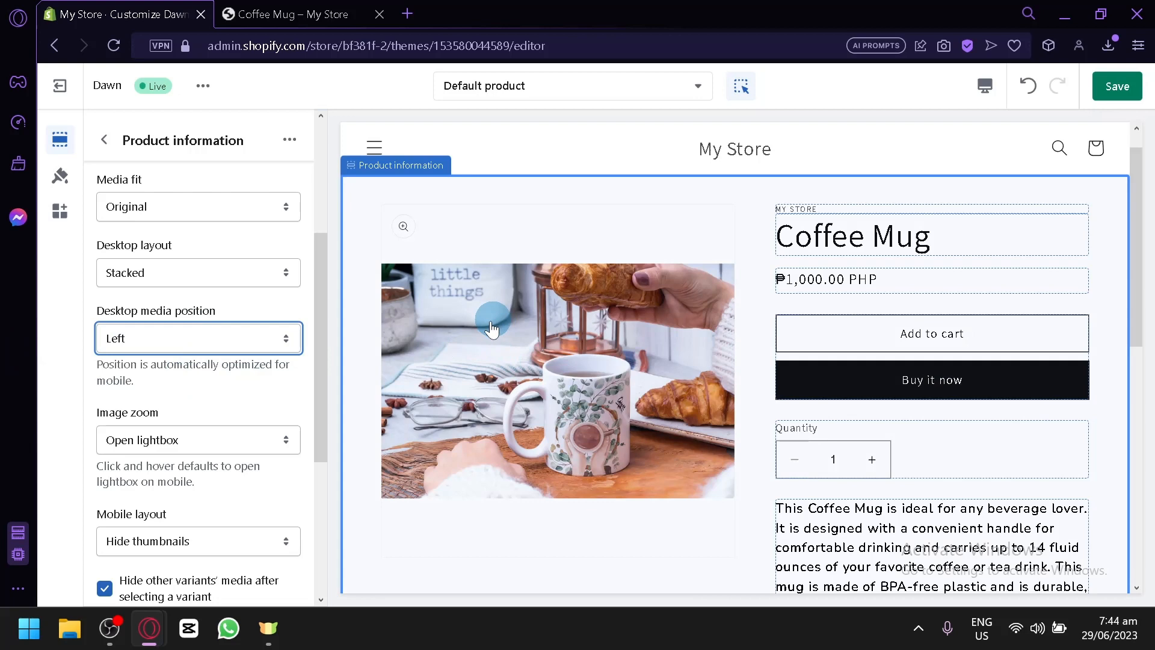
click(198, 440)
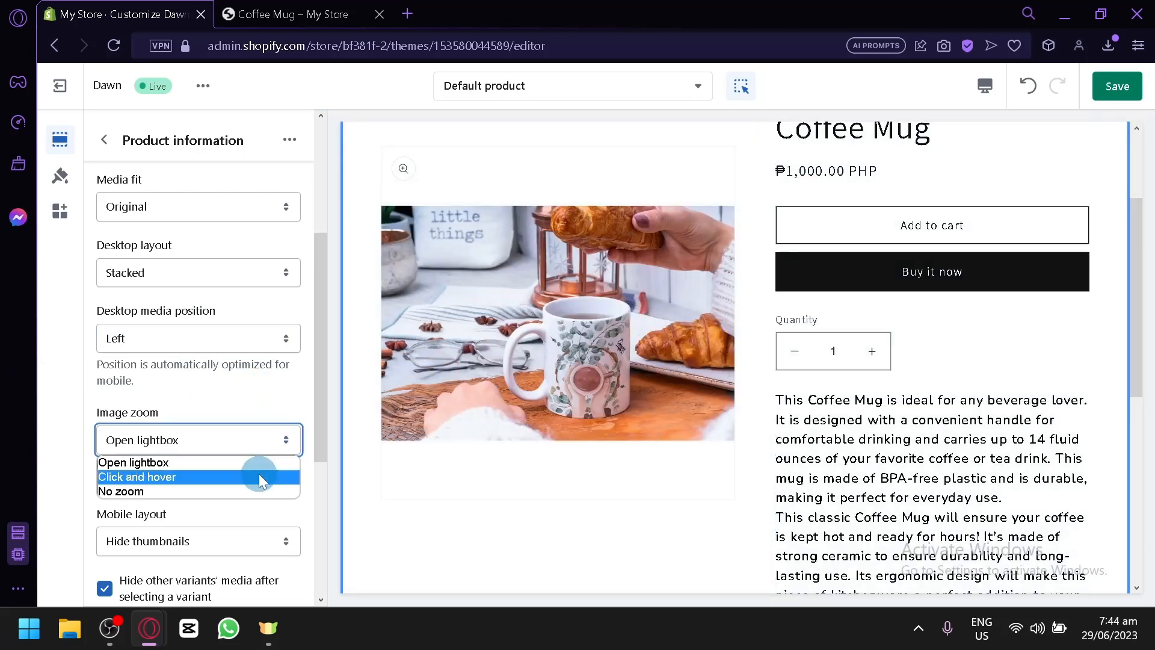
click(136, 477)
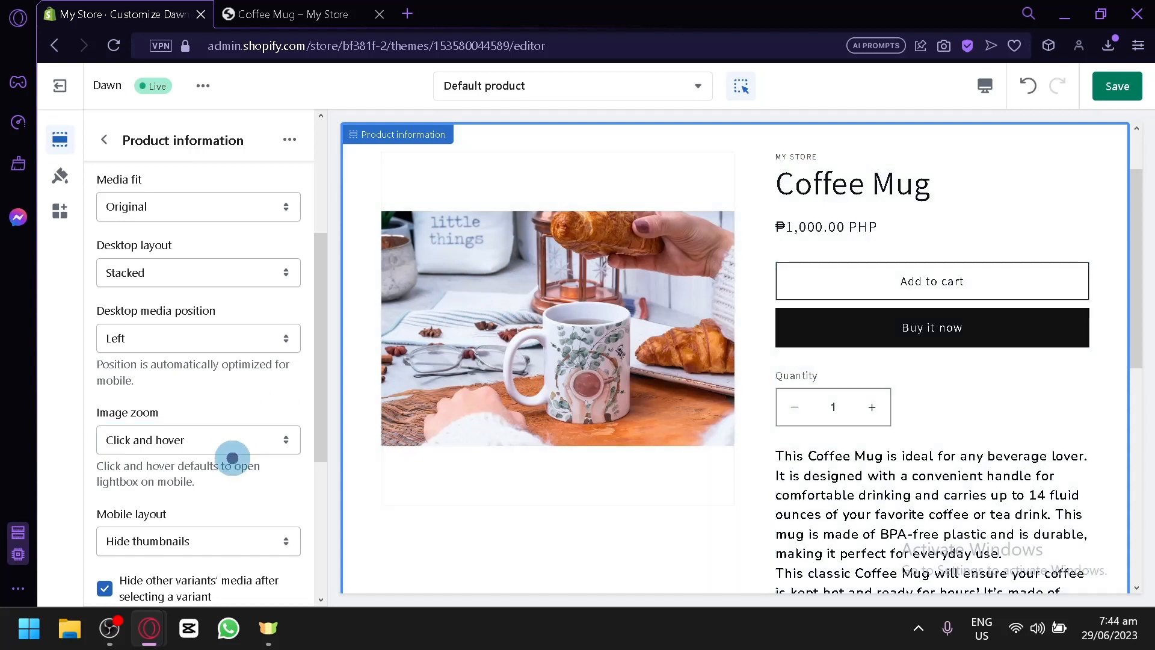
mouse_move(290, 374)
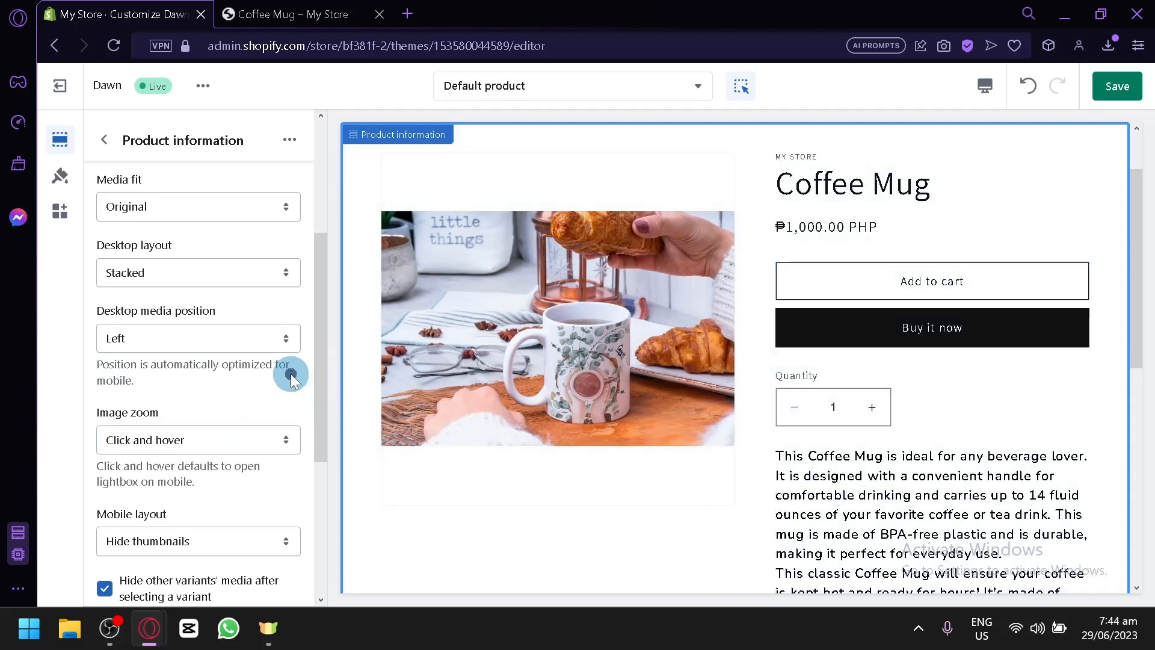
mouse_move(609, 234)
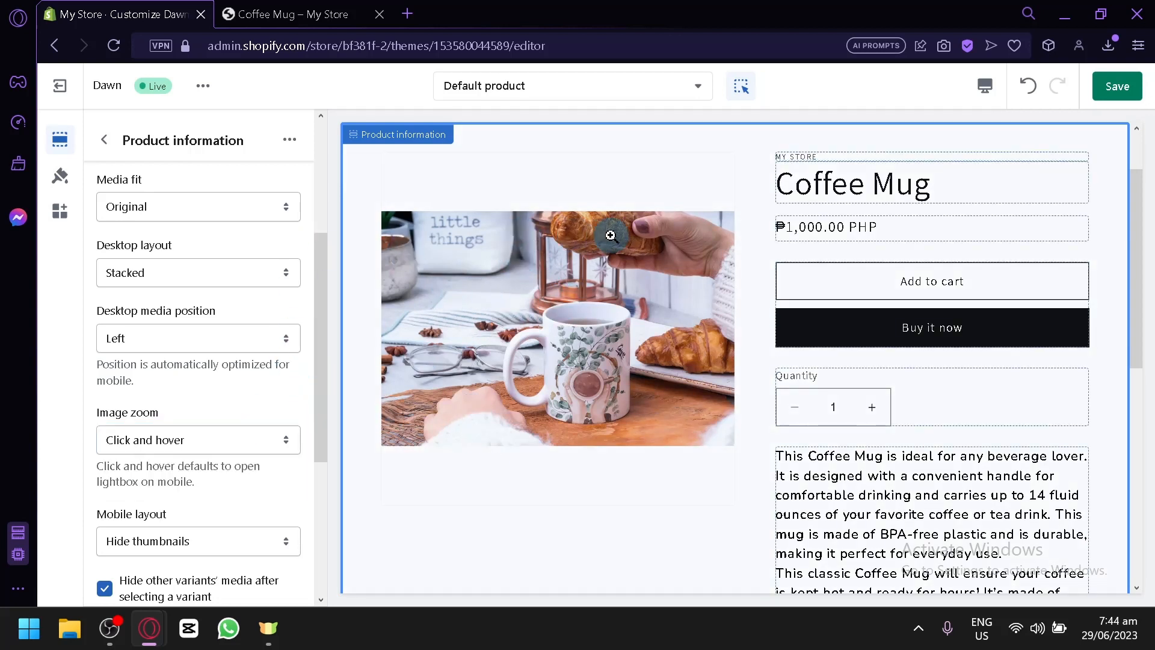
- Turn on video looping for the Coffee Mug's product media, then scroll toward Theme settings
scroll(down, 3)
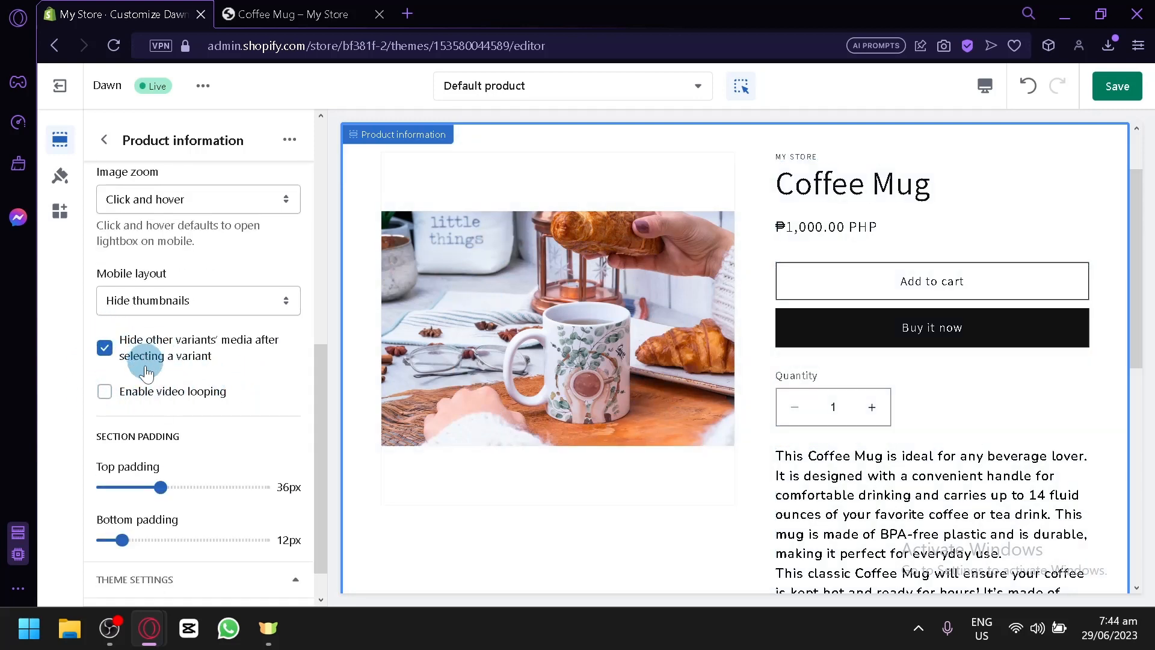
mouse_move(177, 397)
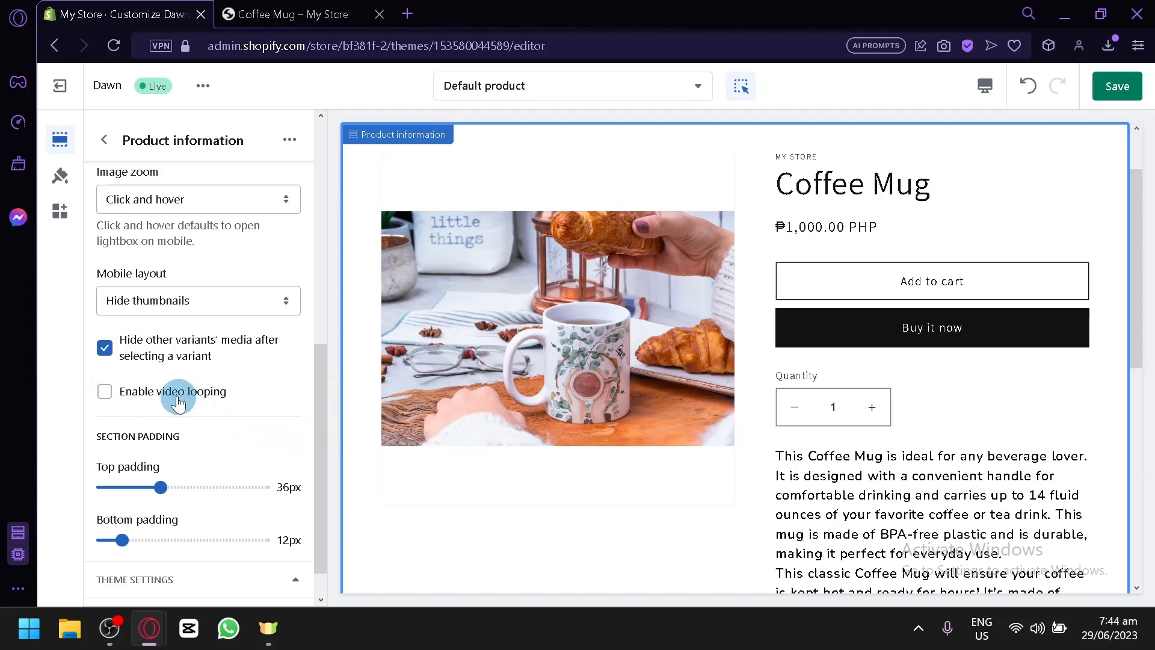
click(104, 391)
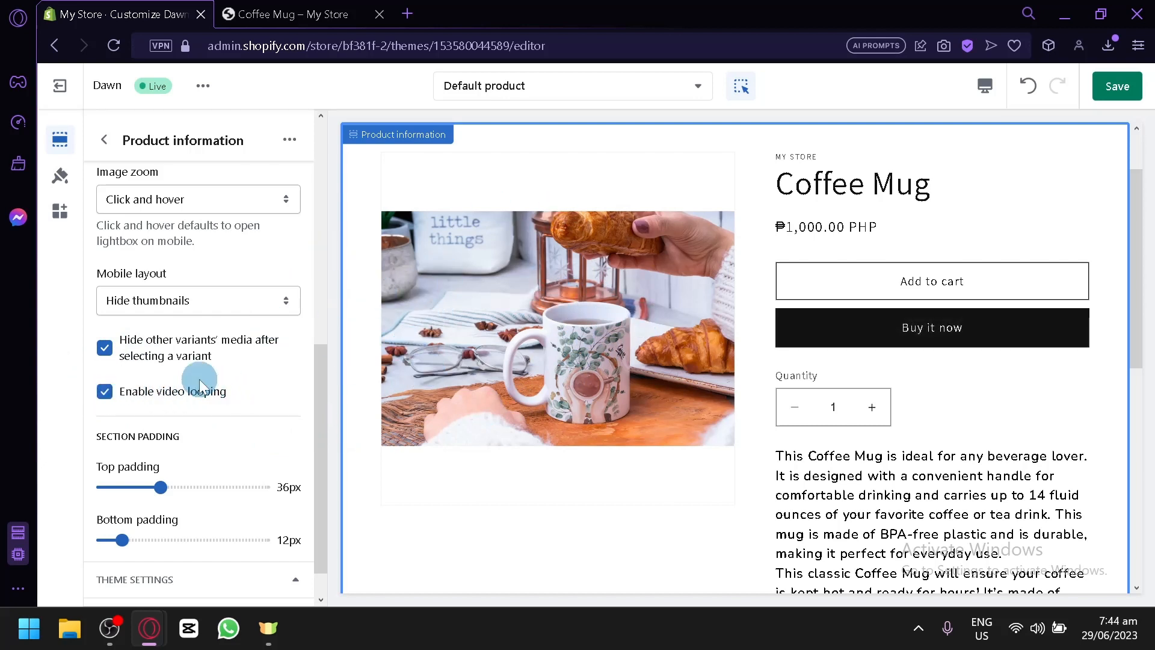
scroll(down, 3)
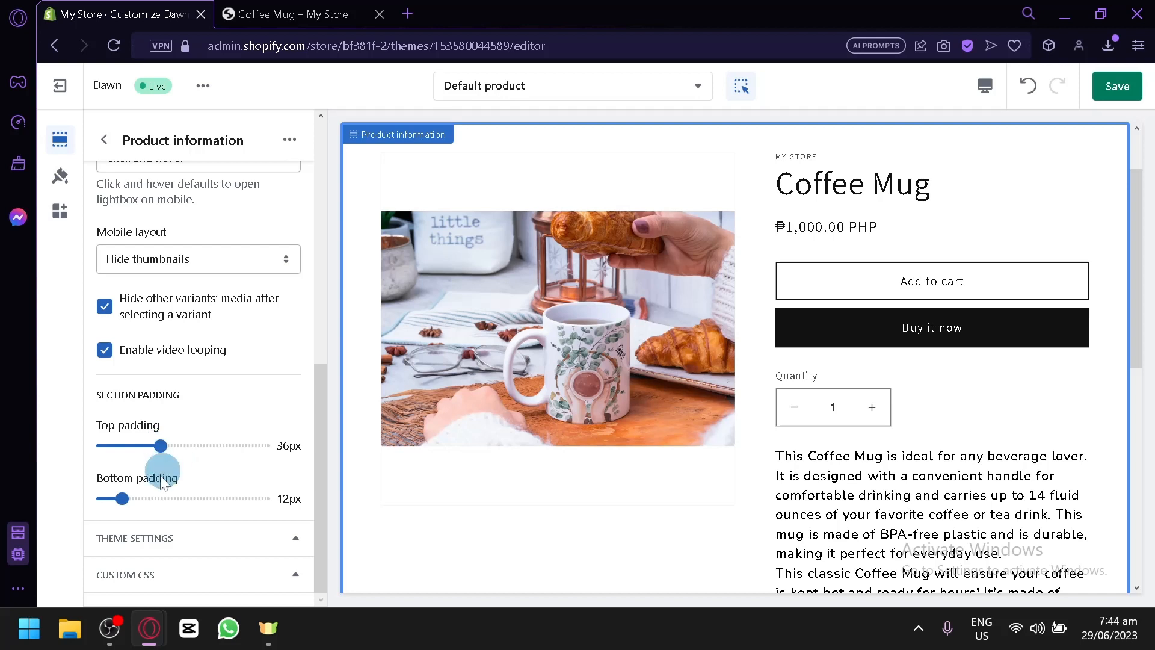
scroll(down, 3)
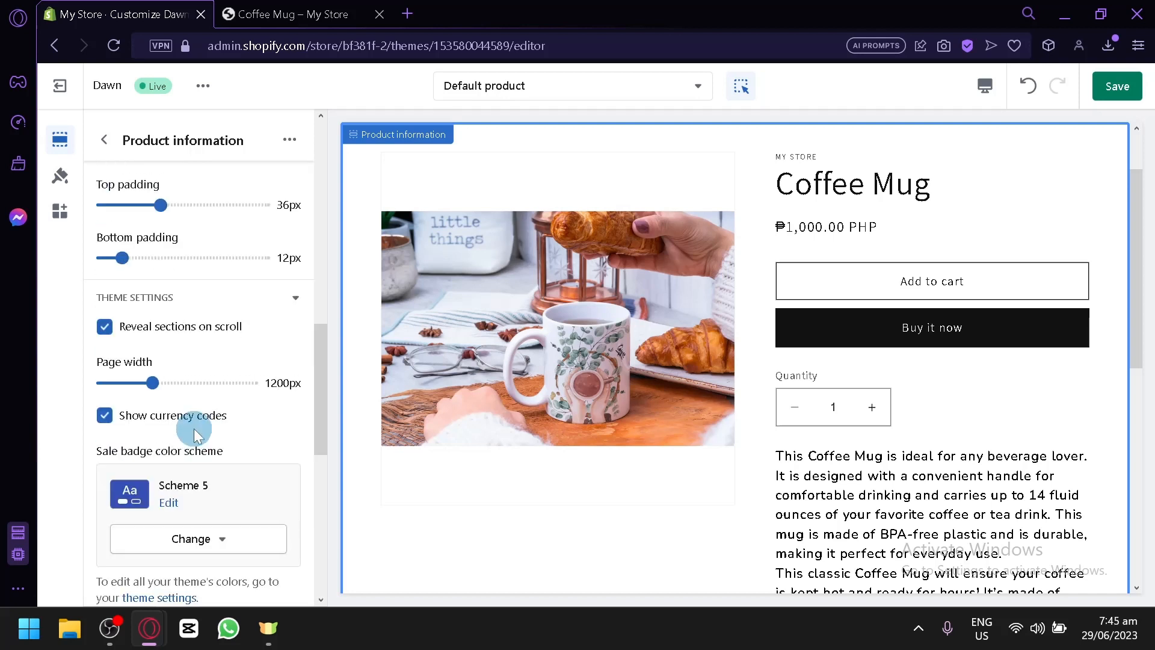
scroll(down, 3)
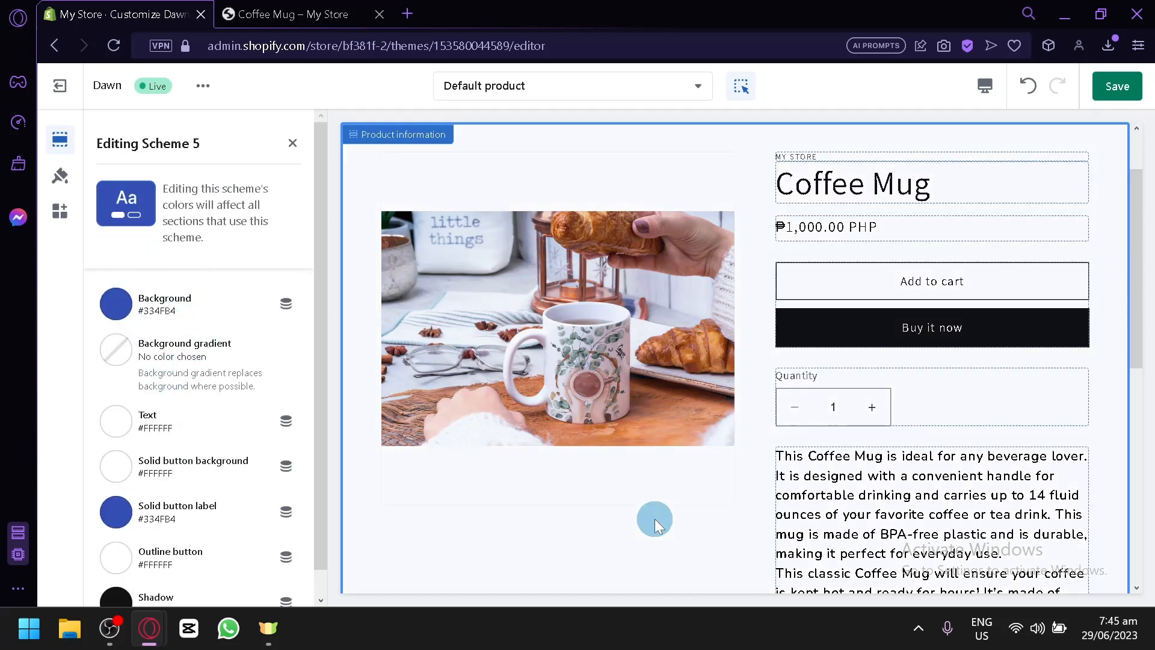
- Inspect Scheme 5's text colour and close the scheme editor unchanged
scroll(down, 3)
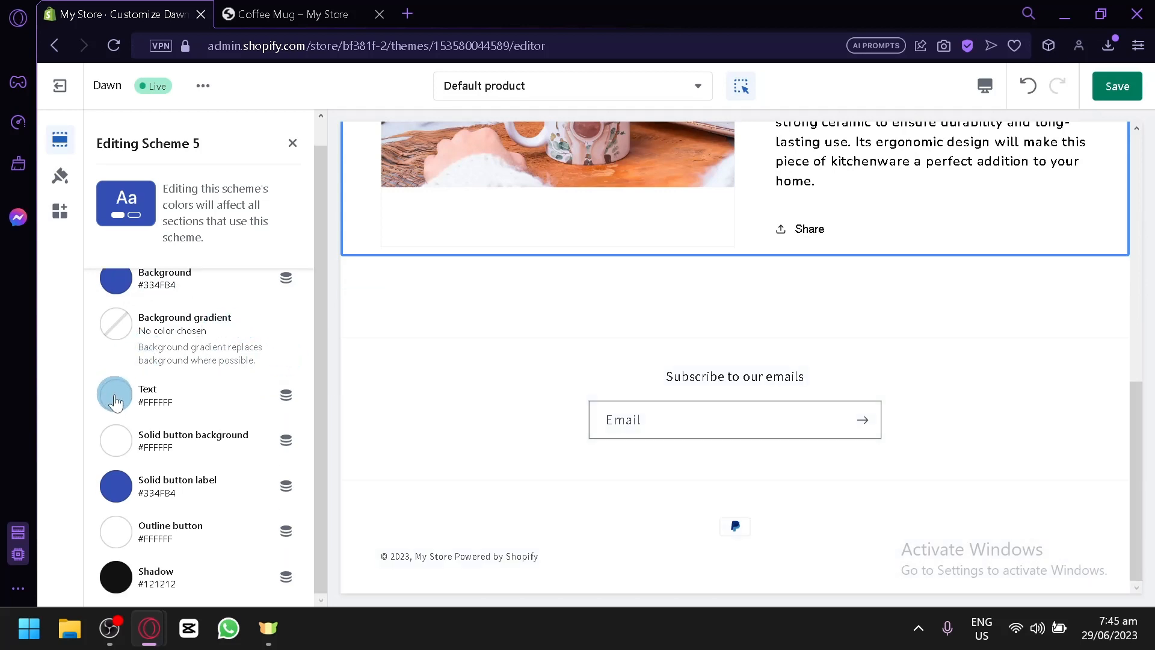
click(116, 394)
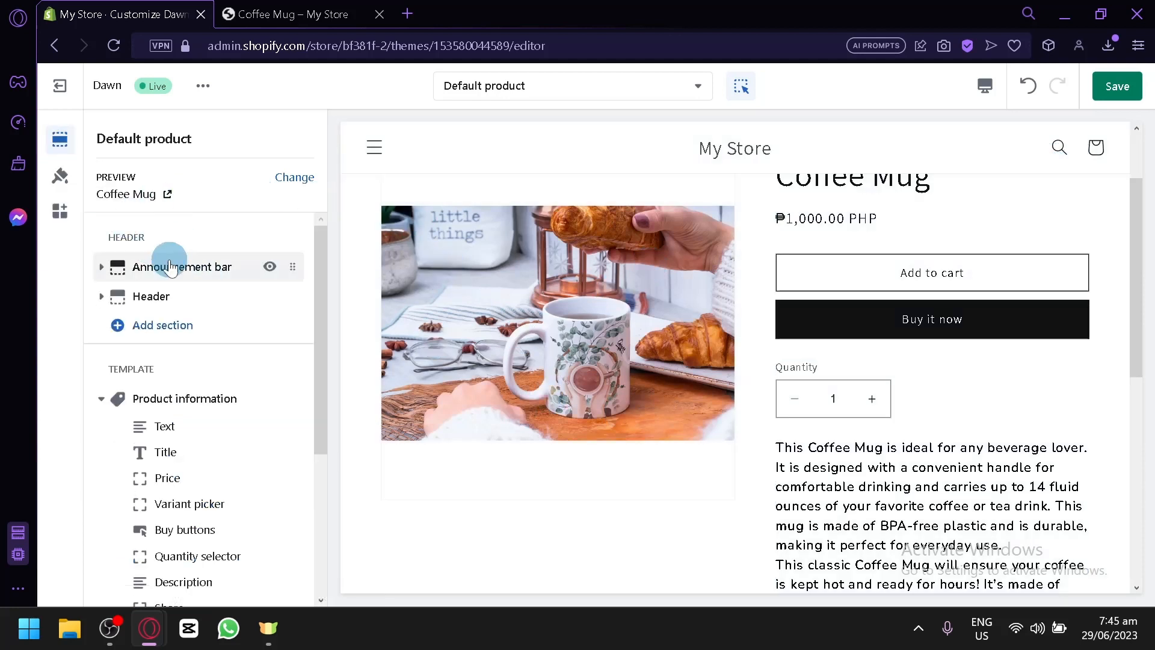
mouse_move(671, 295)
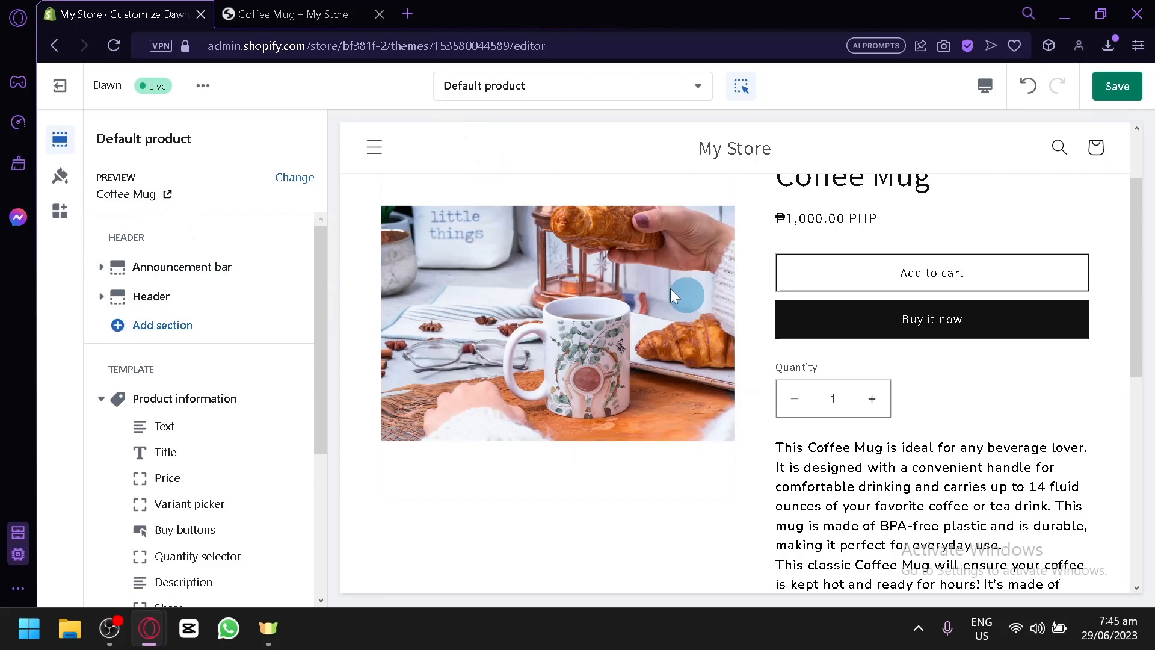
- Open the Add section picker under the Header group, showing Custom Liquid
click(182, 267)
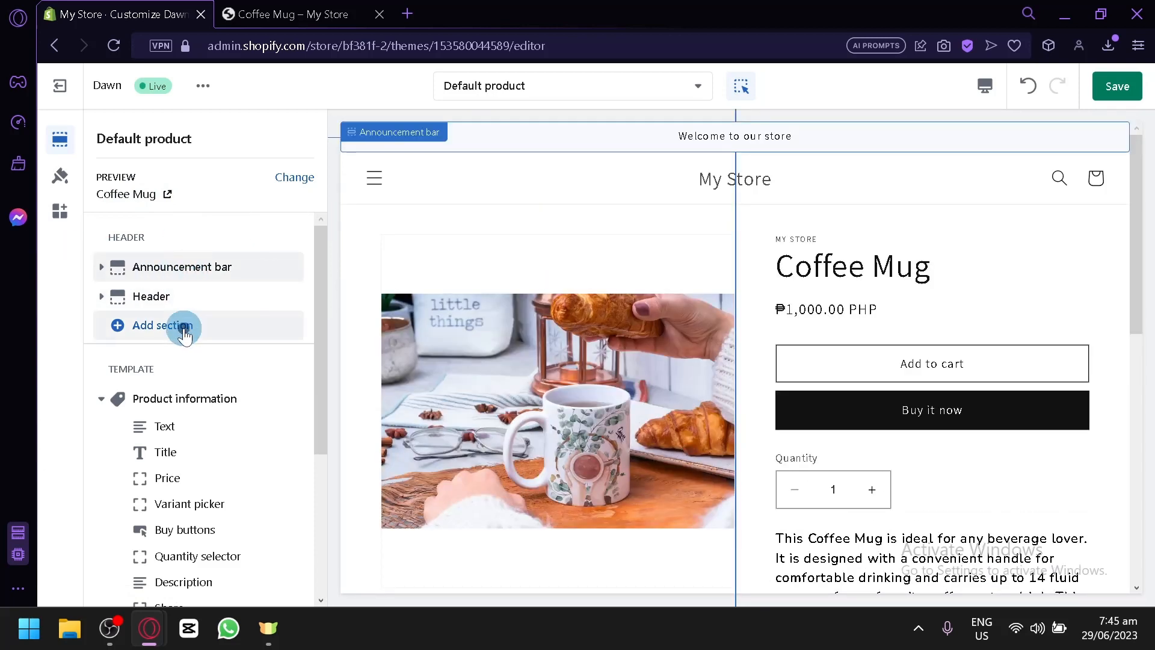
click(164, 325)
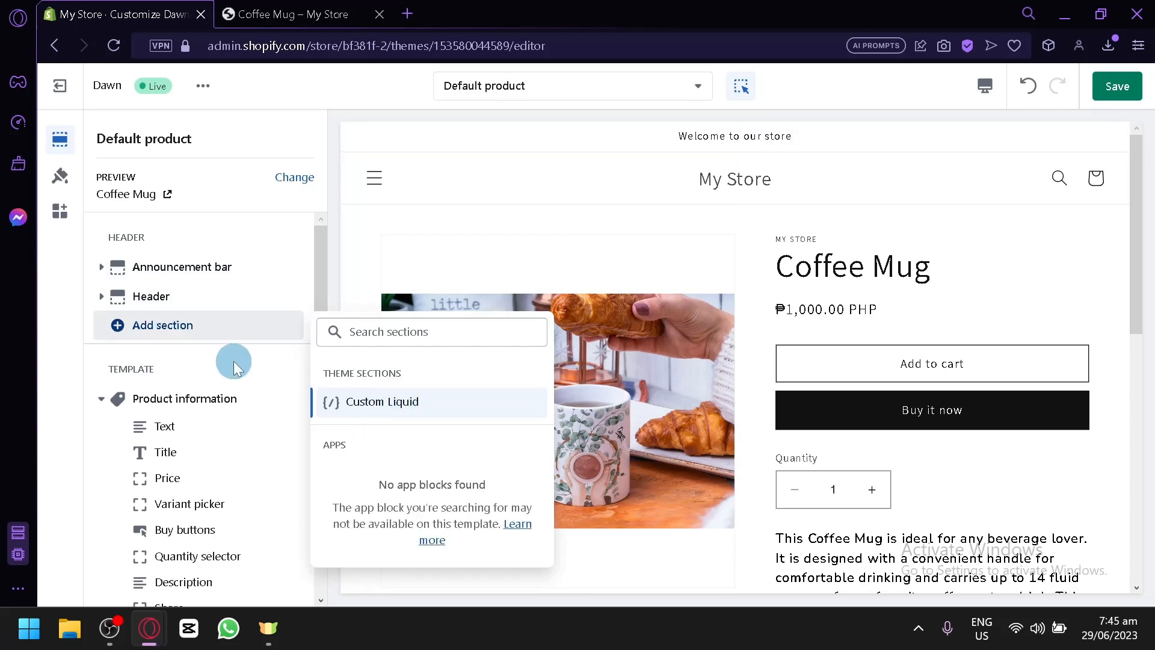
scroll(down, 3)
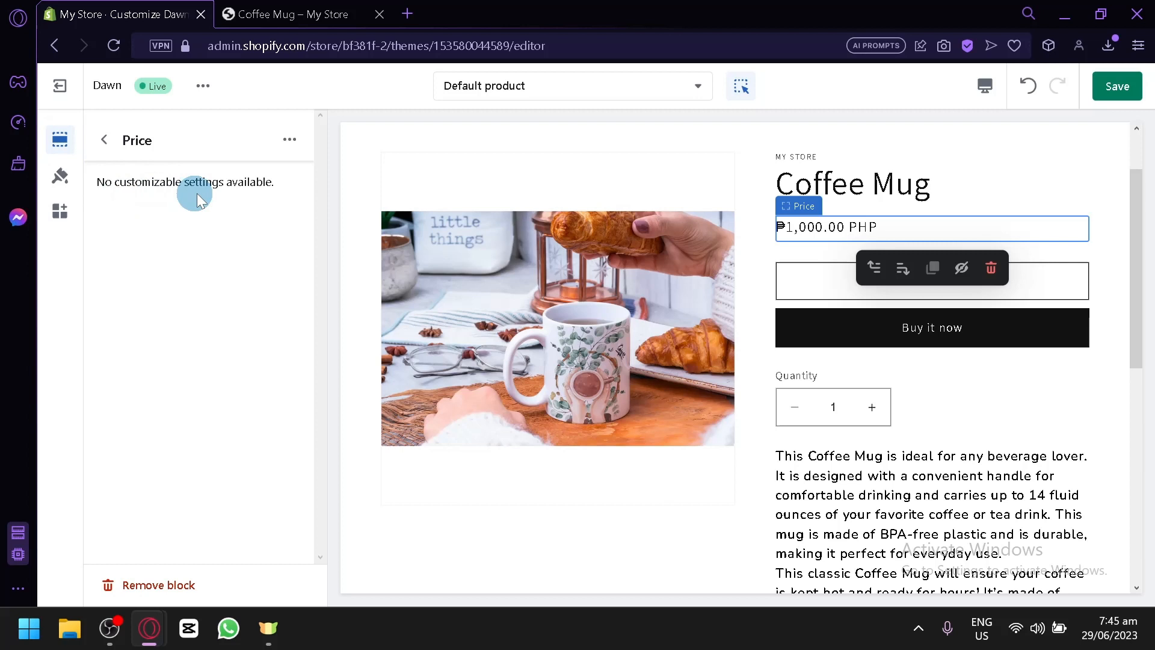
- Enable the gift card recipient form in Buy buttons and review the Quantity selector block
click(104, 139)
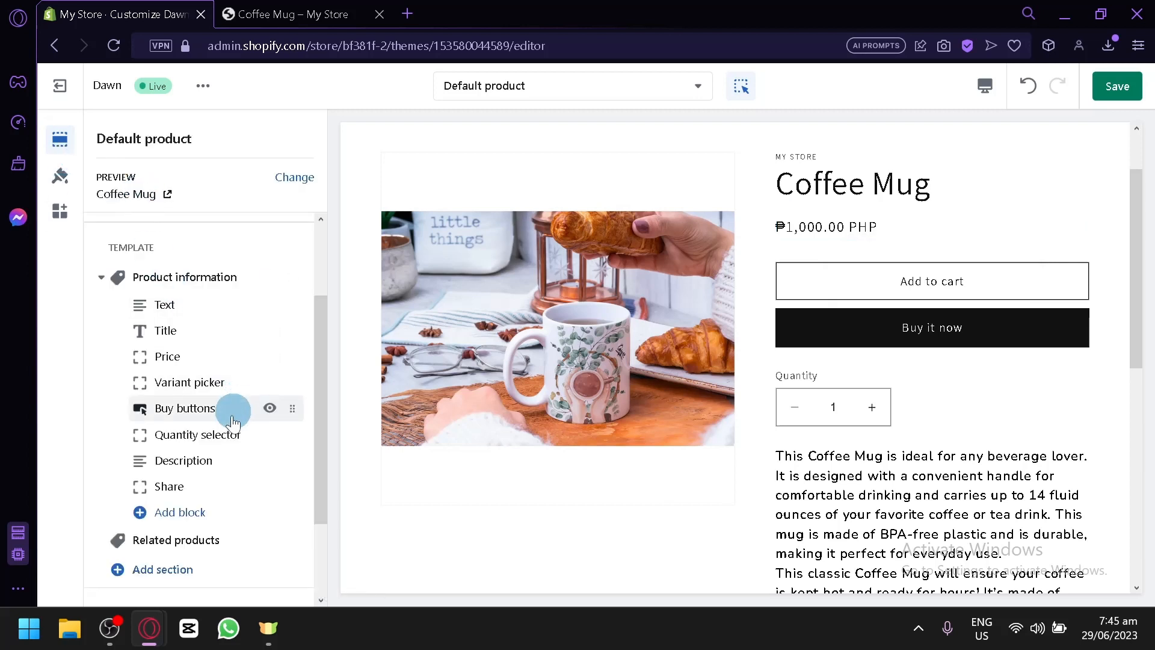
click(183, 407)
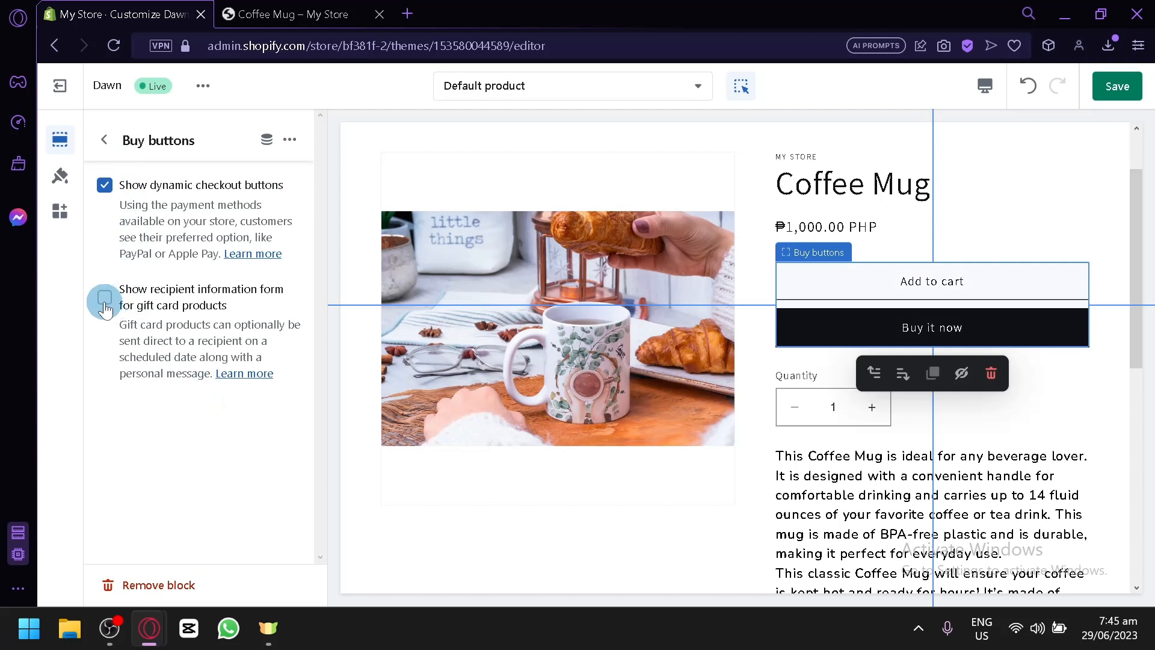
click(104, 298)
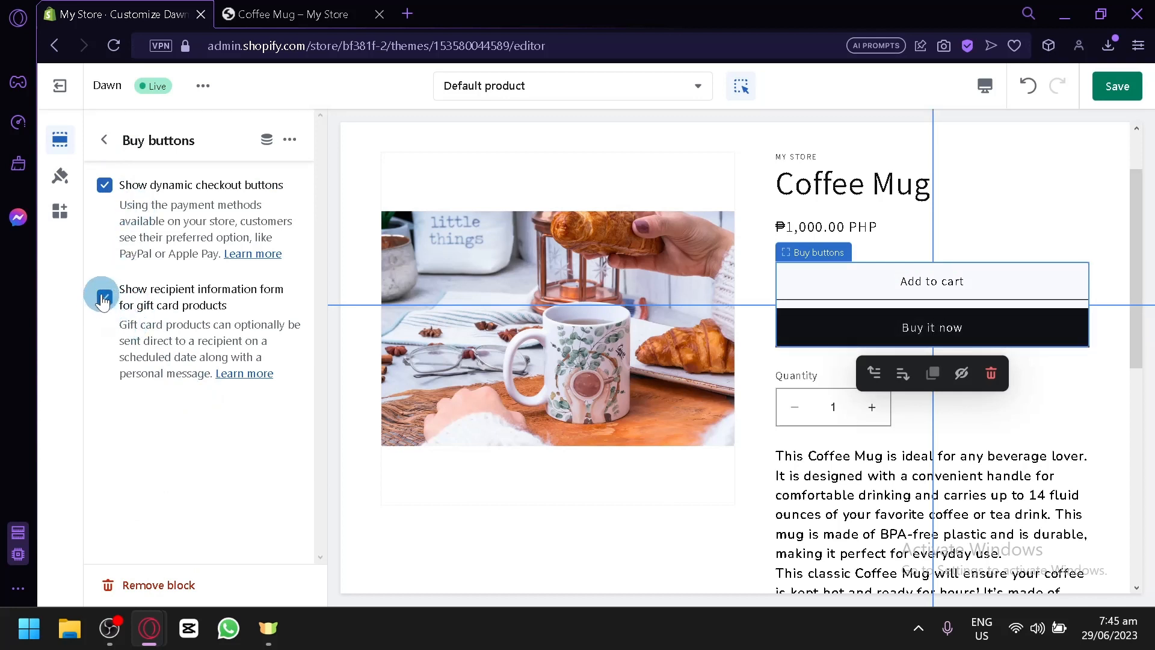
click(104, 140)
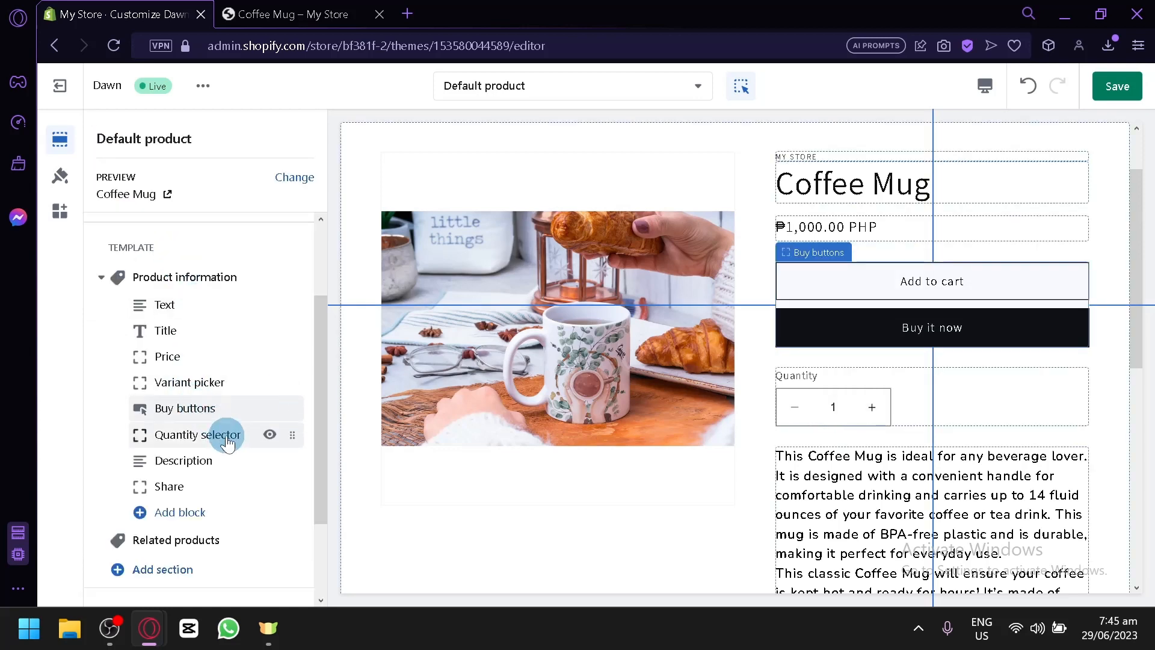
click(196, 435)
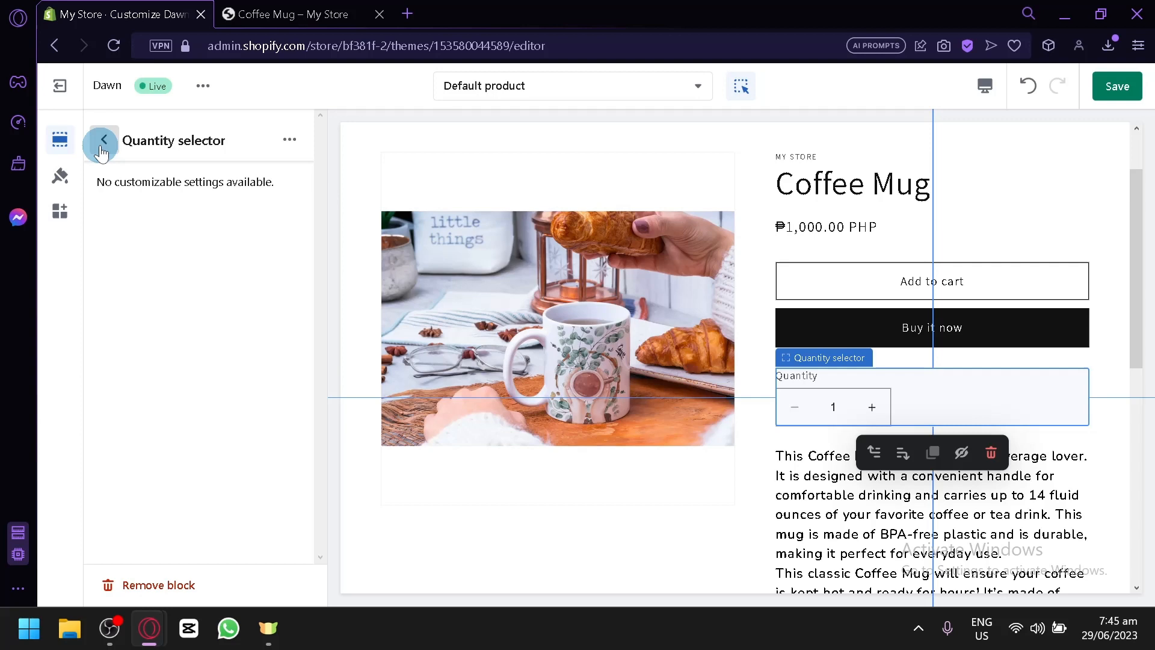
click(103, 141)
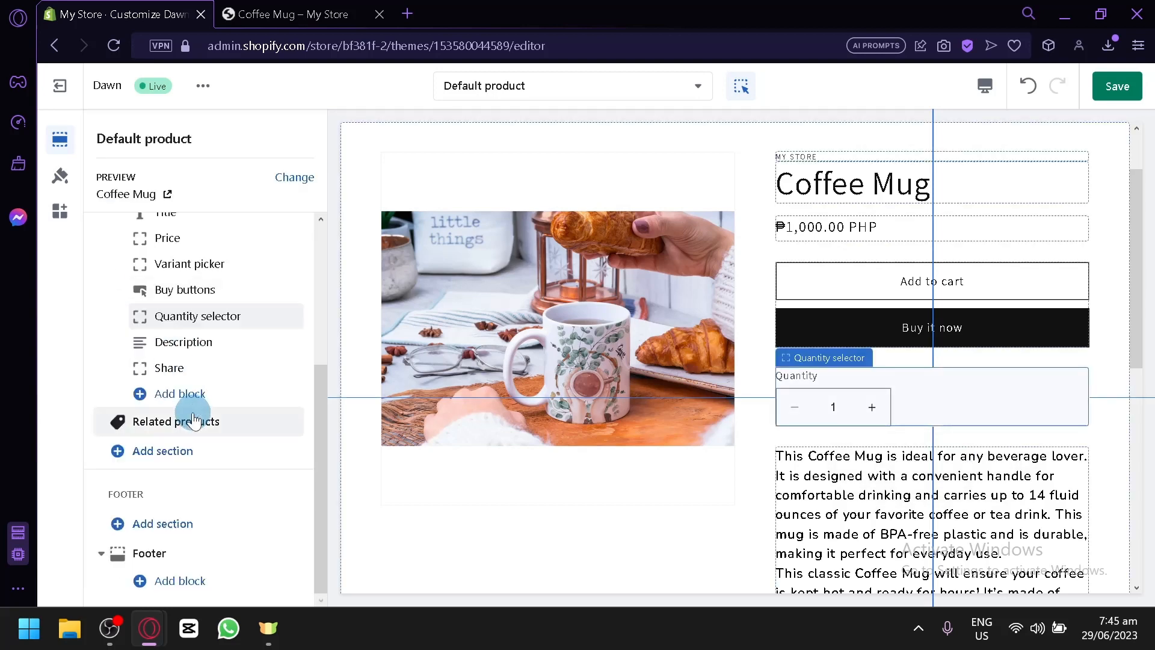
- Add an Inventory status block below Share, showing 'Low stock: 5 left'
right_click(175, 421)
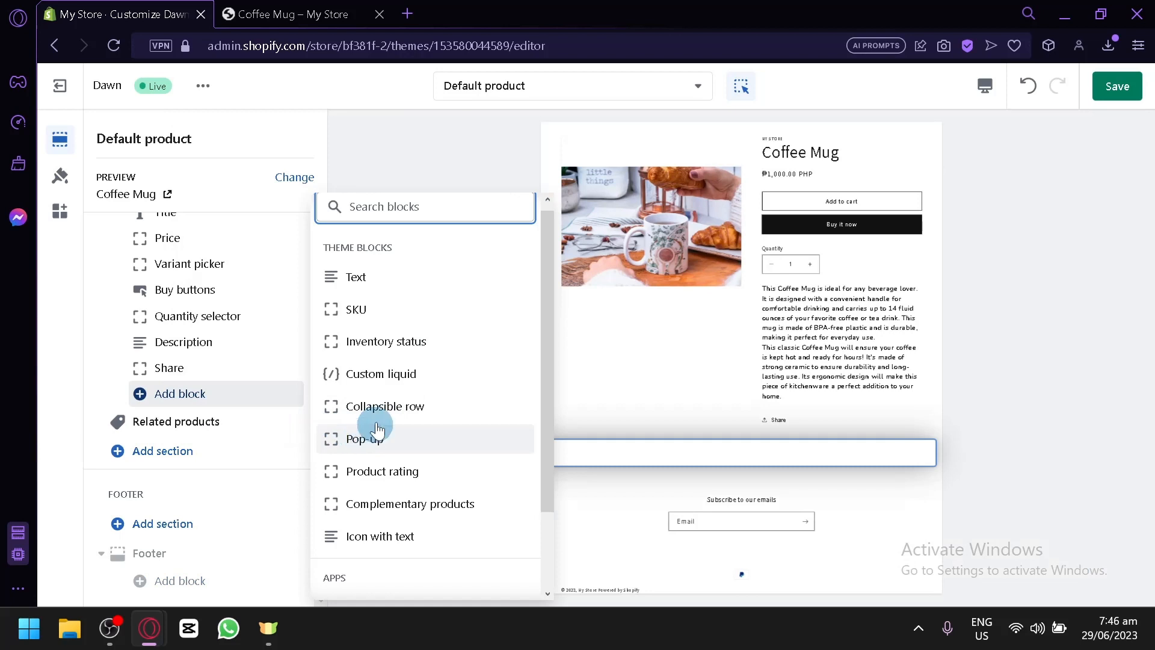
mouse_move(424, 341)
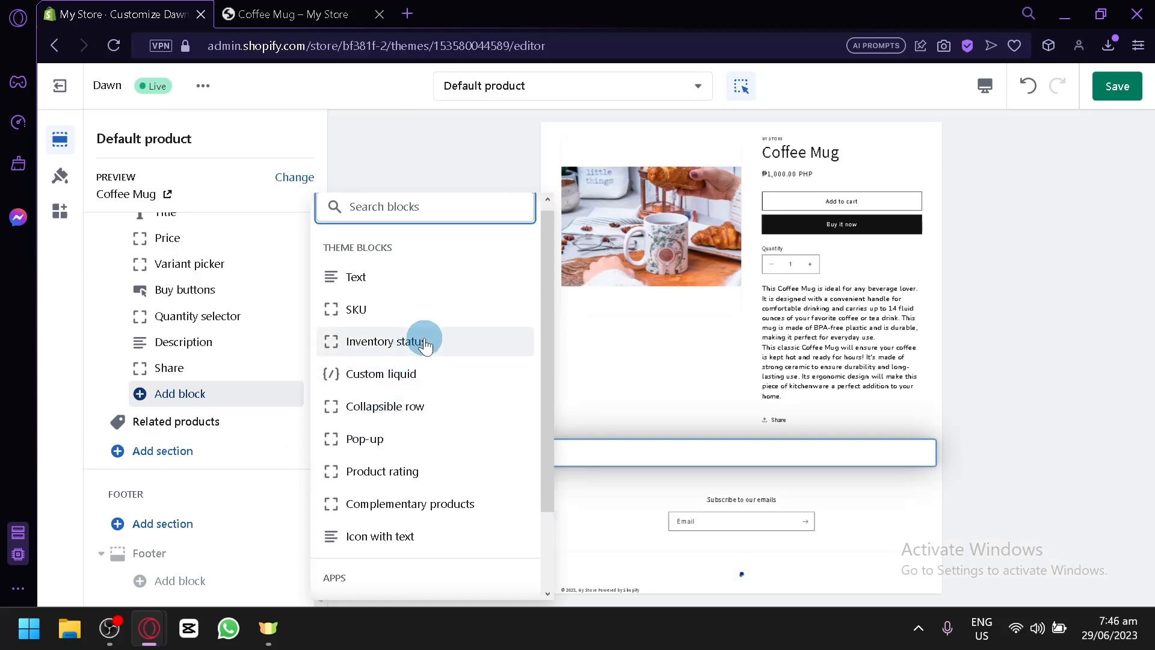
mouse_move(435, 525)
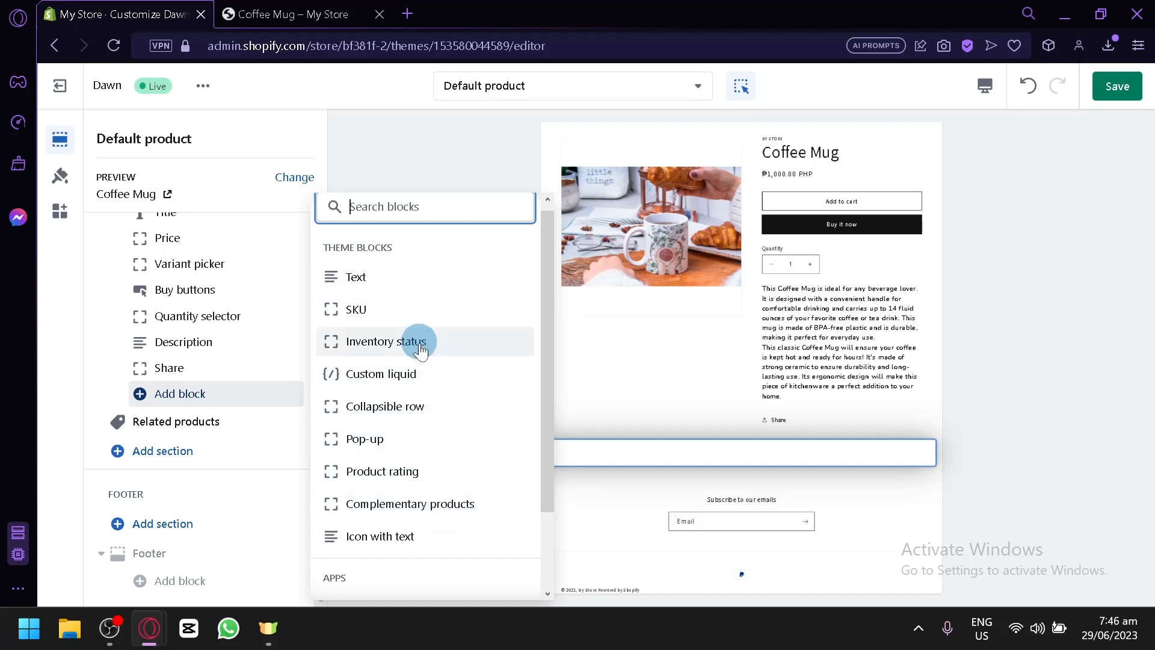
click(384, 341)
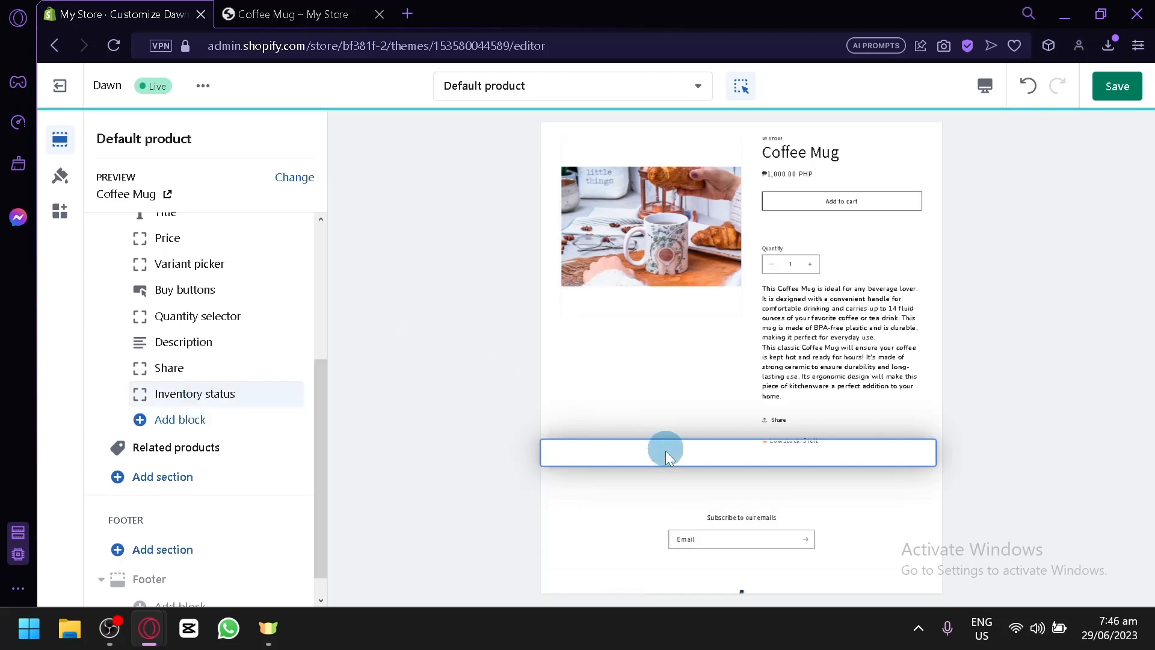
mouse_move(906, 477)
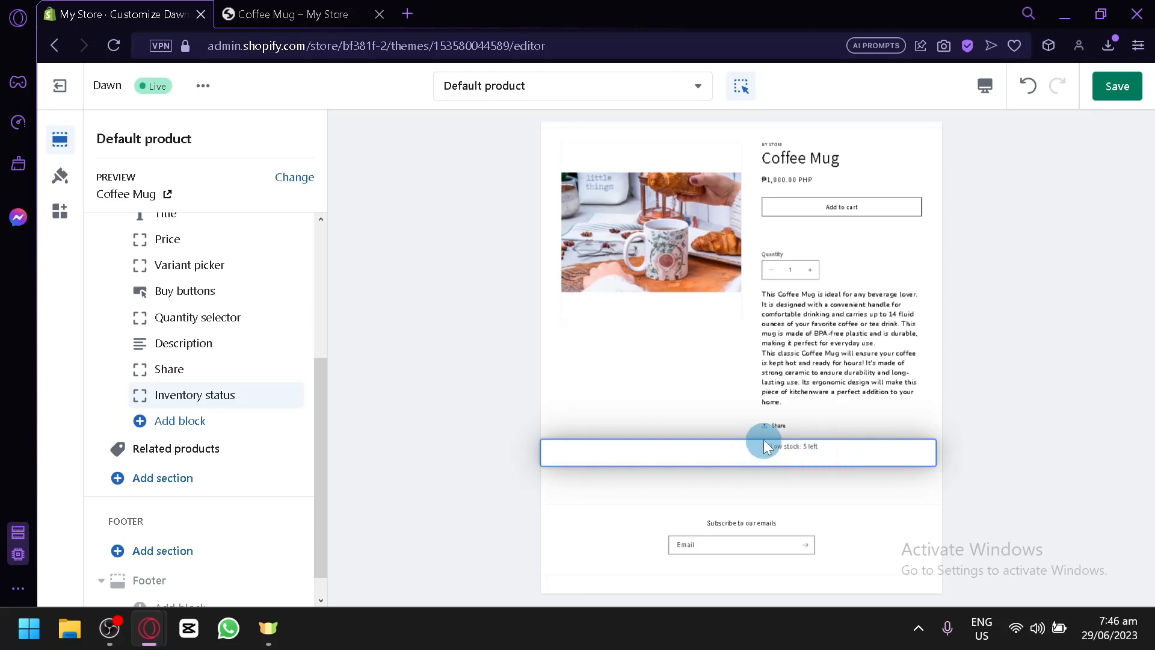
mouse_move(781, 466)
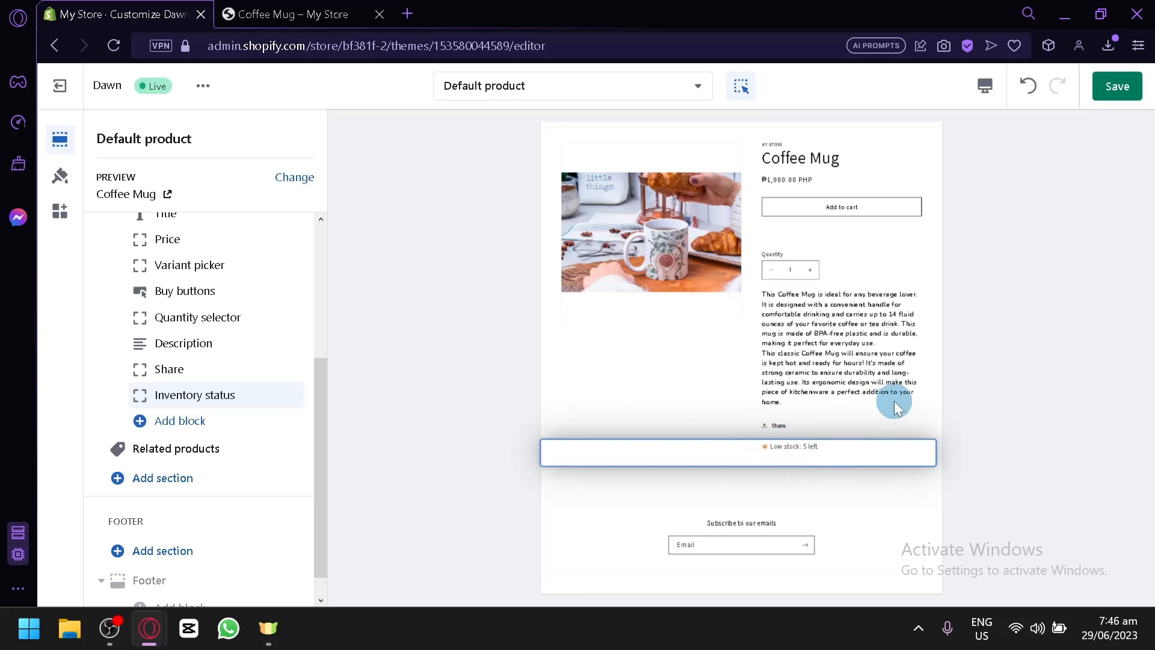
click(178, 420)
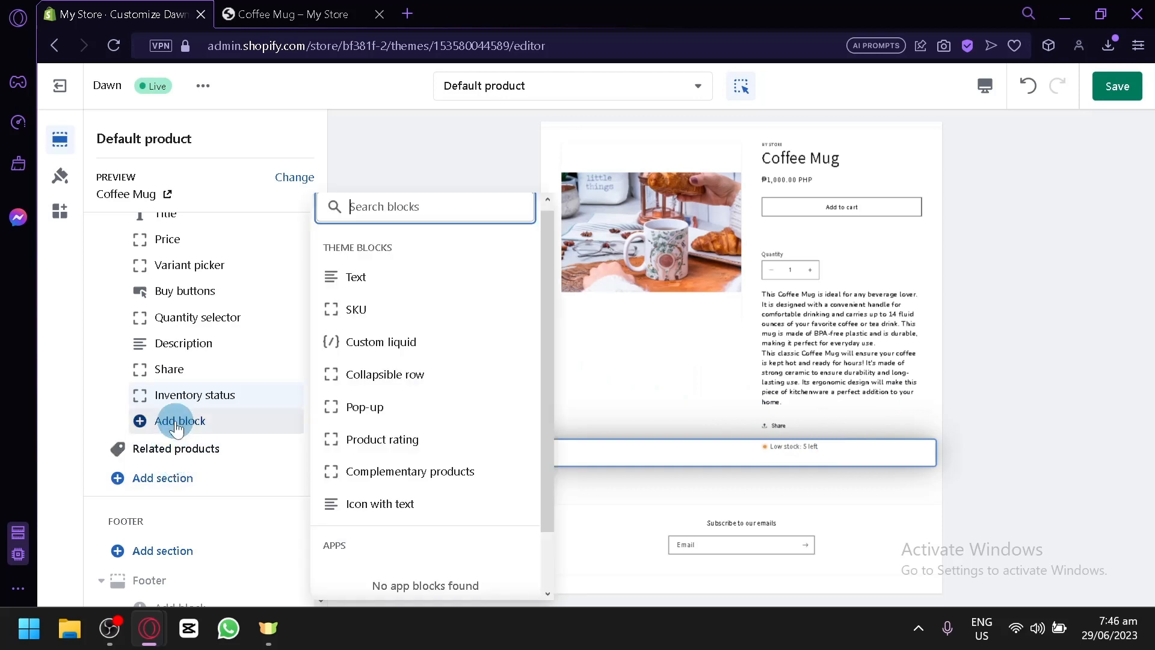
- Add a Product rating block below Inventory status and review its settings
click(381, 440)
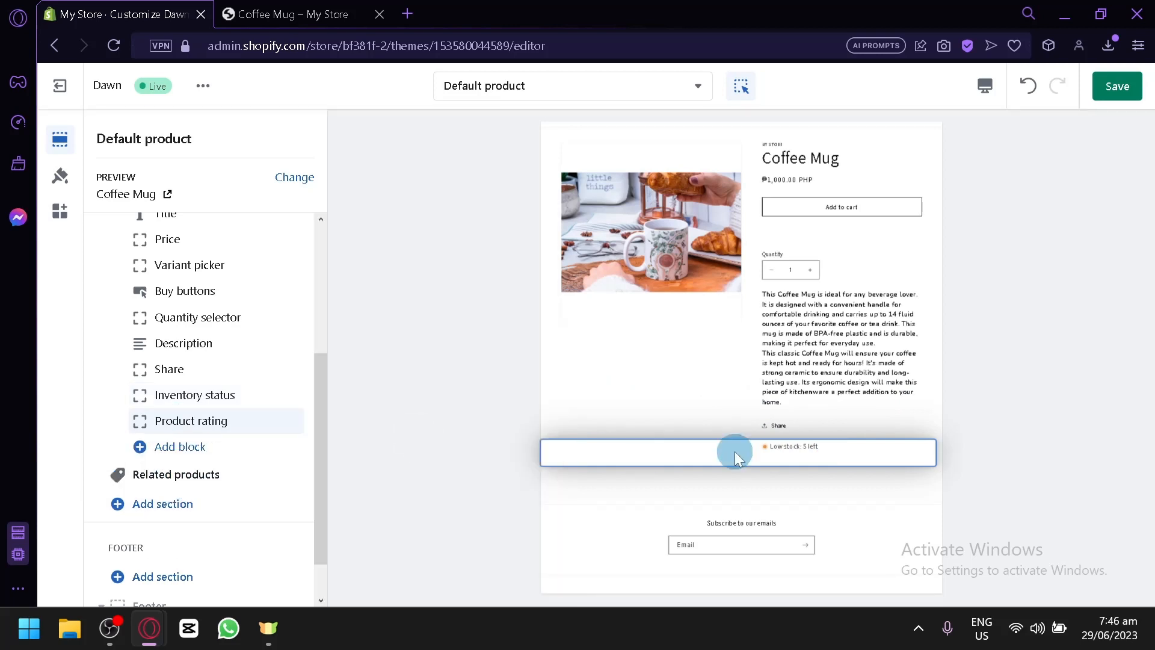
mouse_move(762, 444)
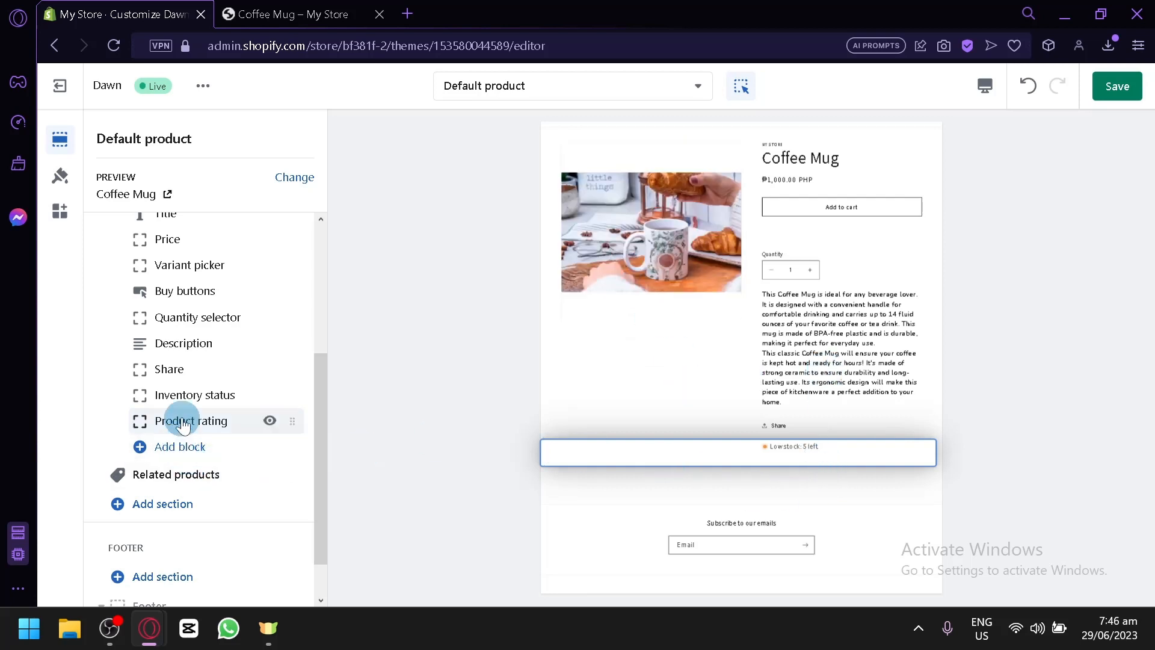
click(191, 420)
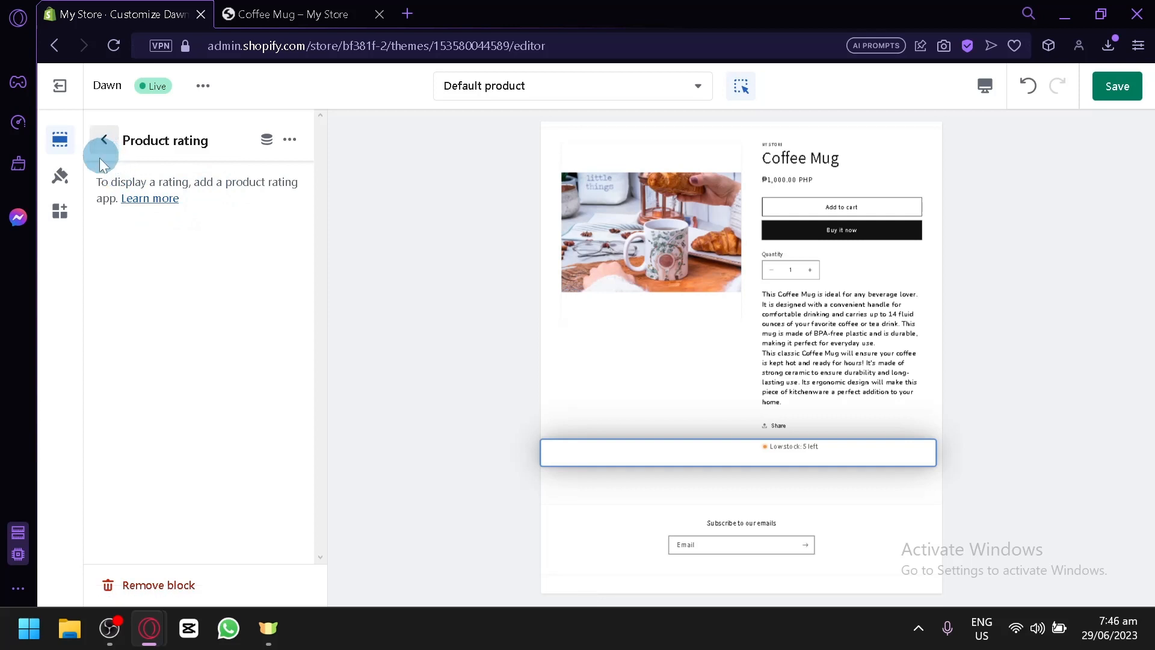
click(104, 141)
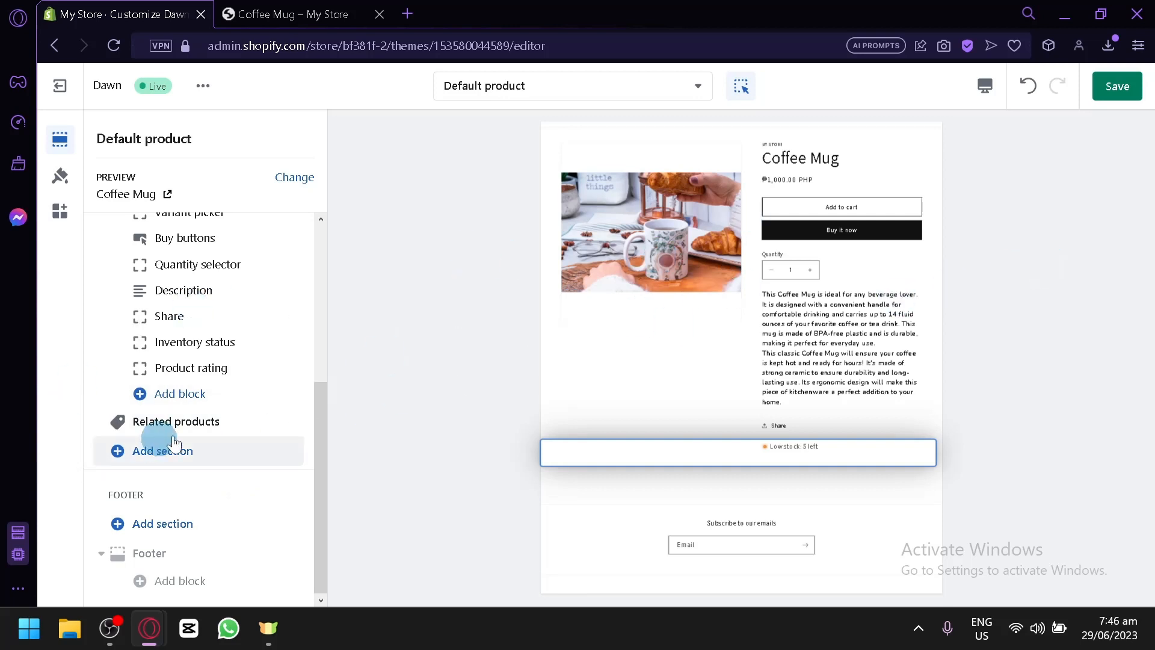
- Review the Related products section settings unchanged, then switch to theme-wide settings
click(175, 420)
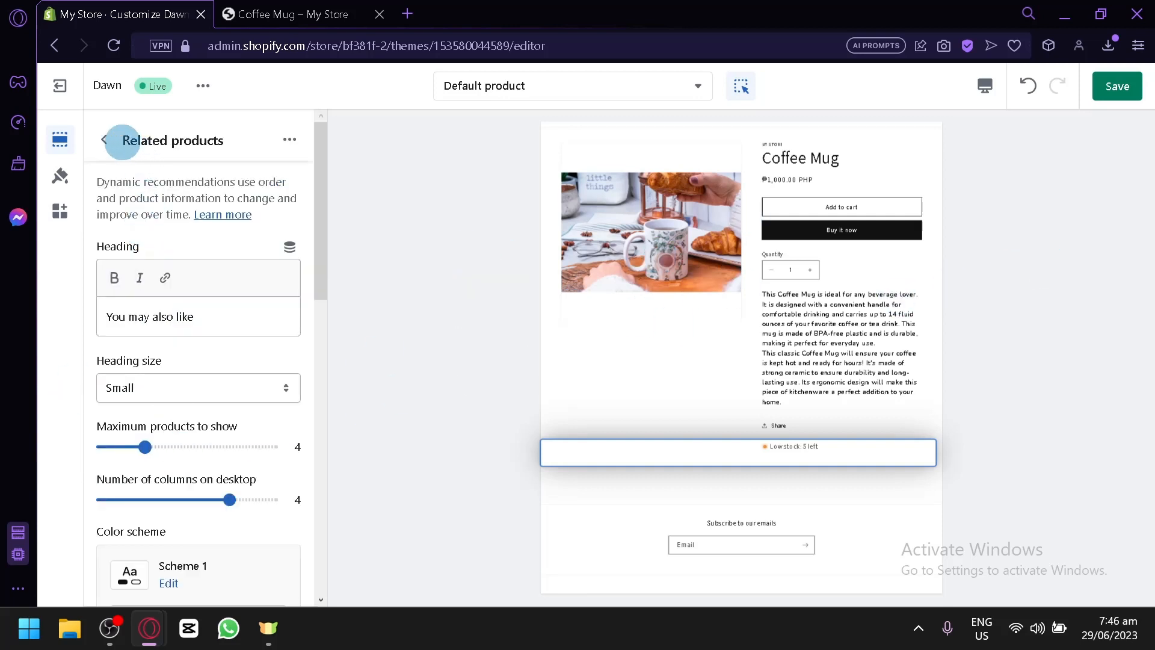
click(104, 140)
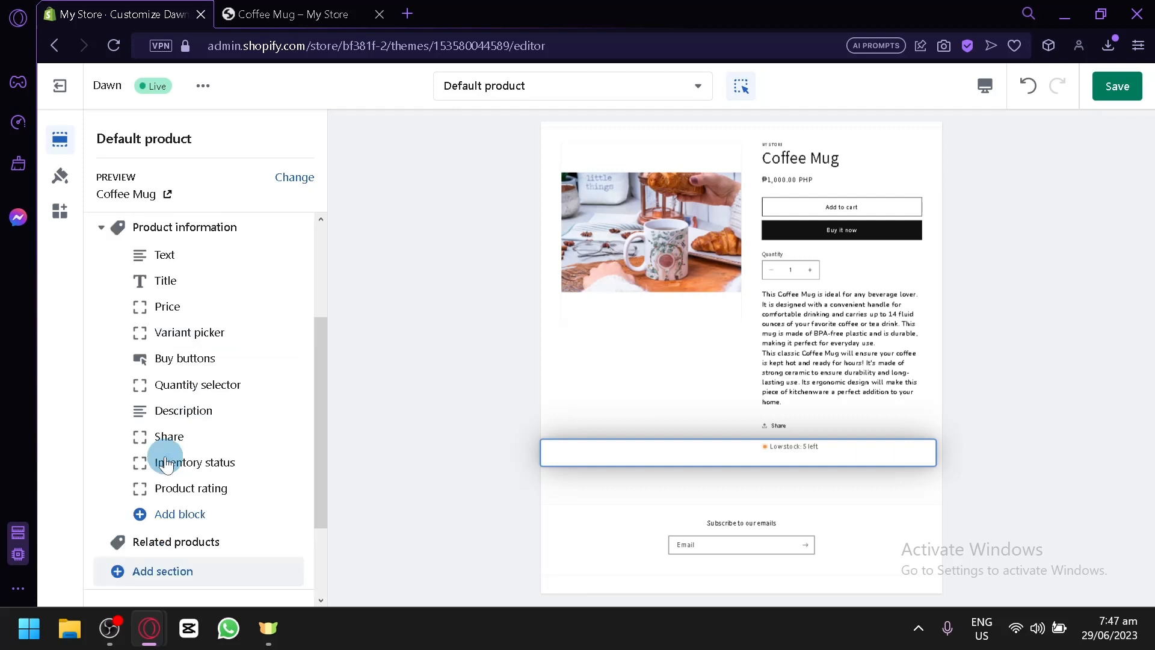
scroll(down, 3)
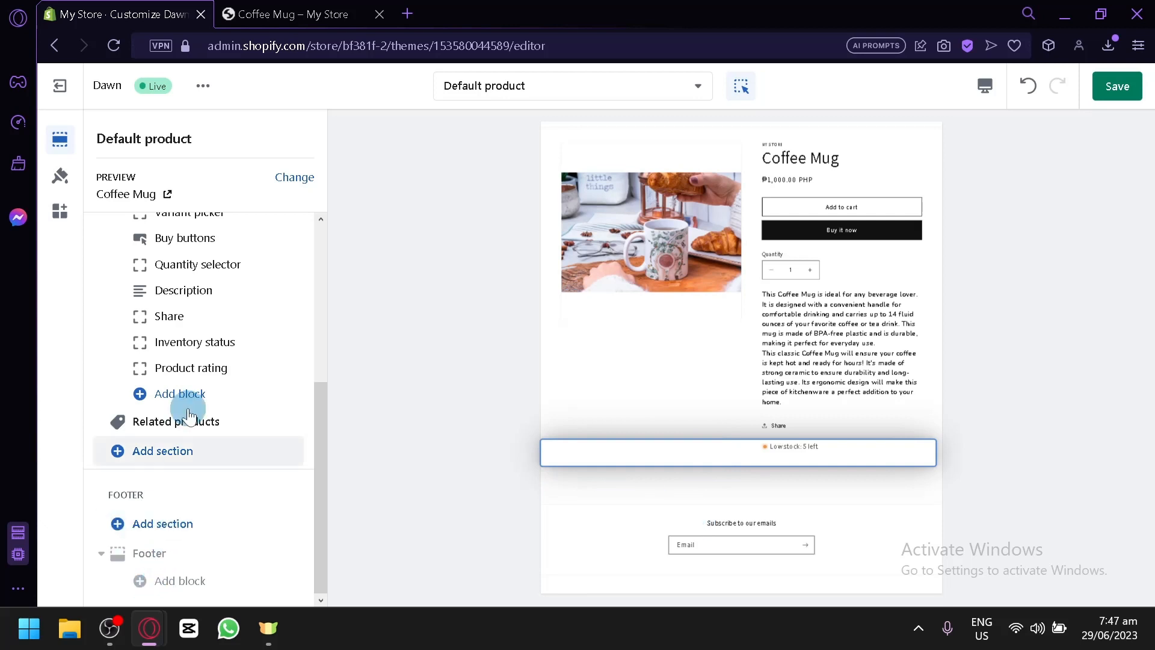
click(58, 175)
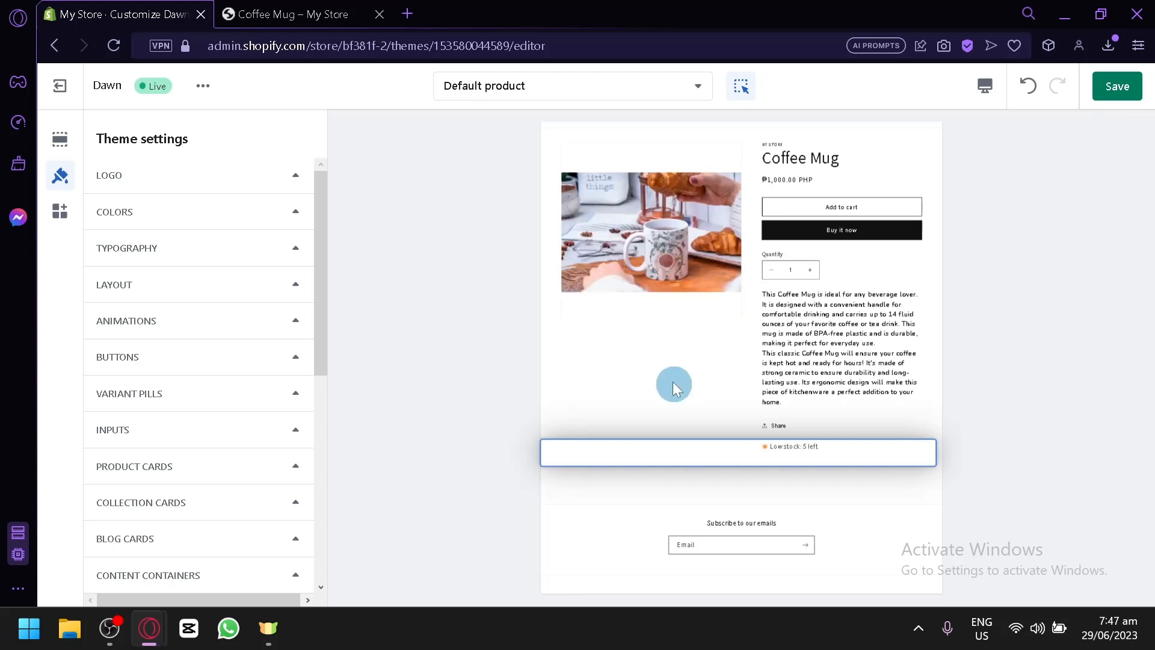
- Save the template and add the Coffee Mug to the cart in the preview
click(1115, 86)
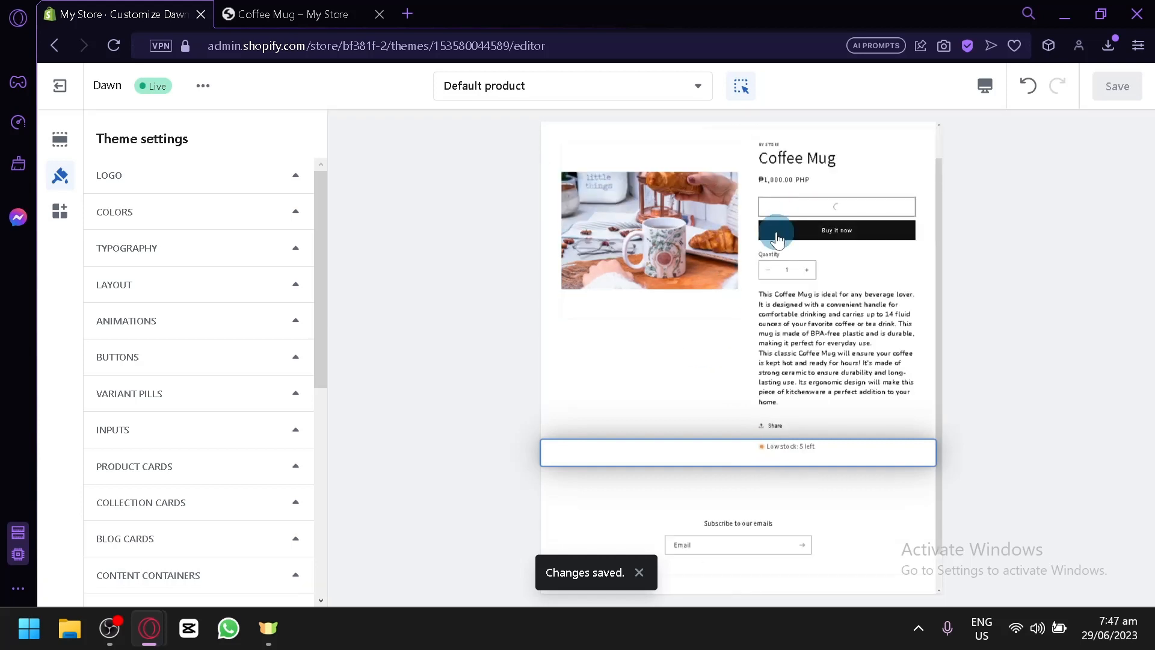
click(985, 86)
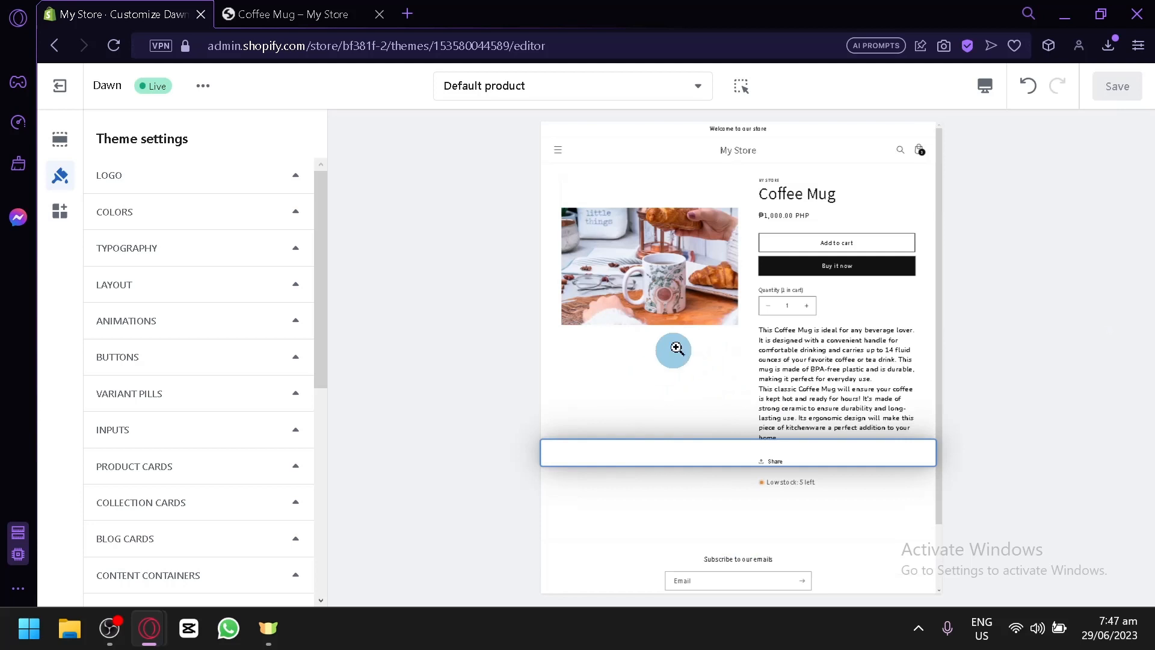
click(558, 150)
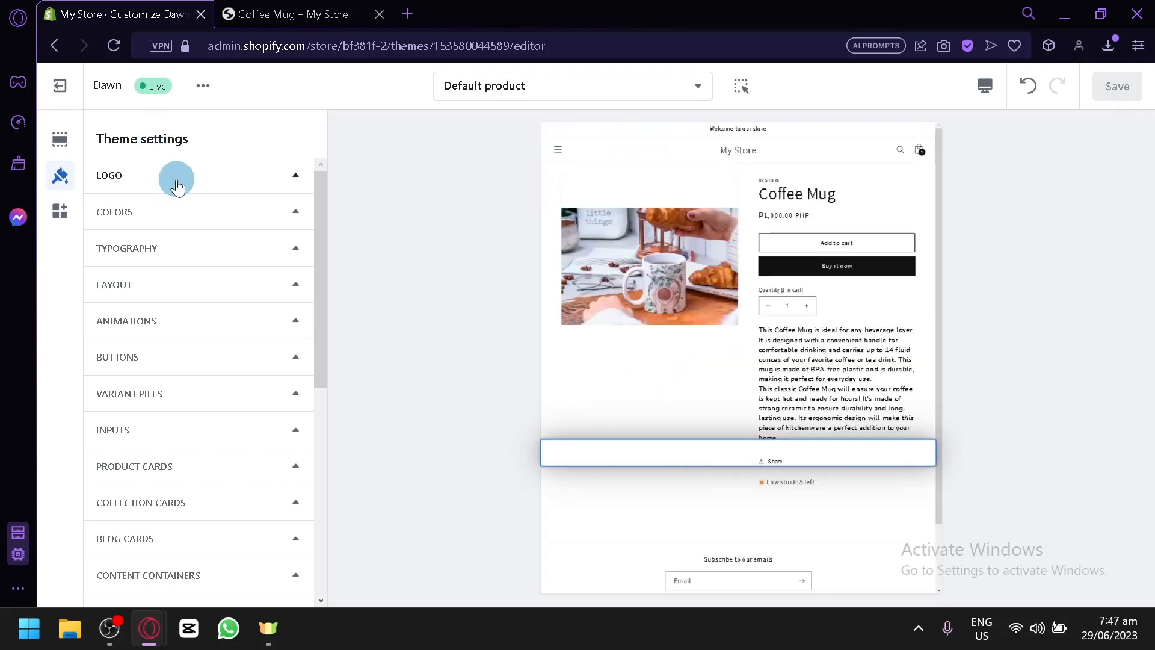
- Browse the Logo, Colors, Scheme 3 and Layout theme settings without changes
click(177, 178)
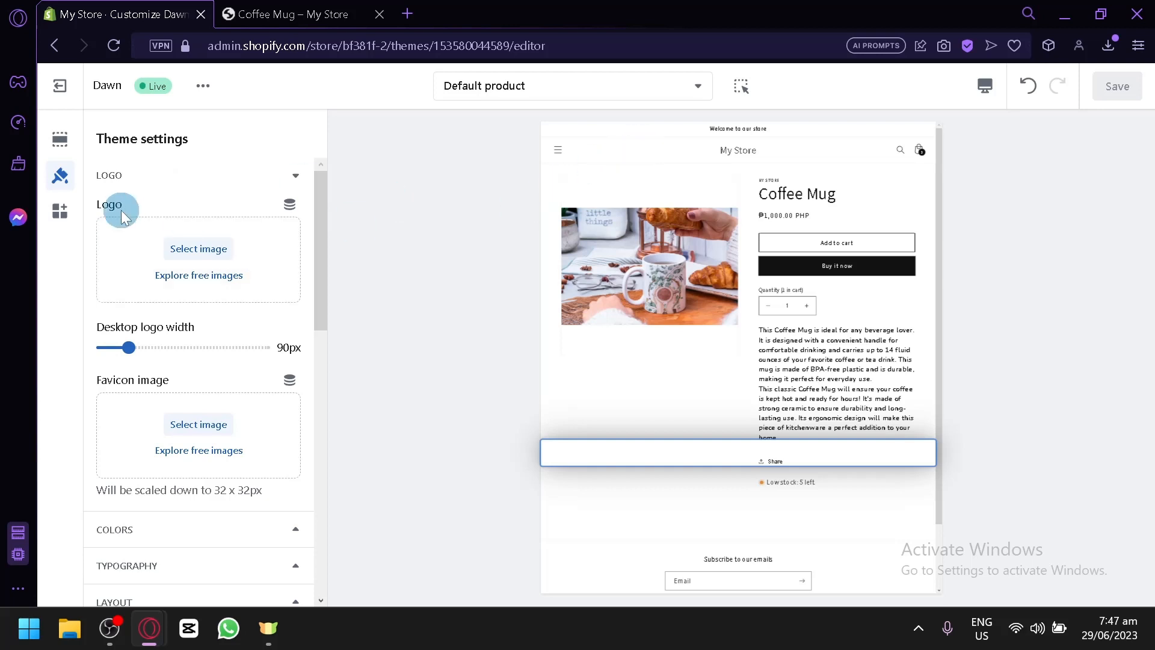
click(114, 211)
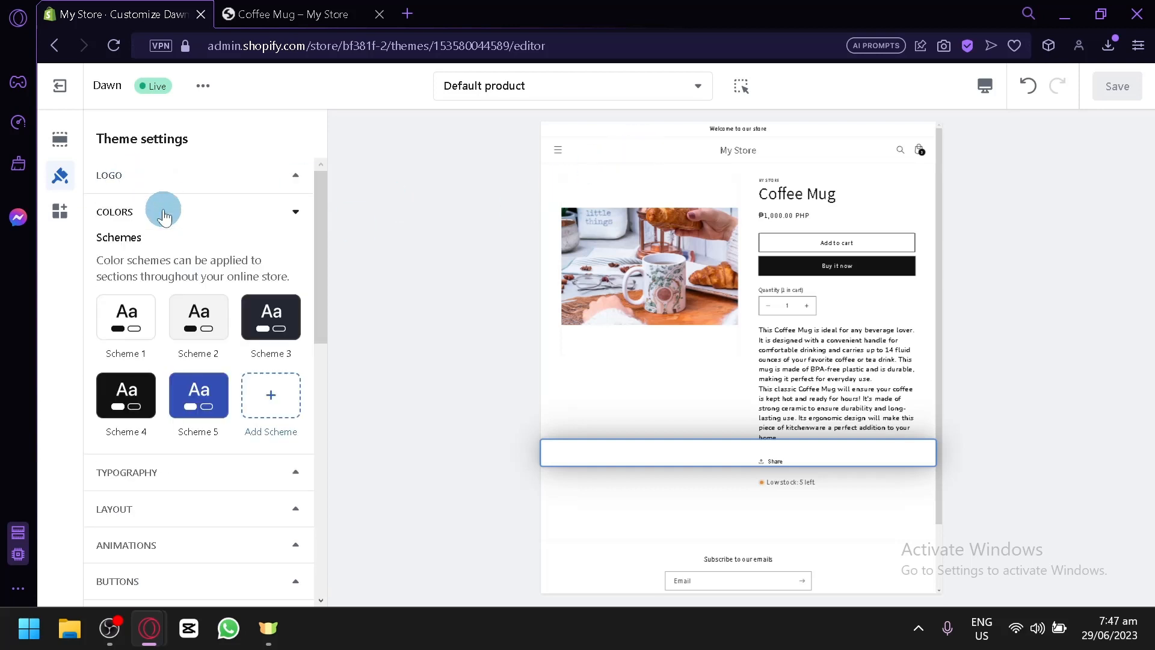
click(270, 318)
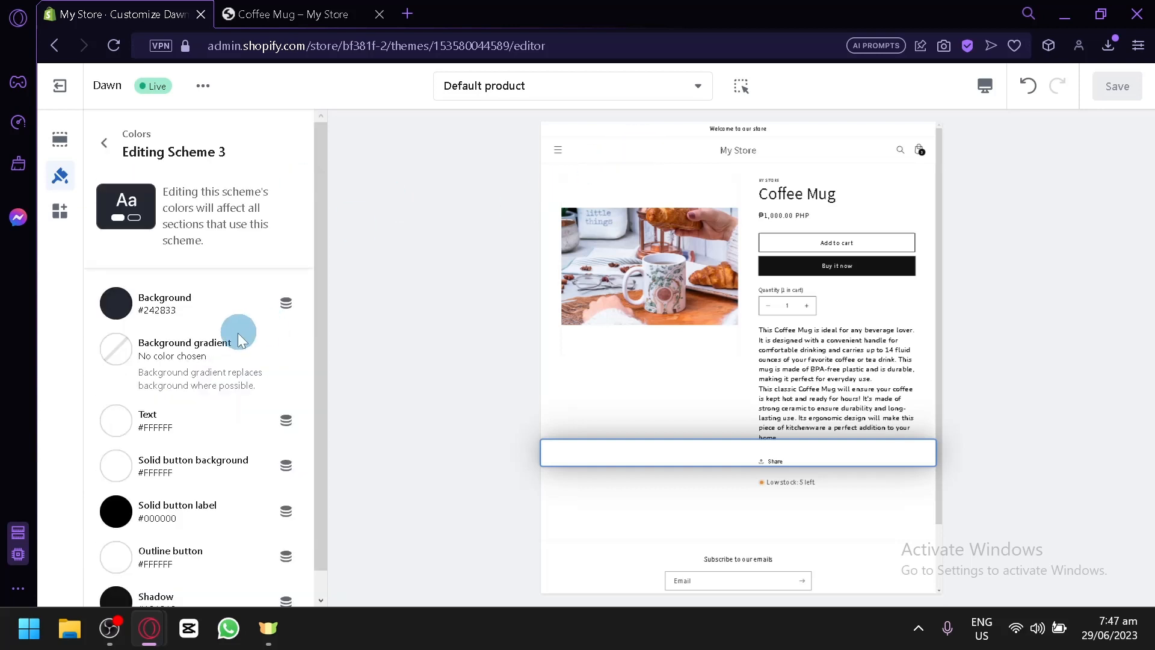
click(104, 142)
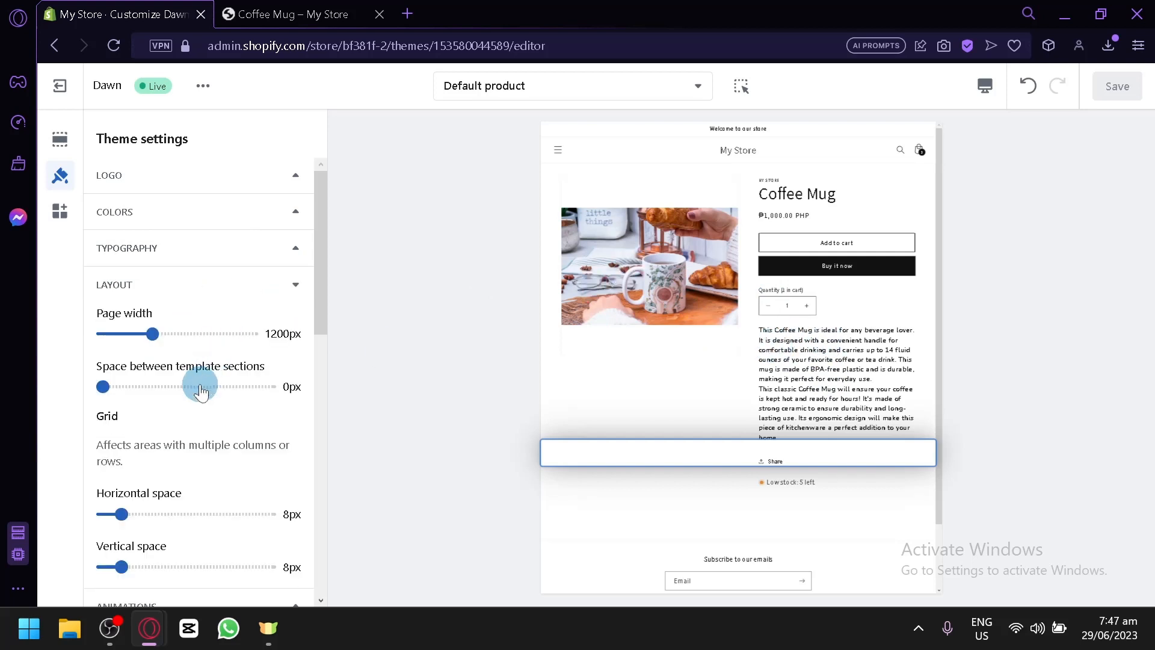
scroll(down, 3)
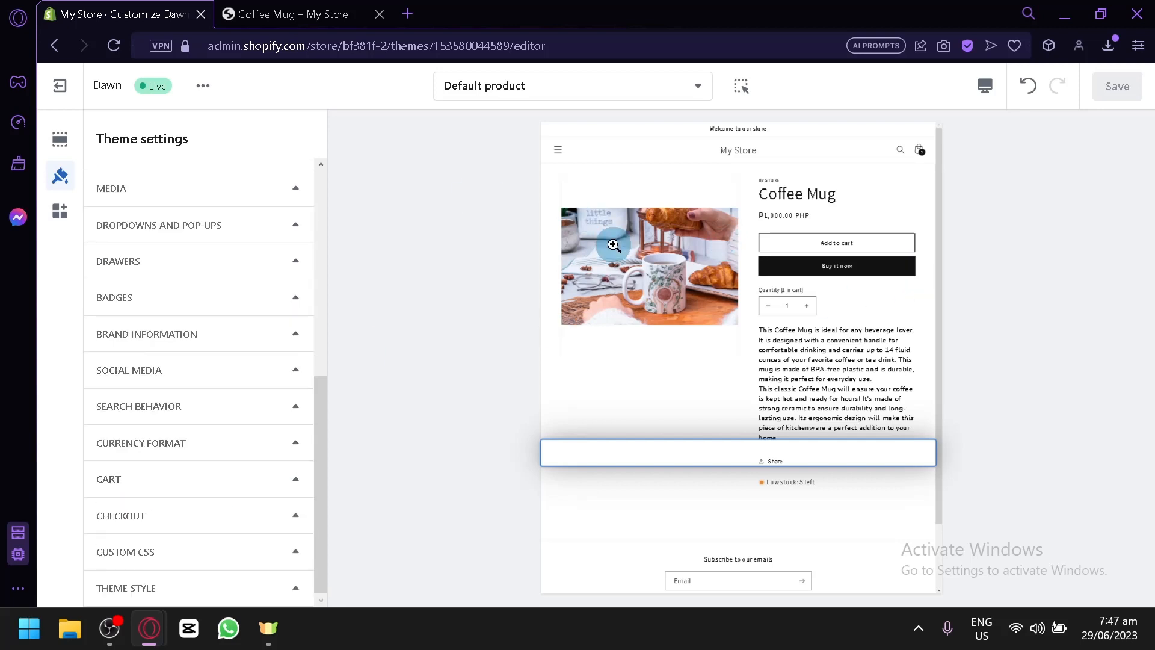
mouse_move(678, 203)
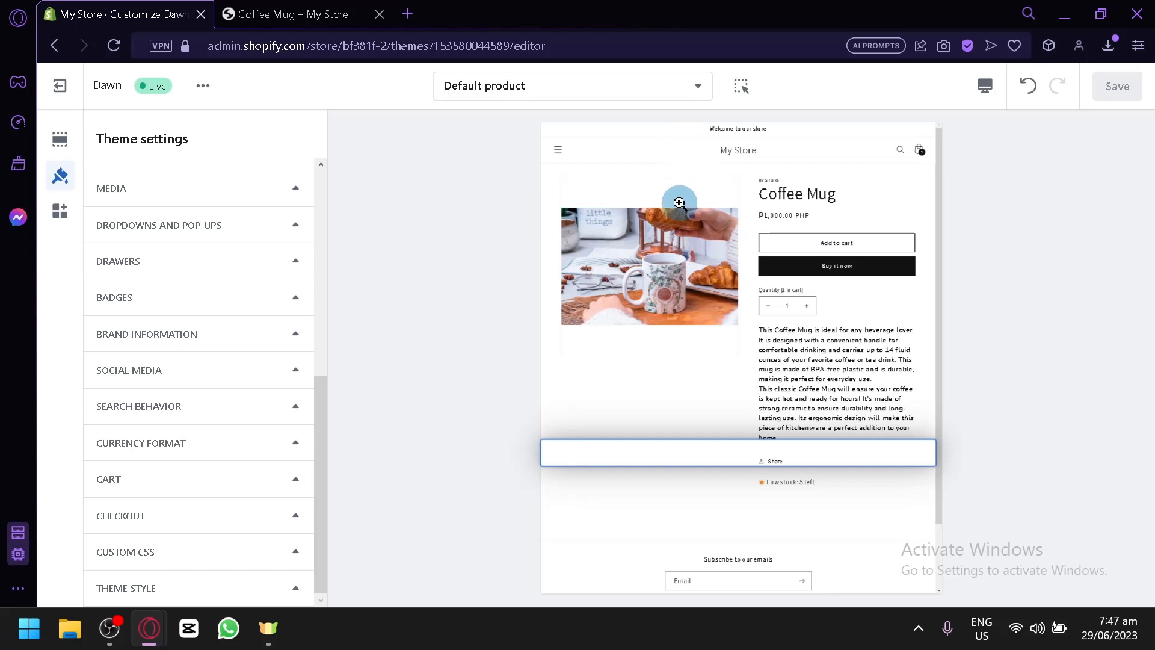
- Show the Products templates, including Default product, in the editor's template picker
click(573, 86)
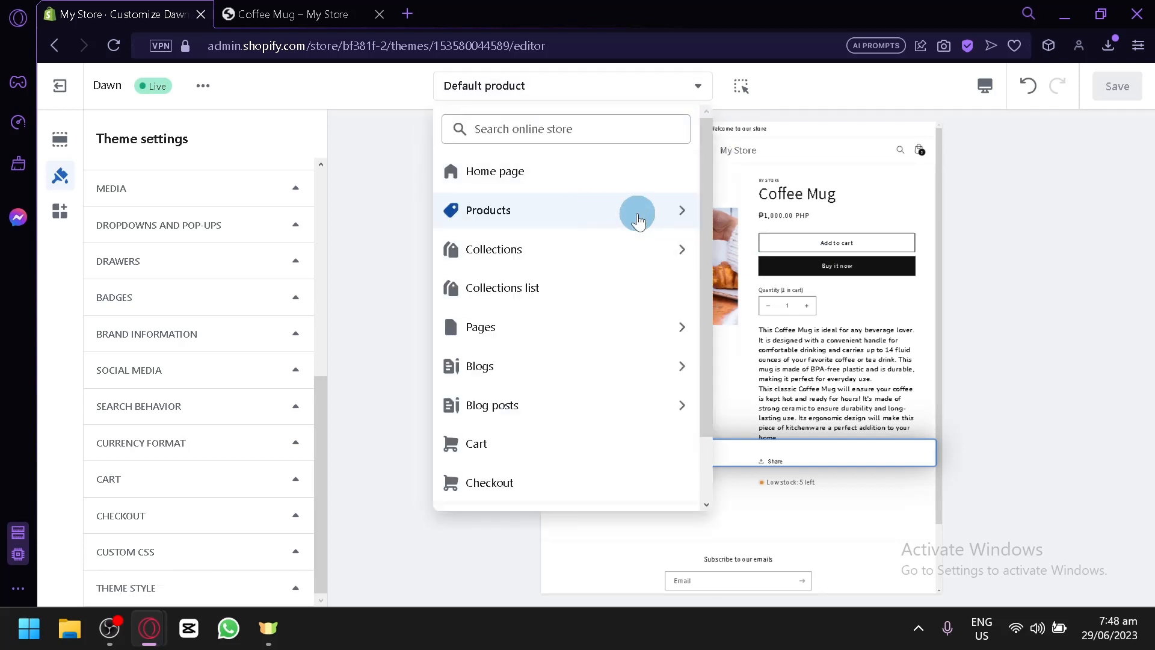
click(488, 210)
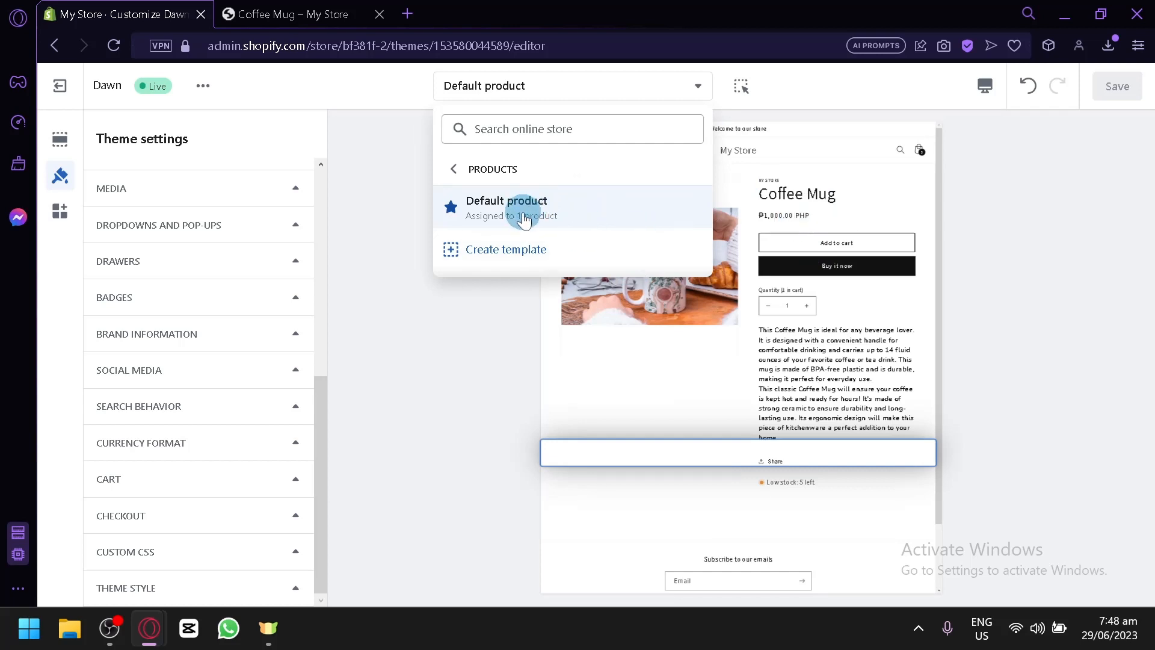
mouse_move(622, 266)
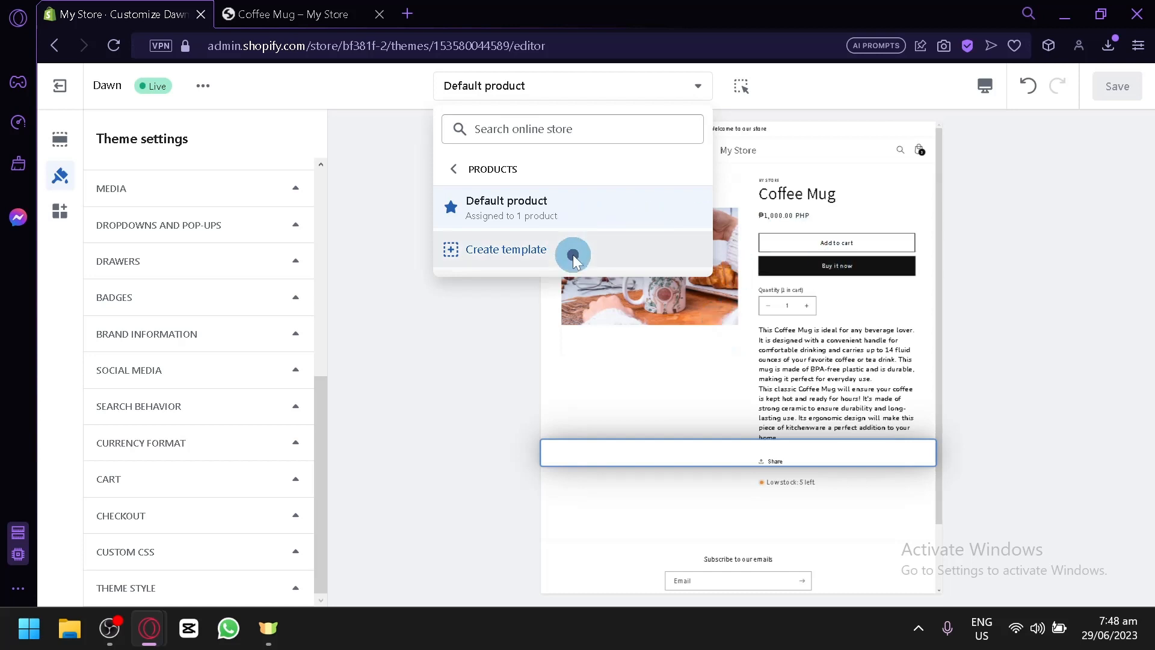
- Create a 'product1' template based on Default product
click(505, 249)
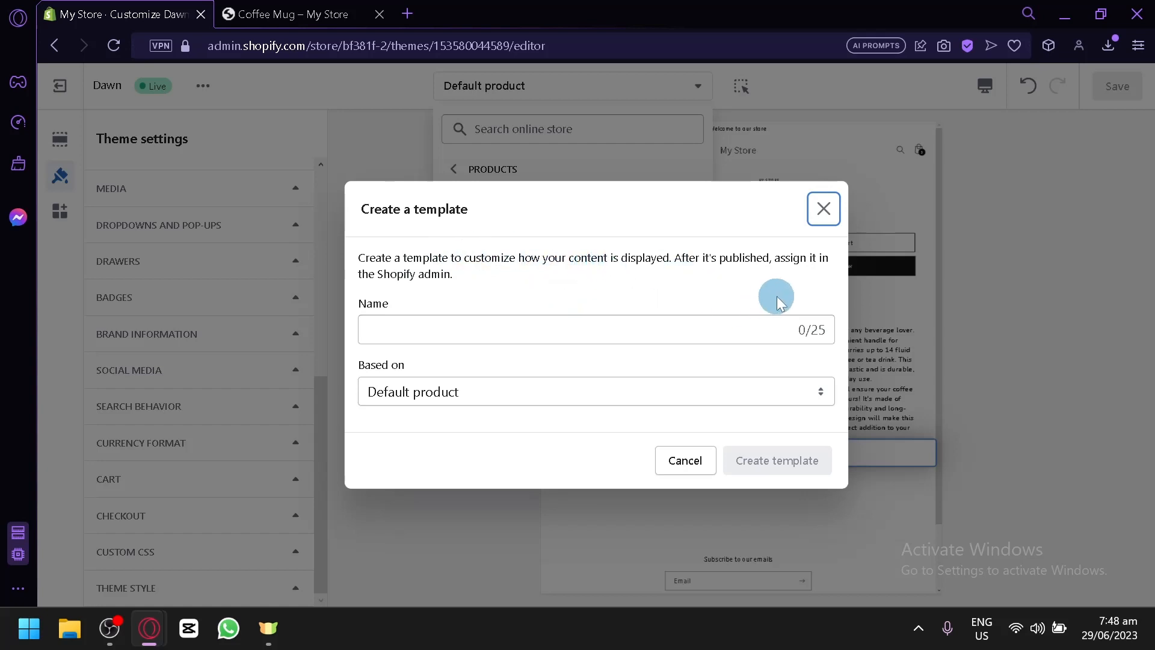
mouse_move(769, 334)
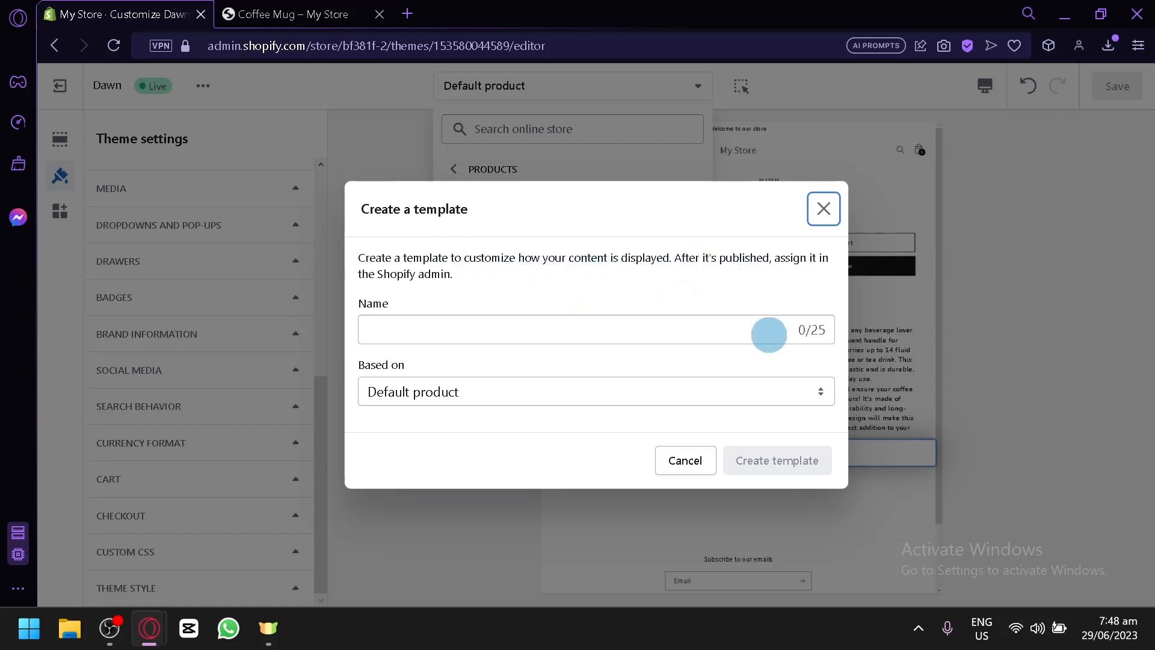
mouse_move(599, 402)
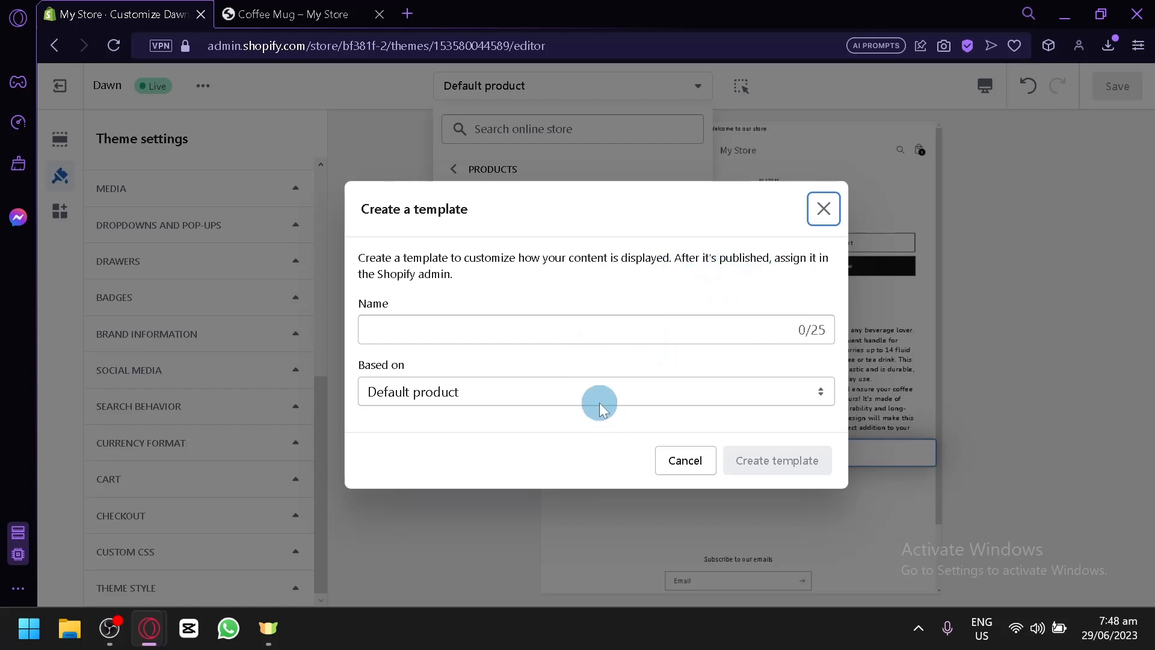
click(594, 329)
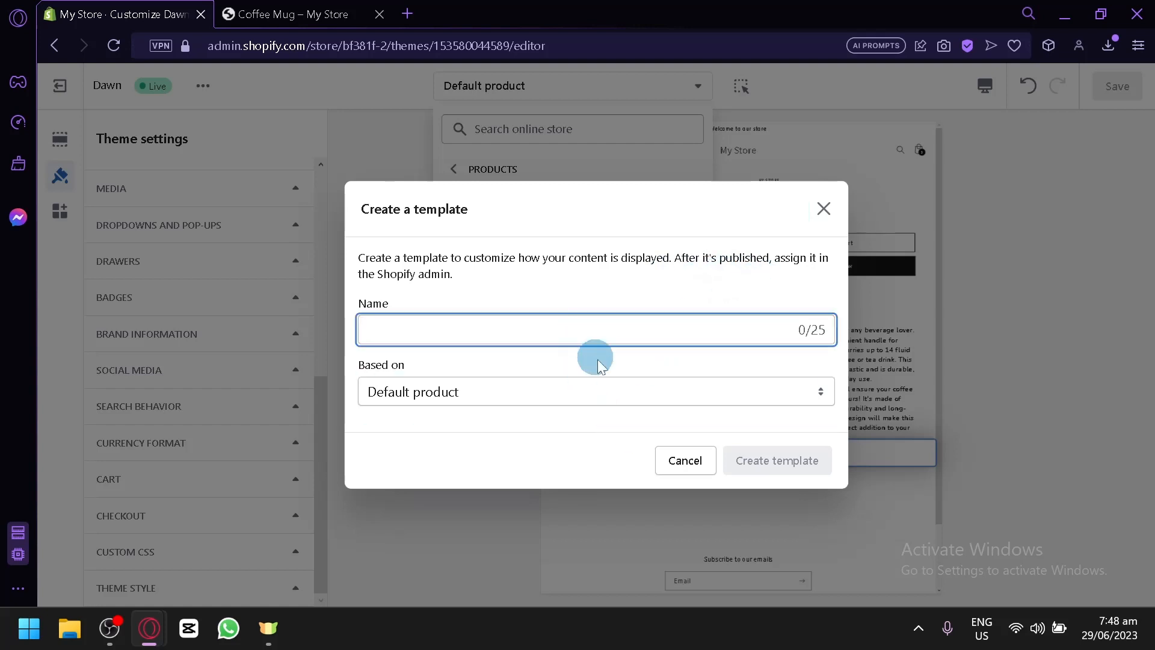
text(product1)
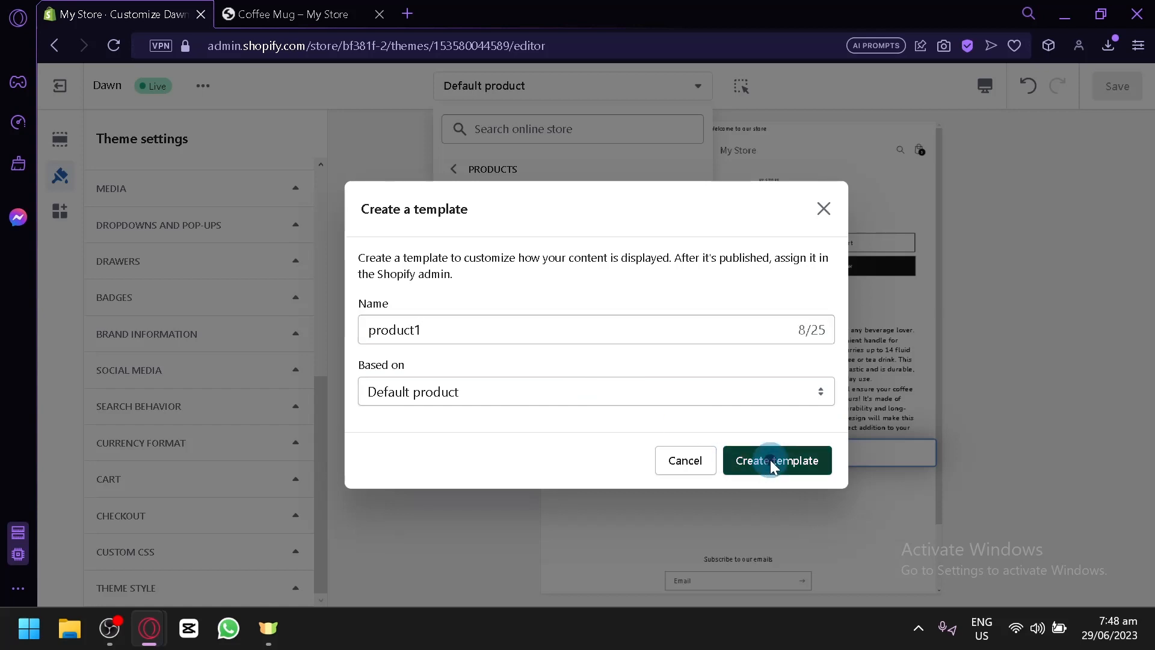
click(775, 460)
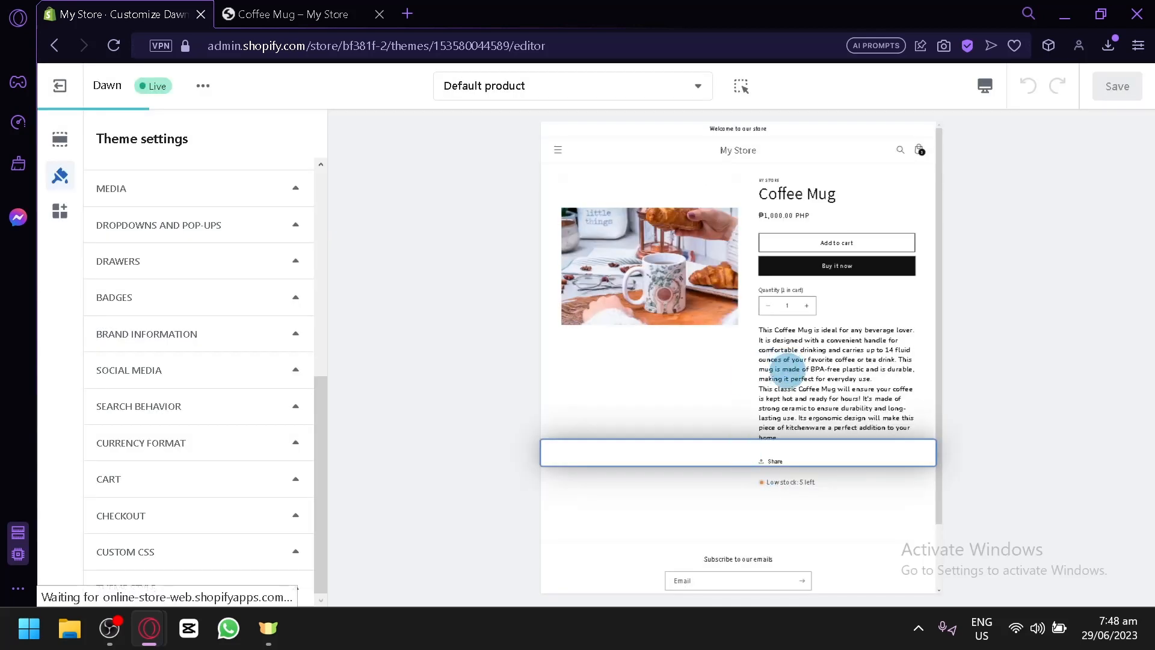
click(573, 85)
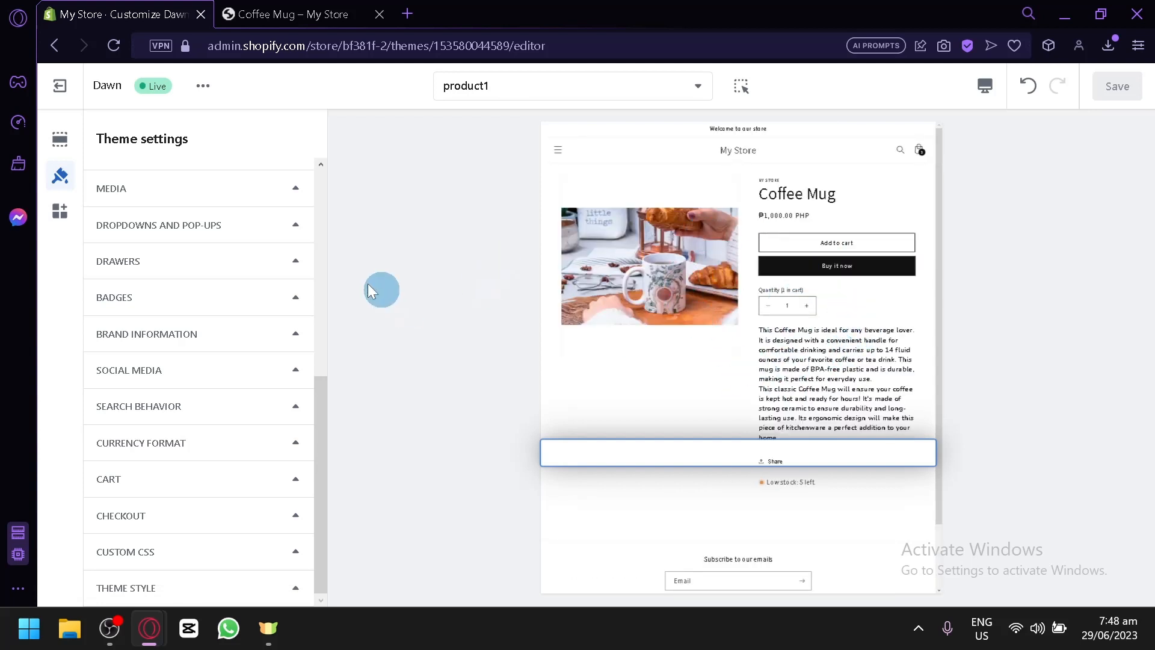
- Review product1's sections and blocks, then reopen the product template list showing product1
click(59, 139)
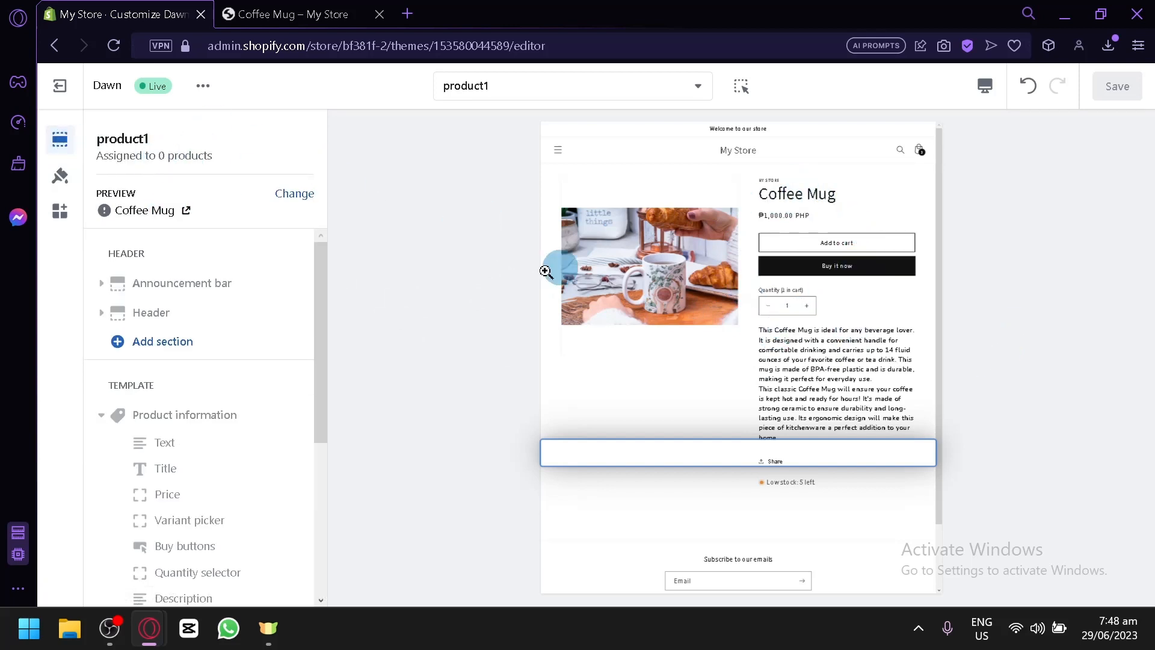
scroll(down, 3)
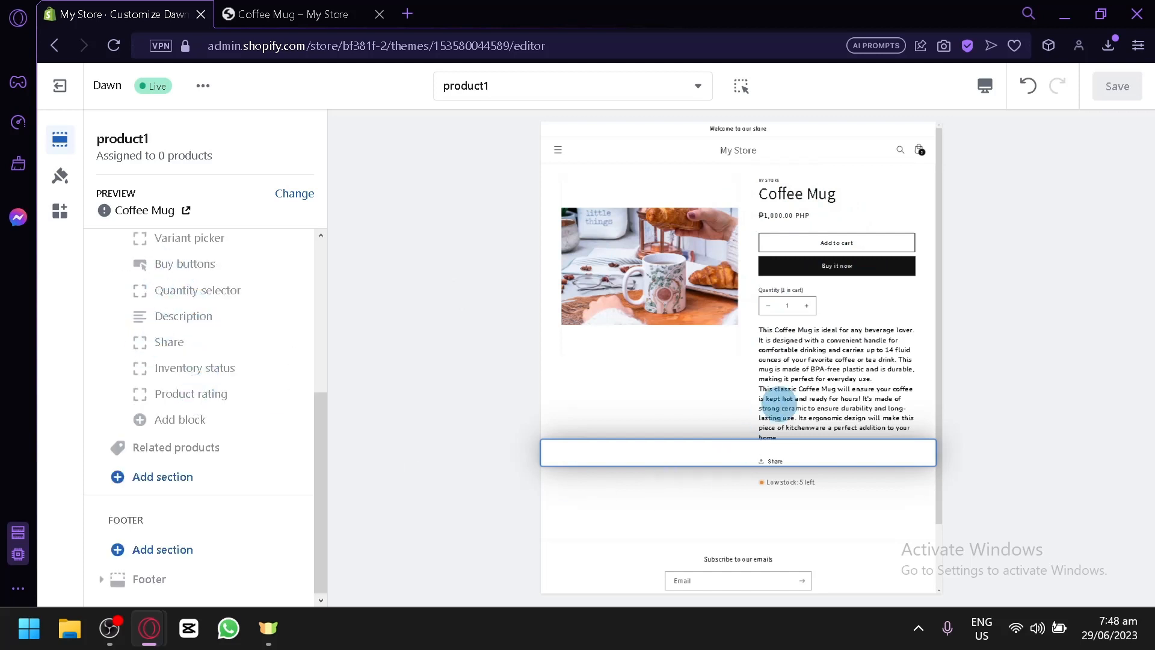
scroll(down, 3)
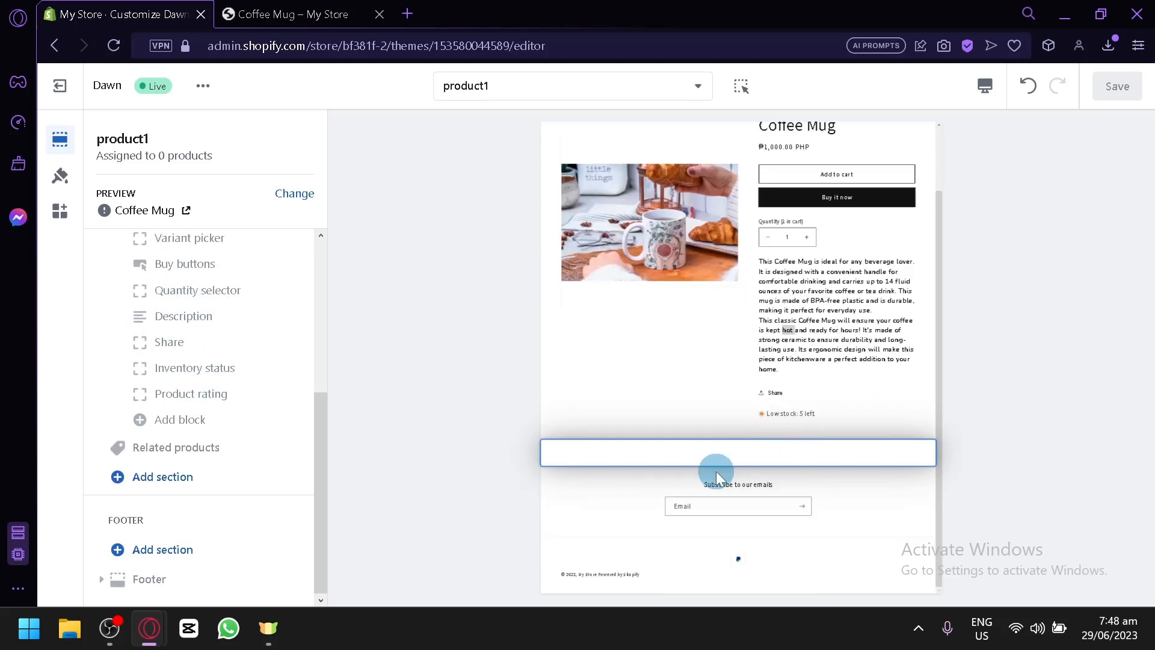
scroll(down, 3)
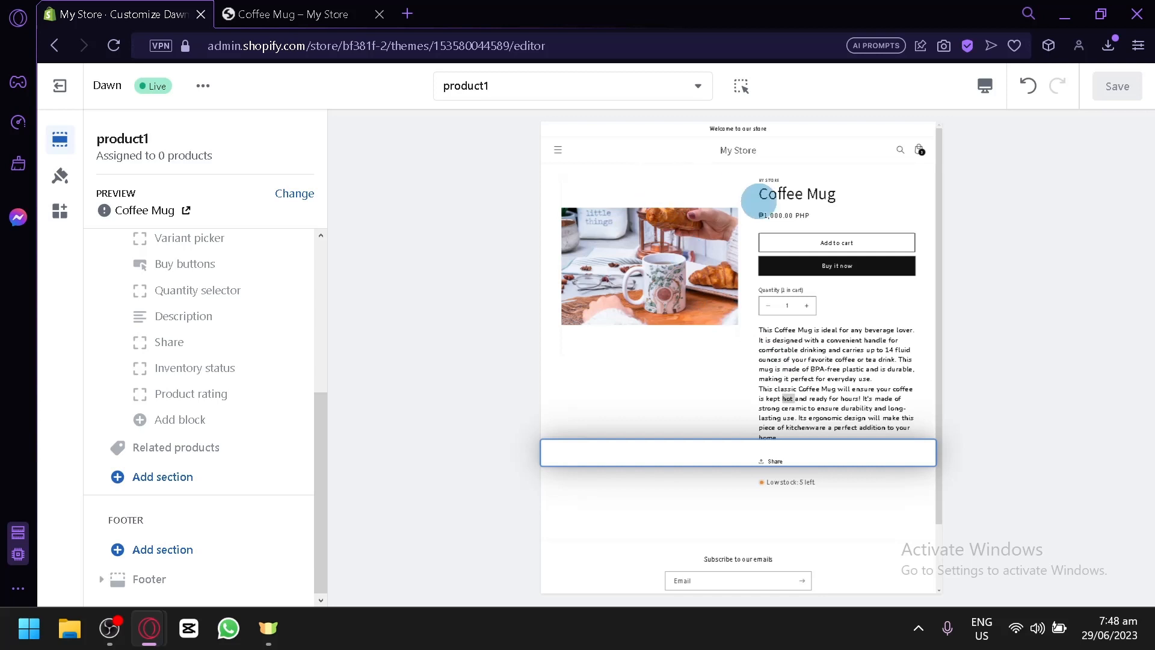
mouse_move(782, 214)
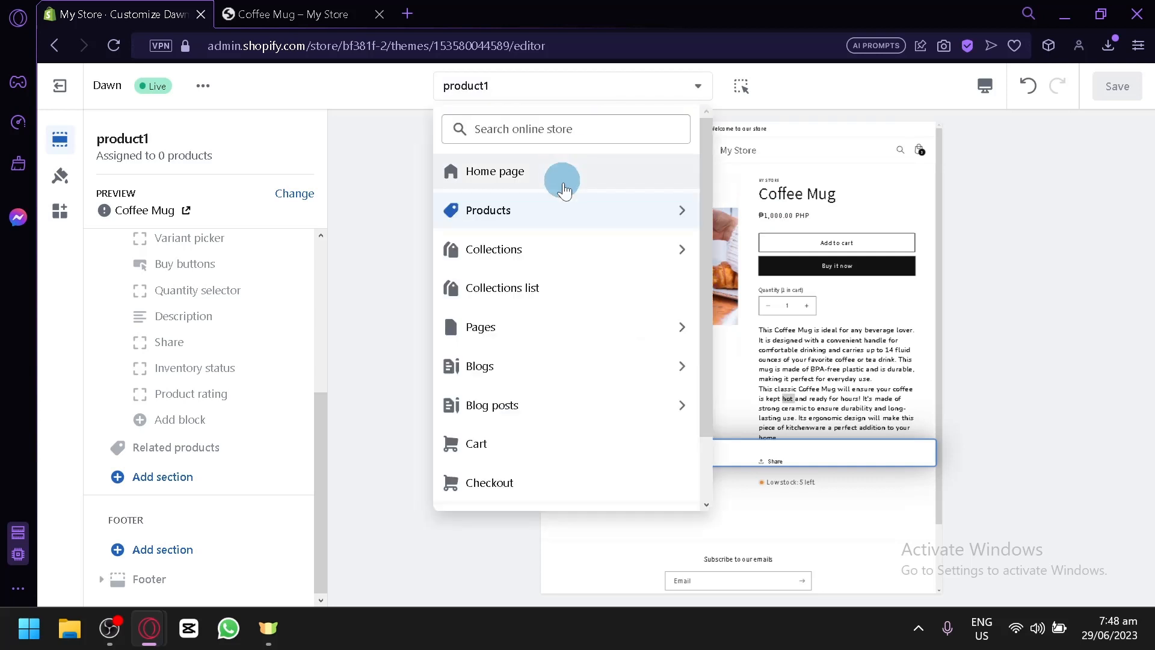
click(488, 210)
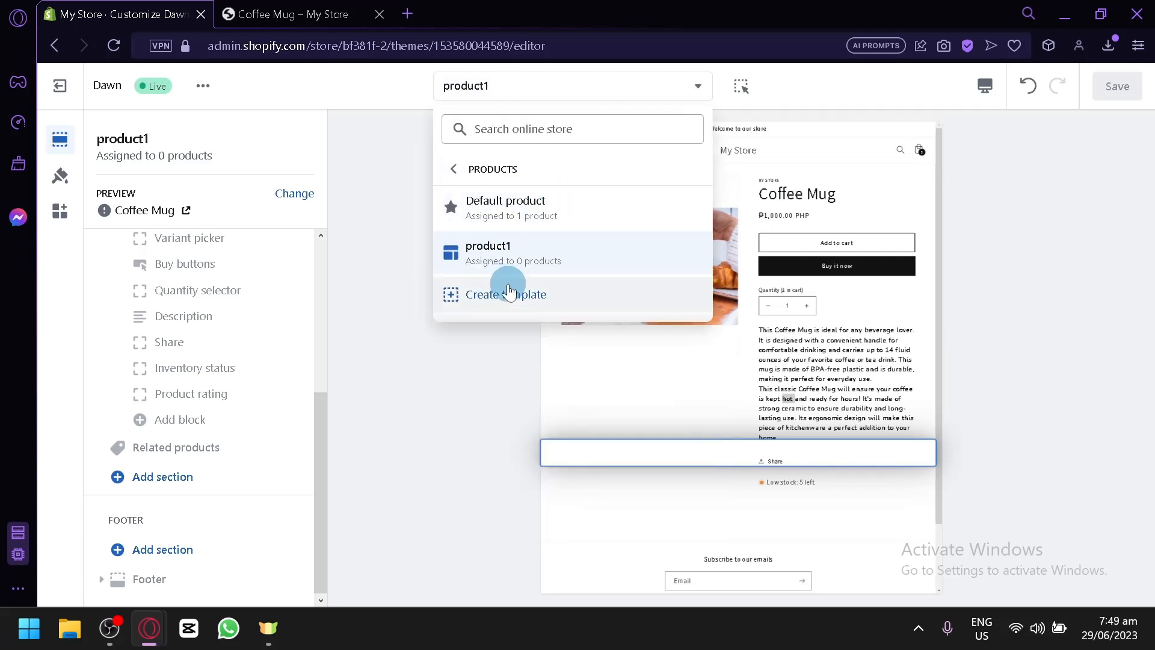
mouse_move(534, 267)
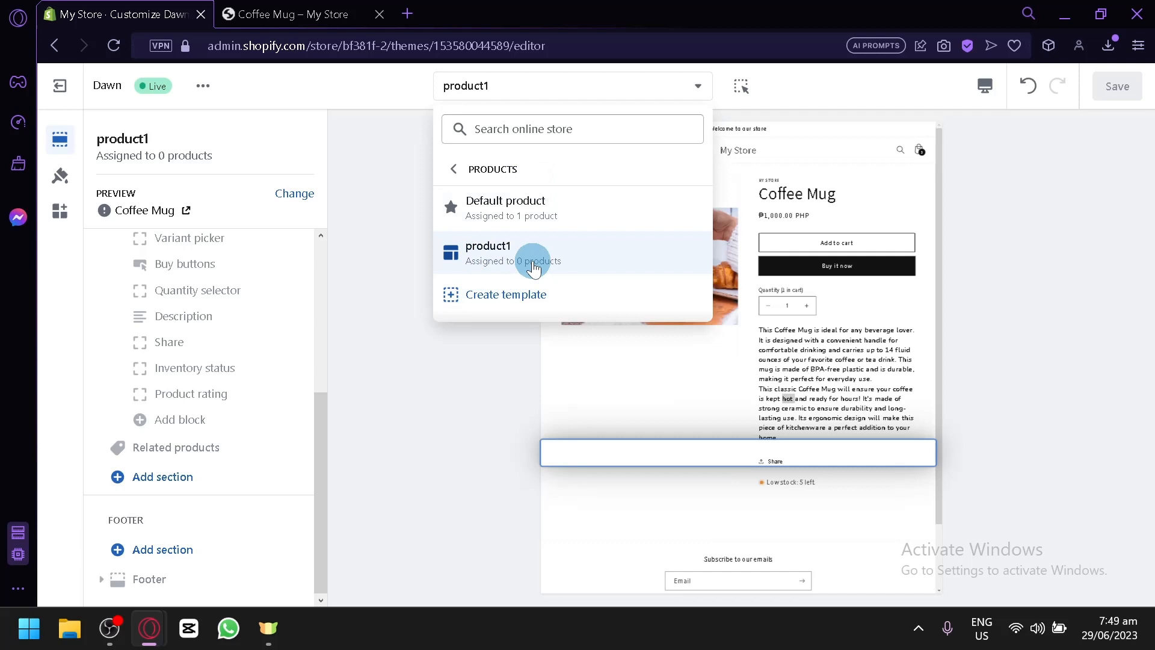
mouse_move(430, 240)
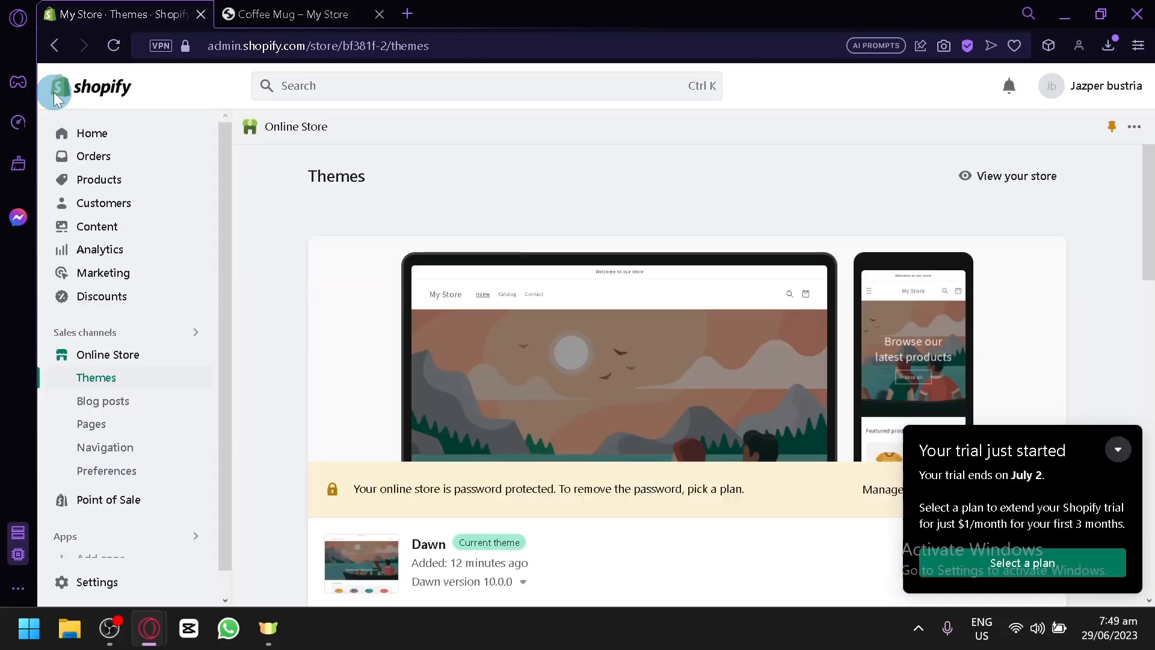
click(295, 13)
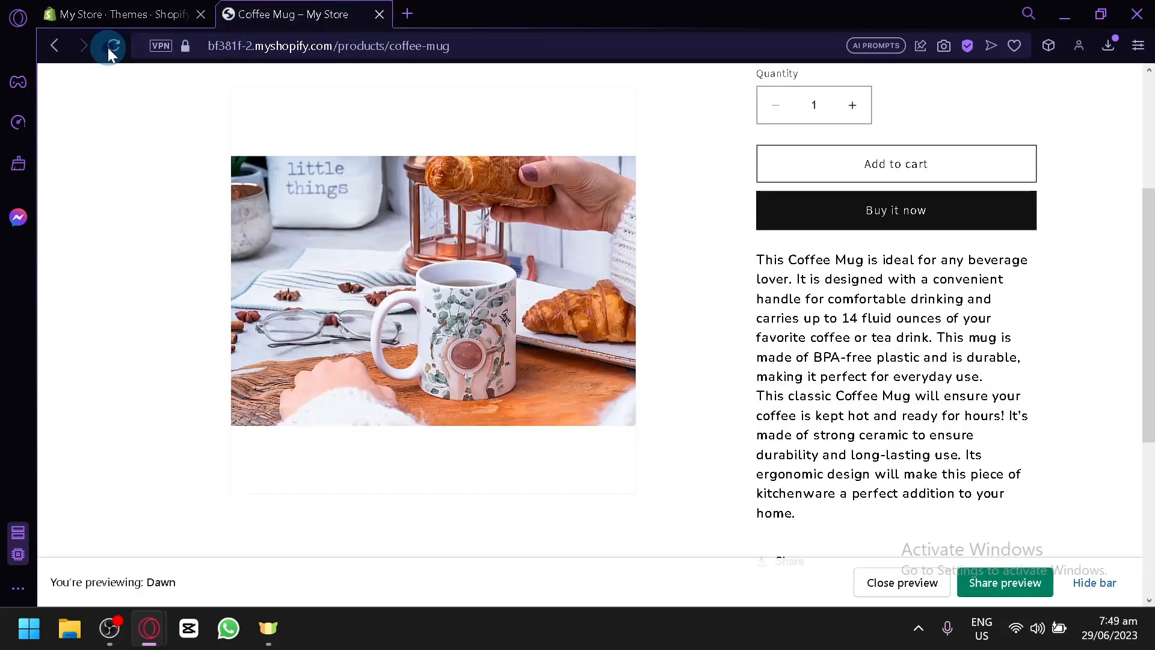
click(896, 163)
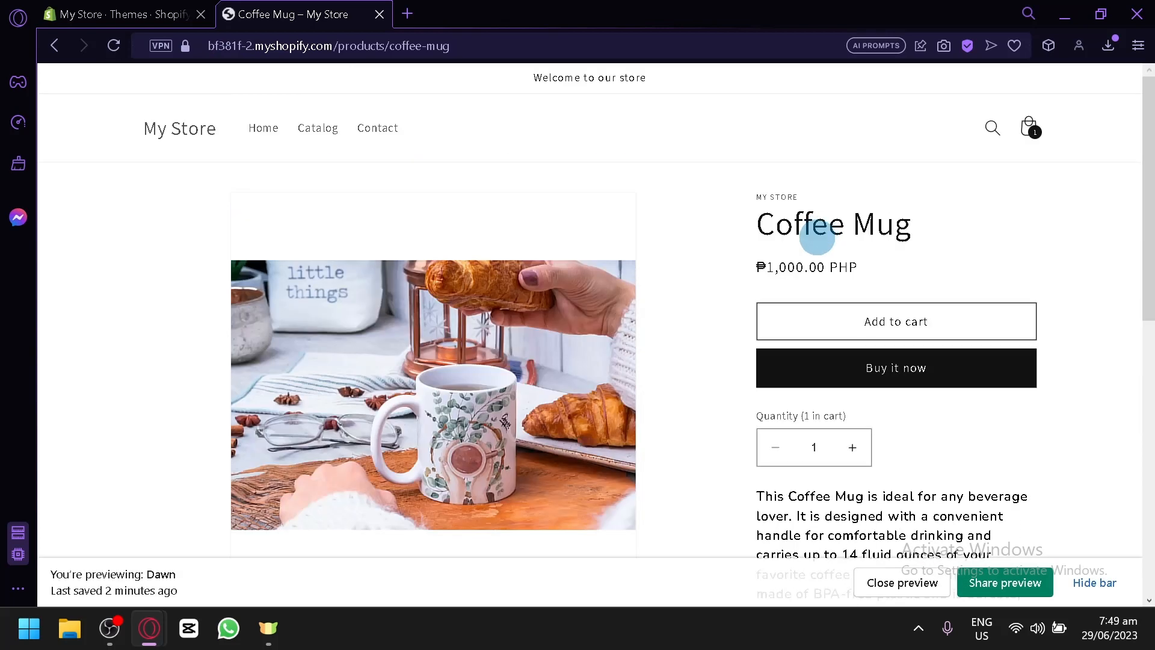
scroll(down, 3)
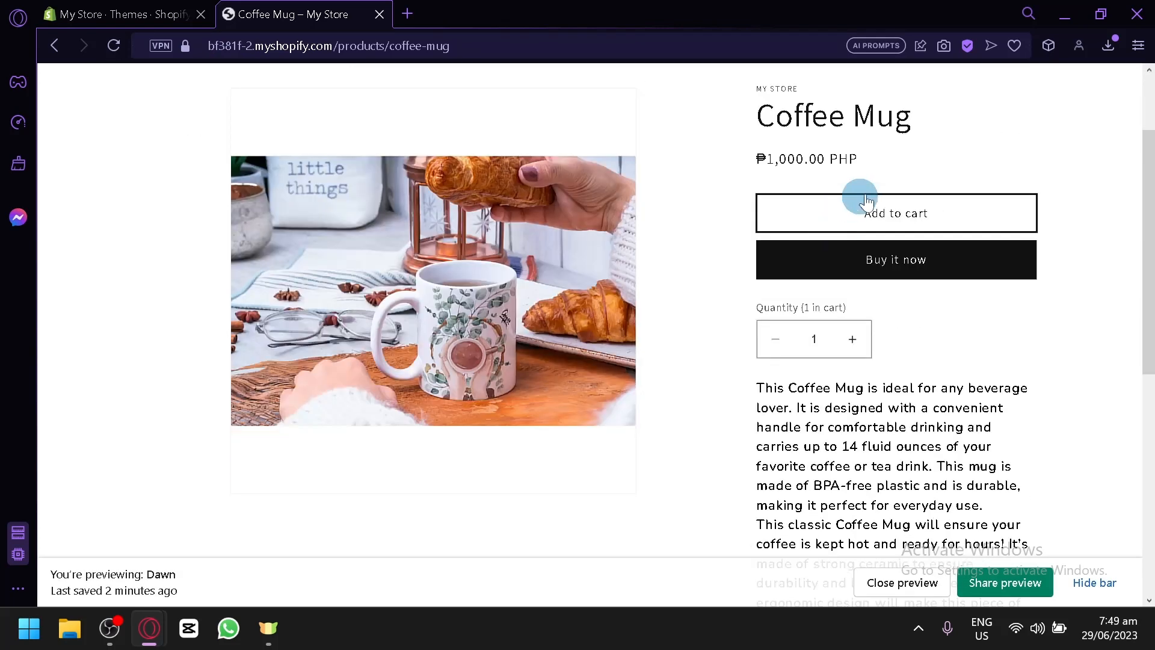
scroll(down, 3)
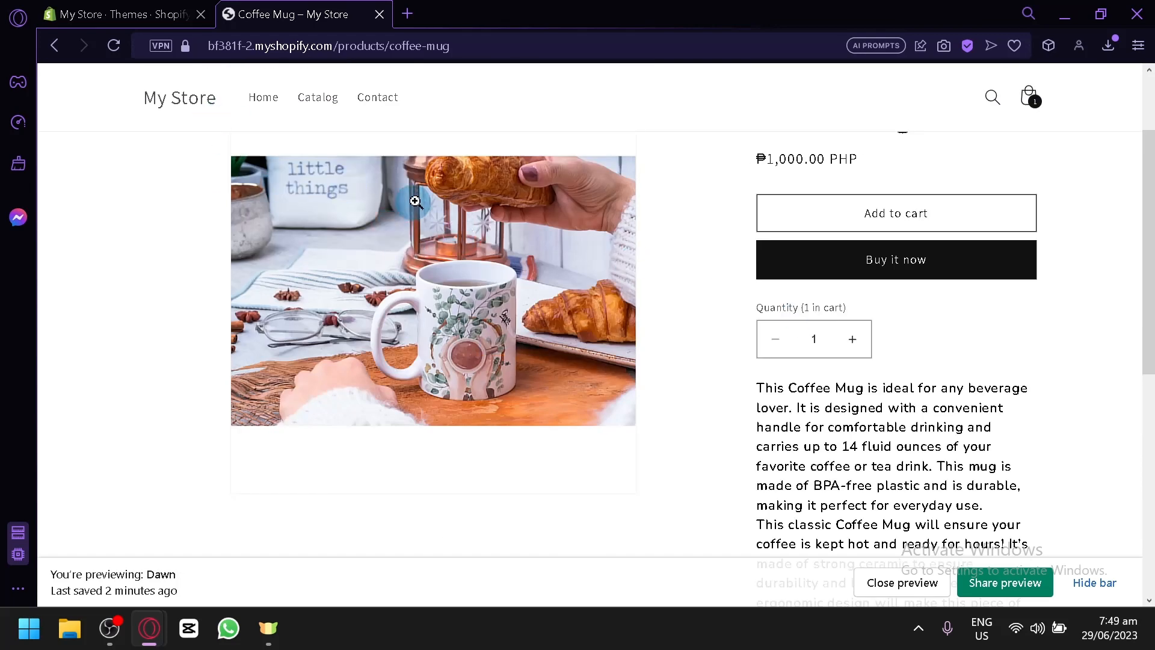
scroll(down, 3)
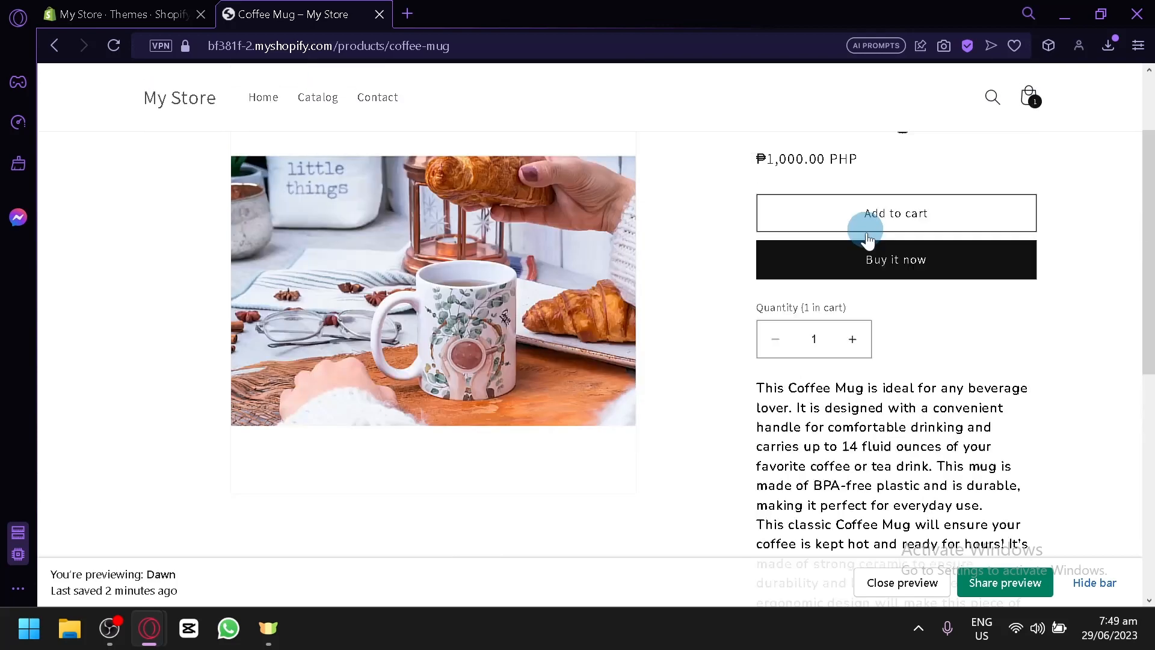
mouse_move(443, 260)
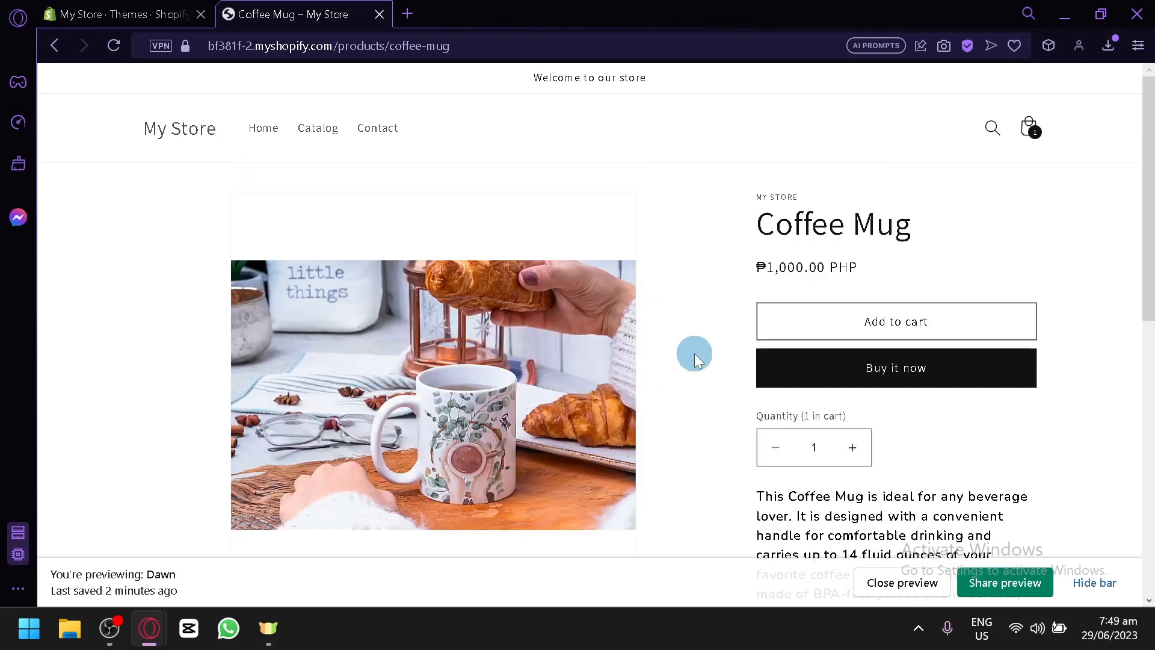
scroll(down, 3)
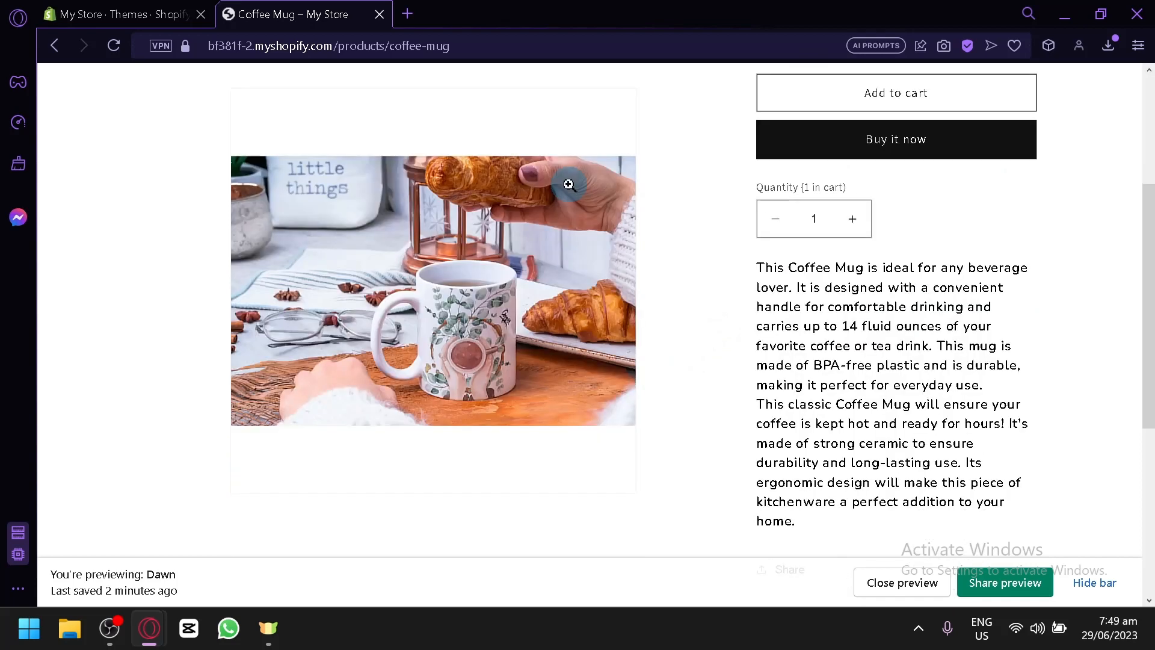
scroll(down, 3)
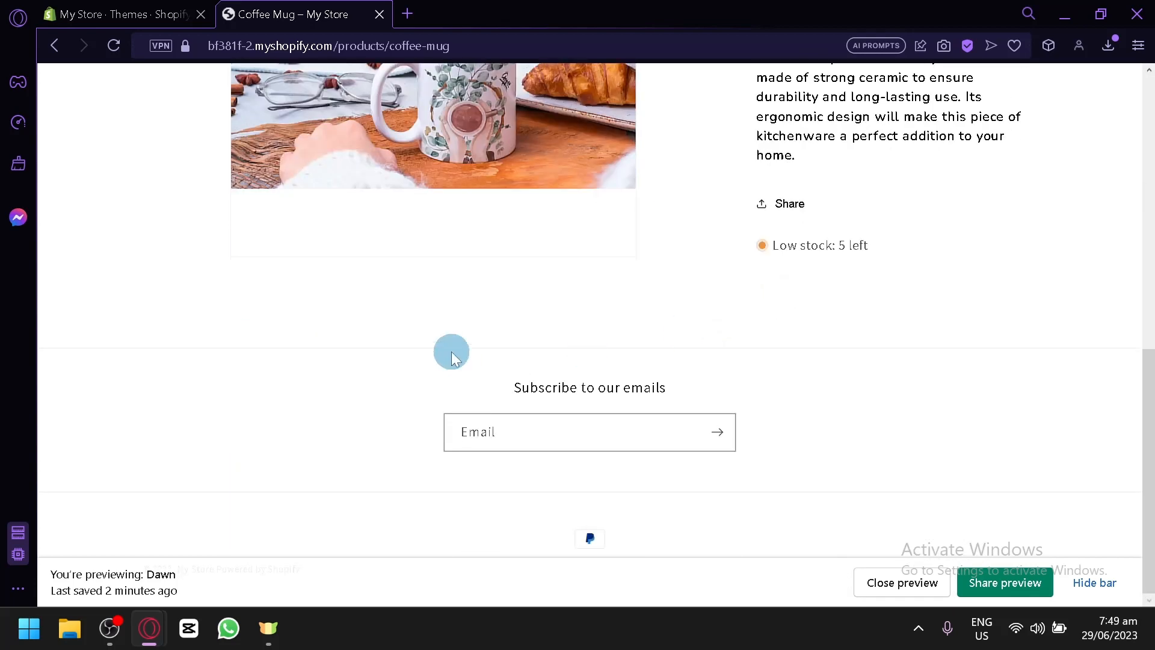
click(118, 14)
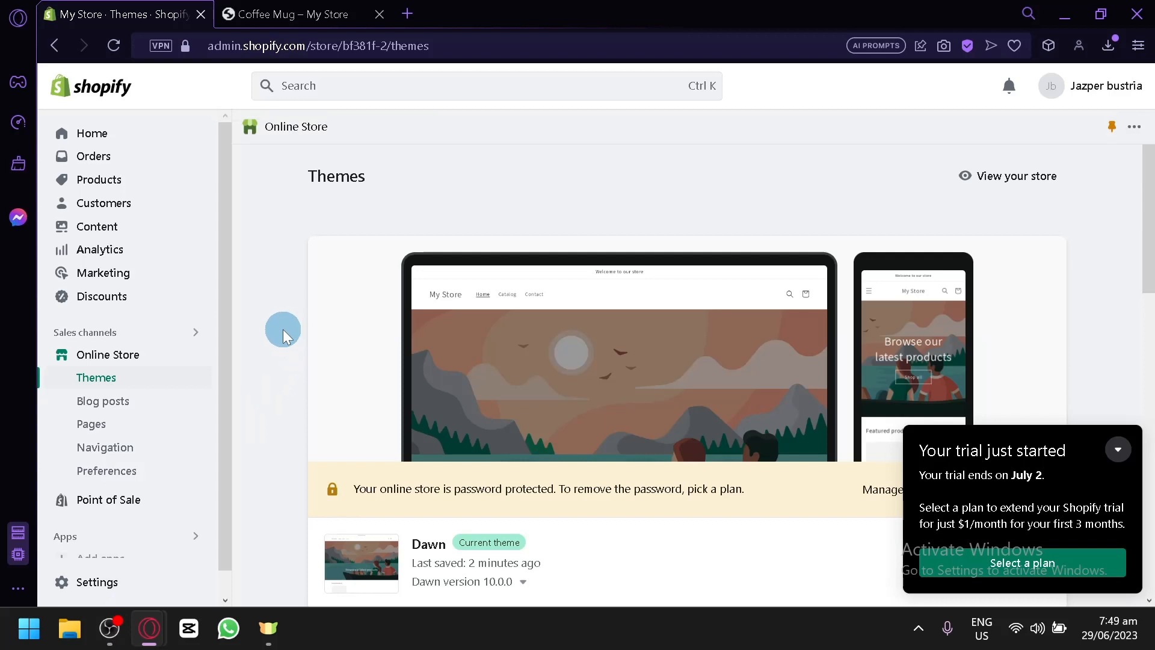
mouse_move(300, 288)
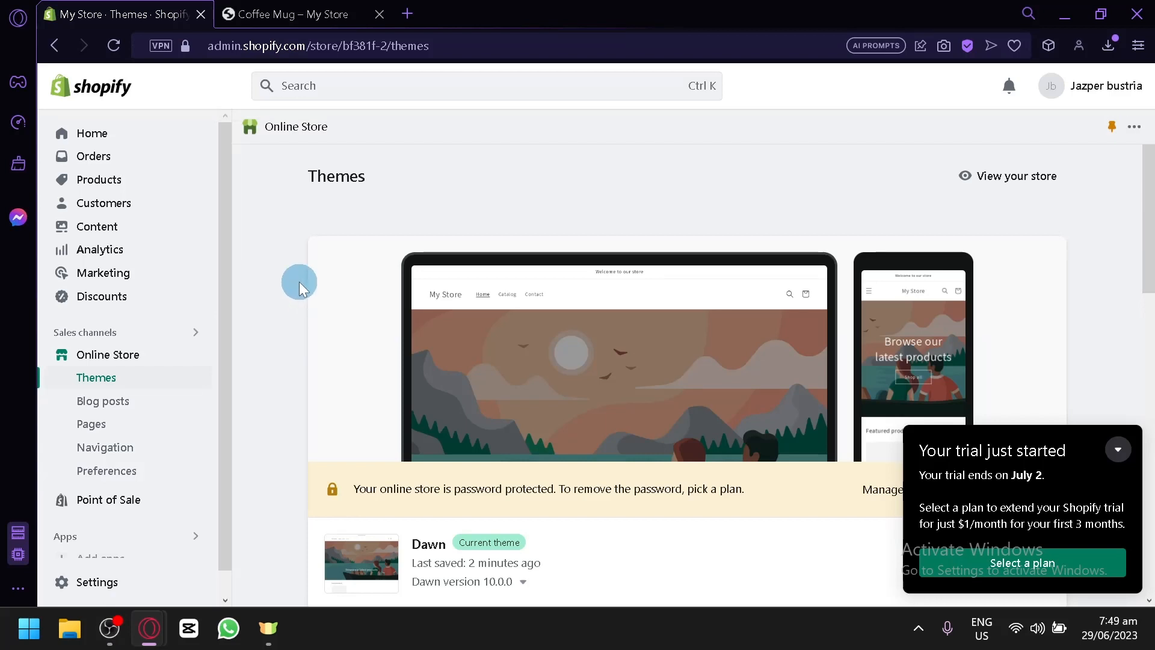